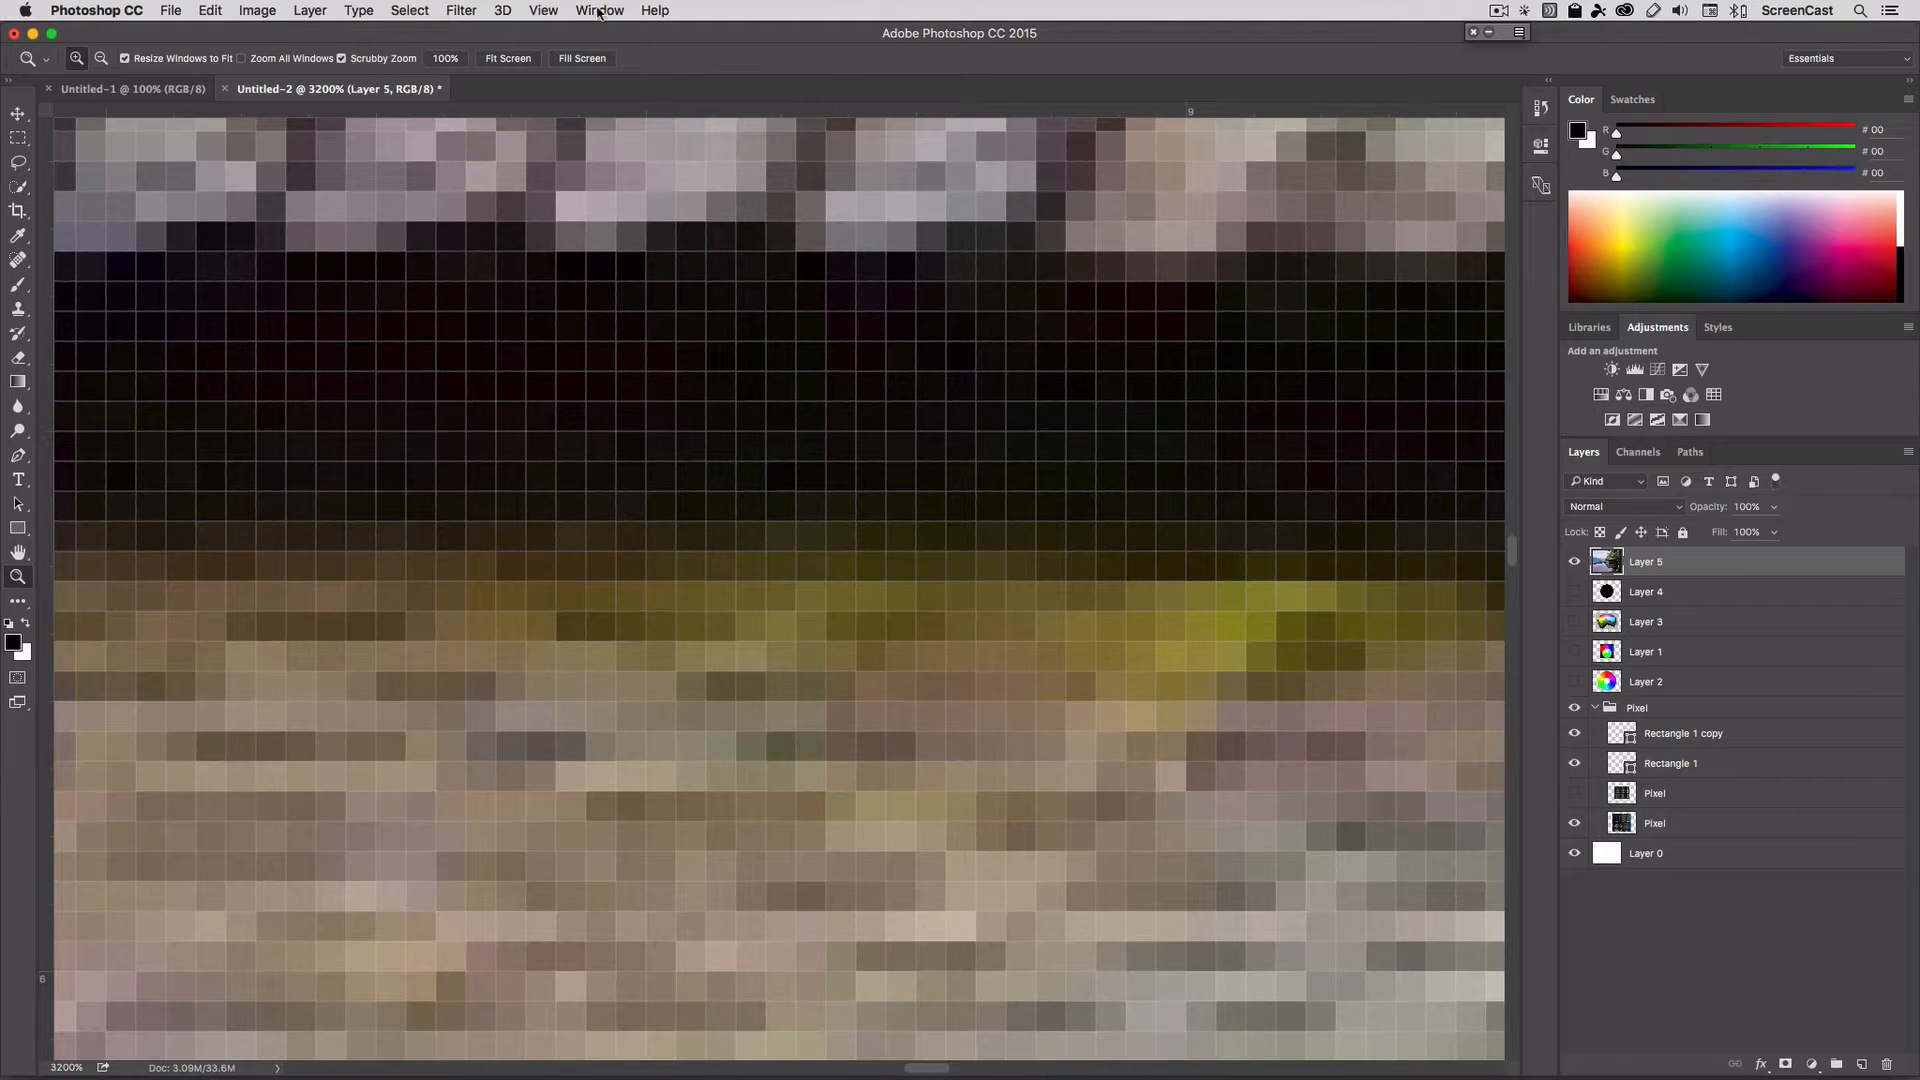
Pan the 3200% view from the roof edge to the tree's green leaf pixels.
left_click(542, 10)
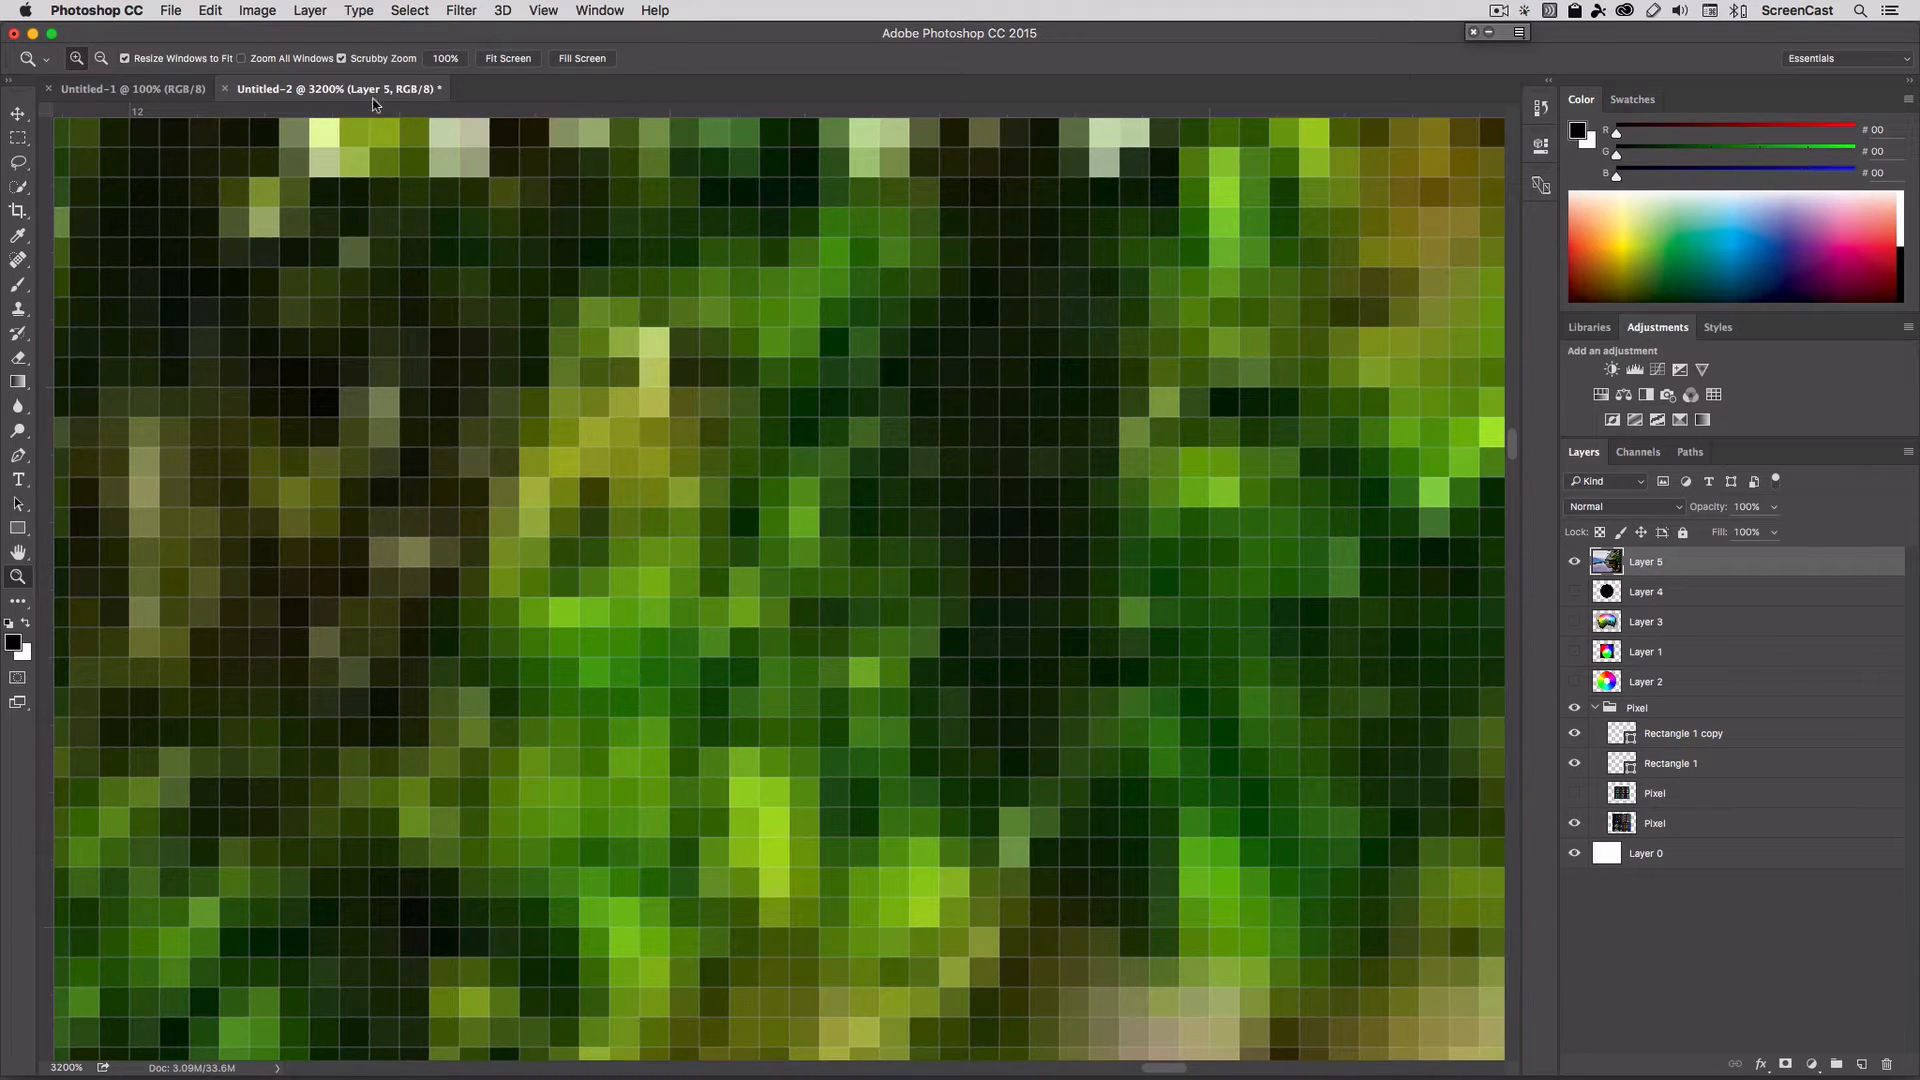
View the photo's Image Size: 1200 × 900 pixels at 72 pixels per inch.
left_click(258, 10)
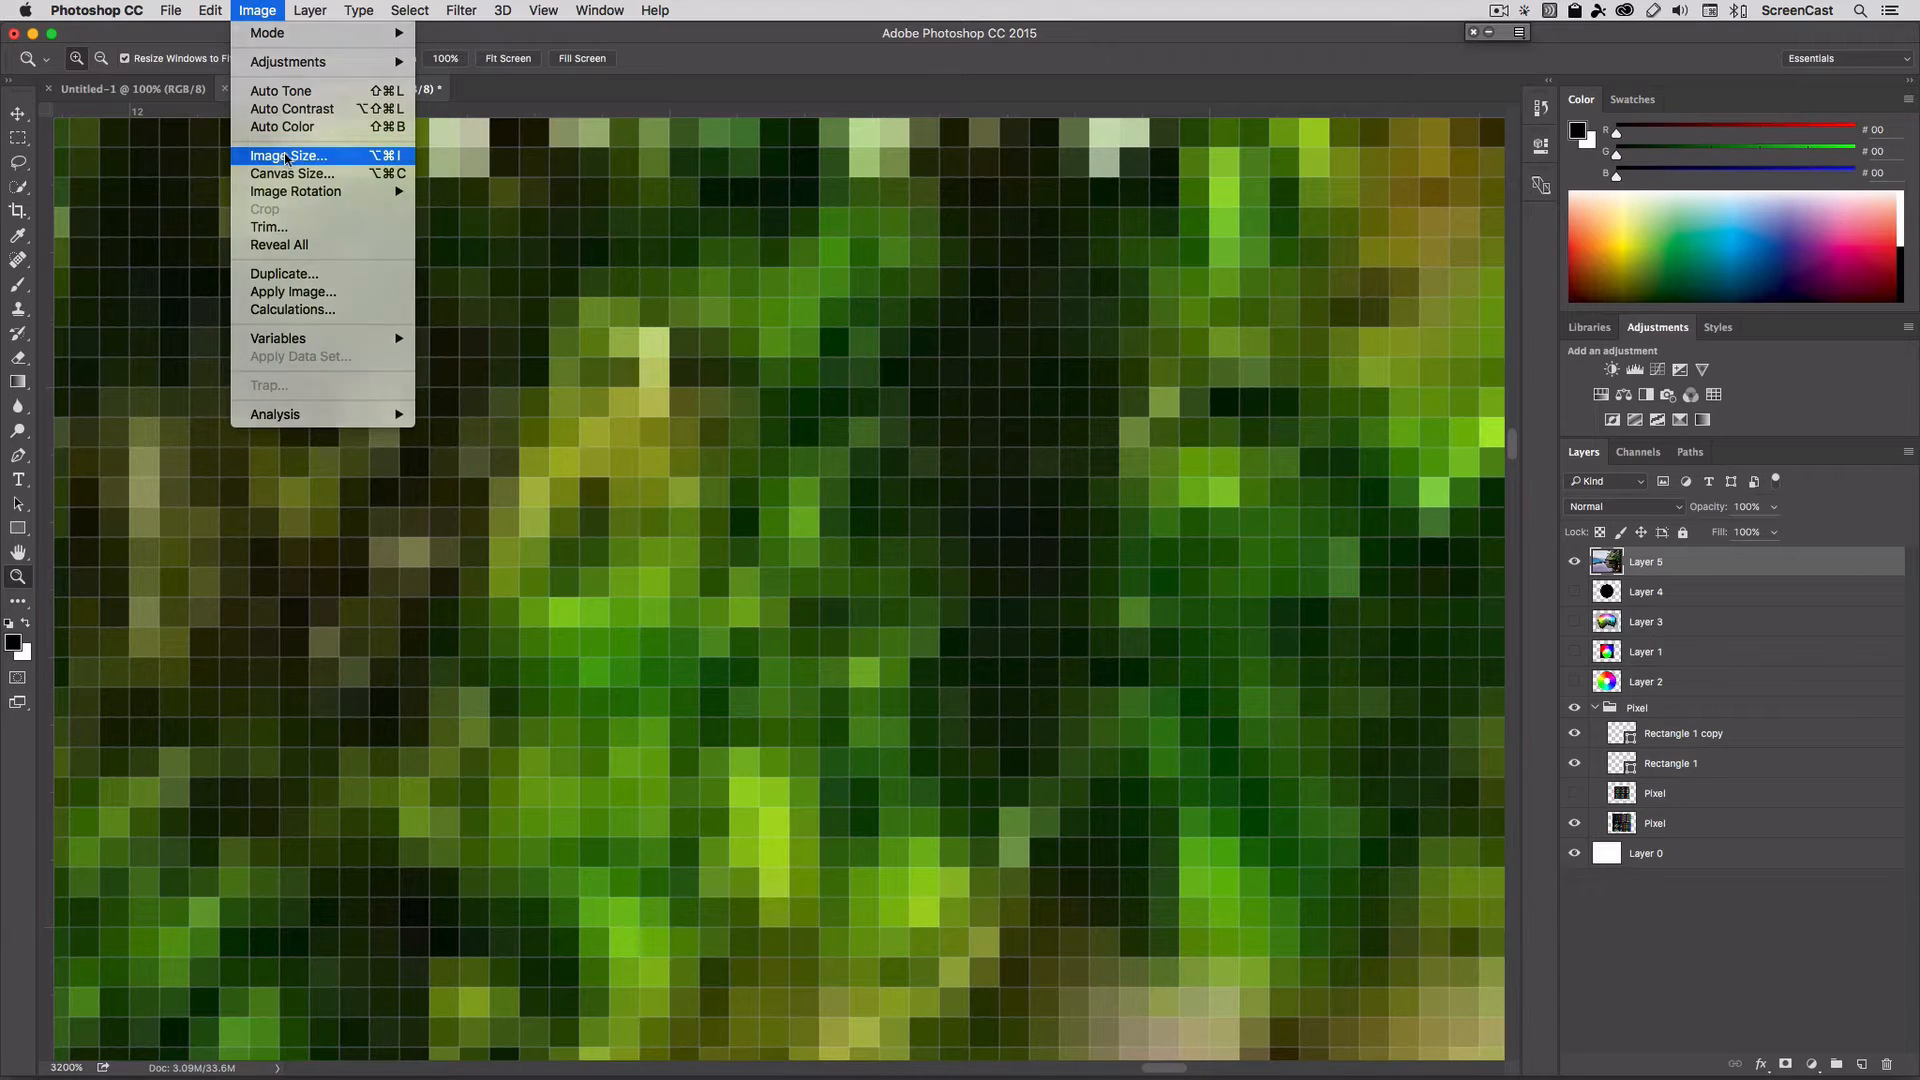
left_click(286, 156)
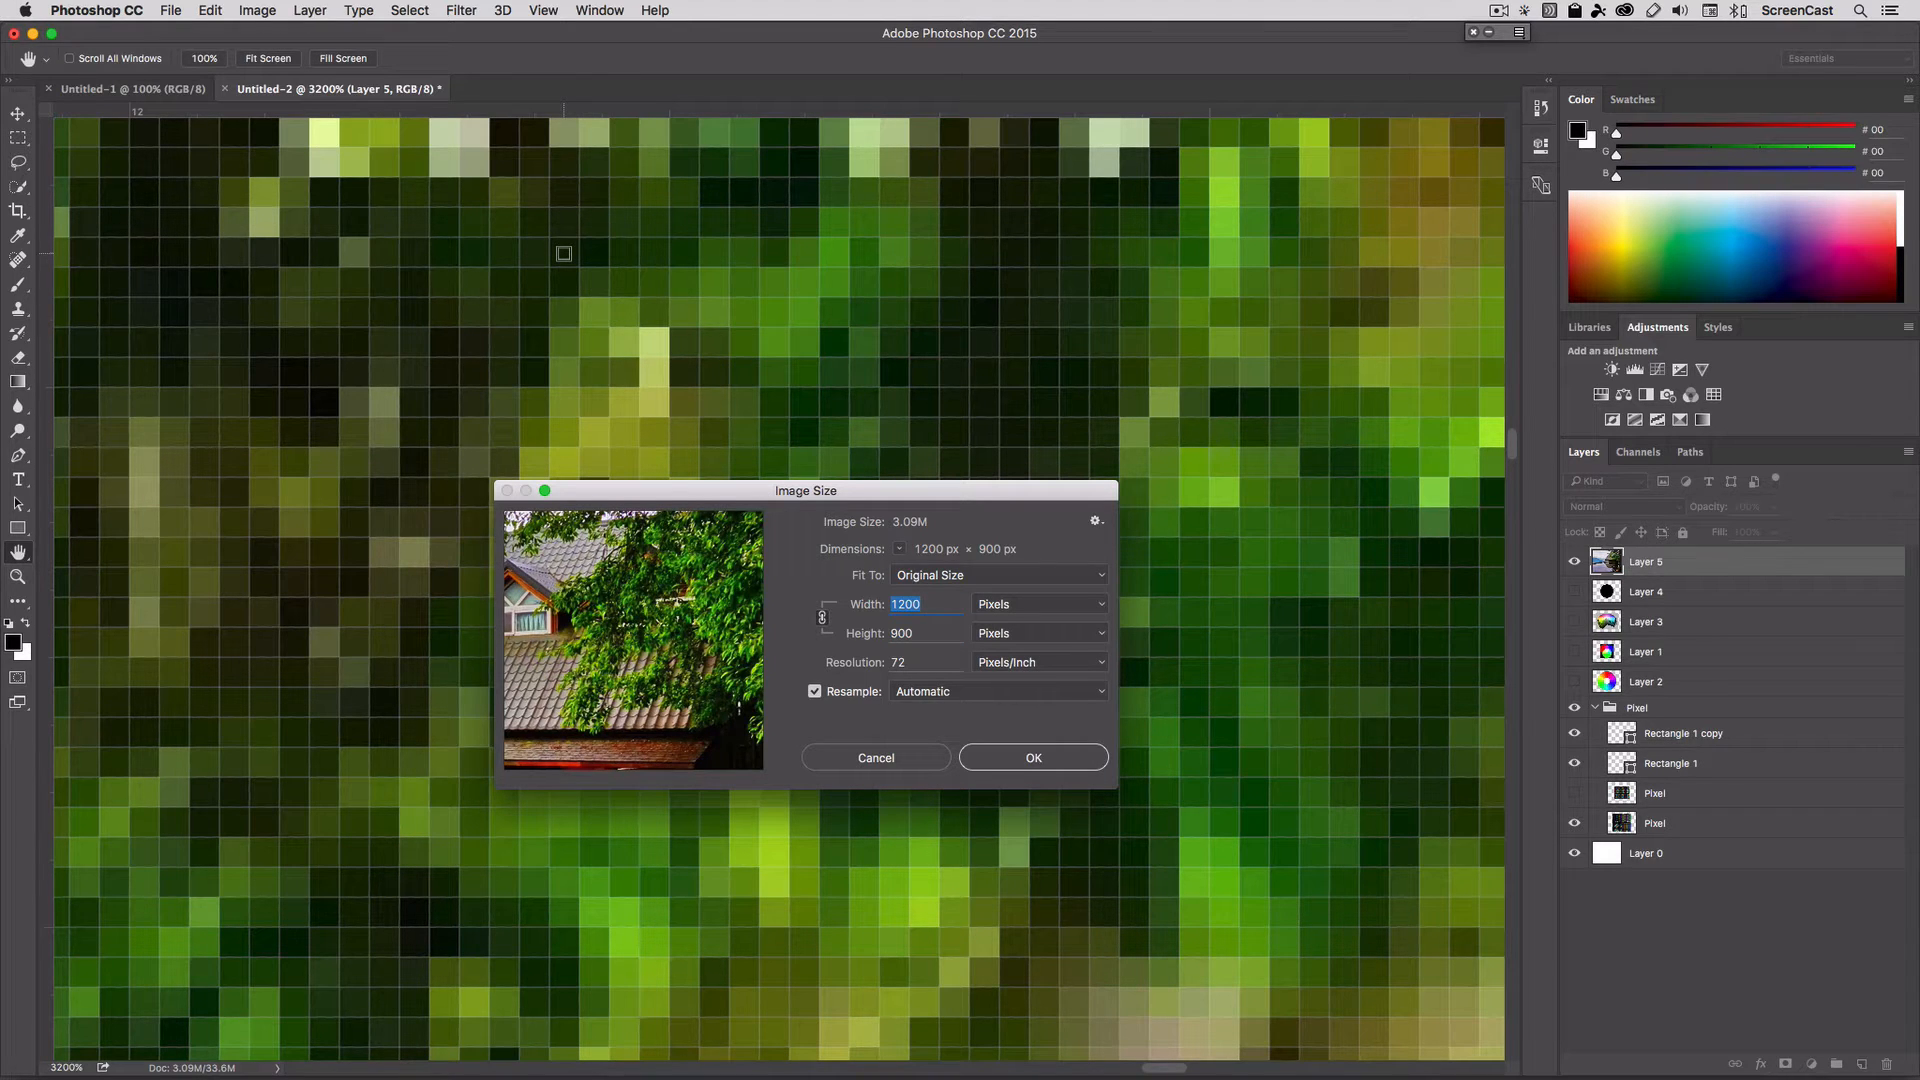
mouse_move(706, 253)
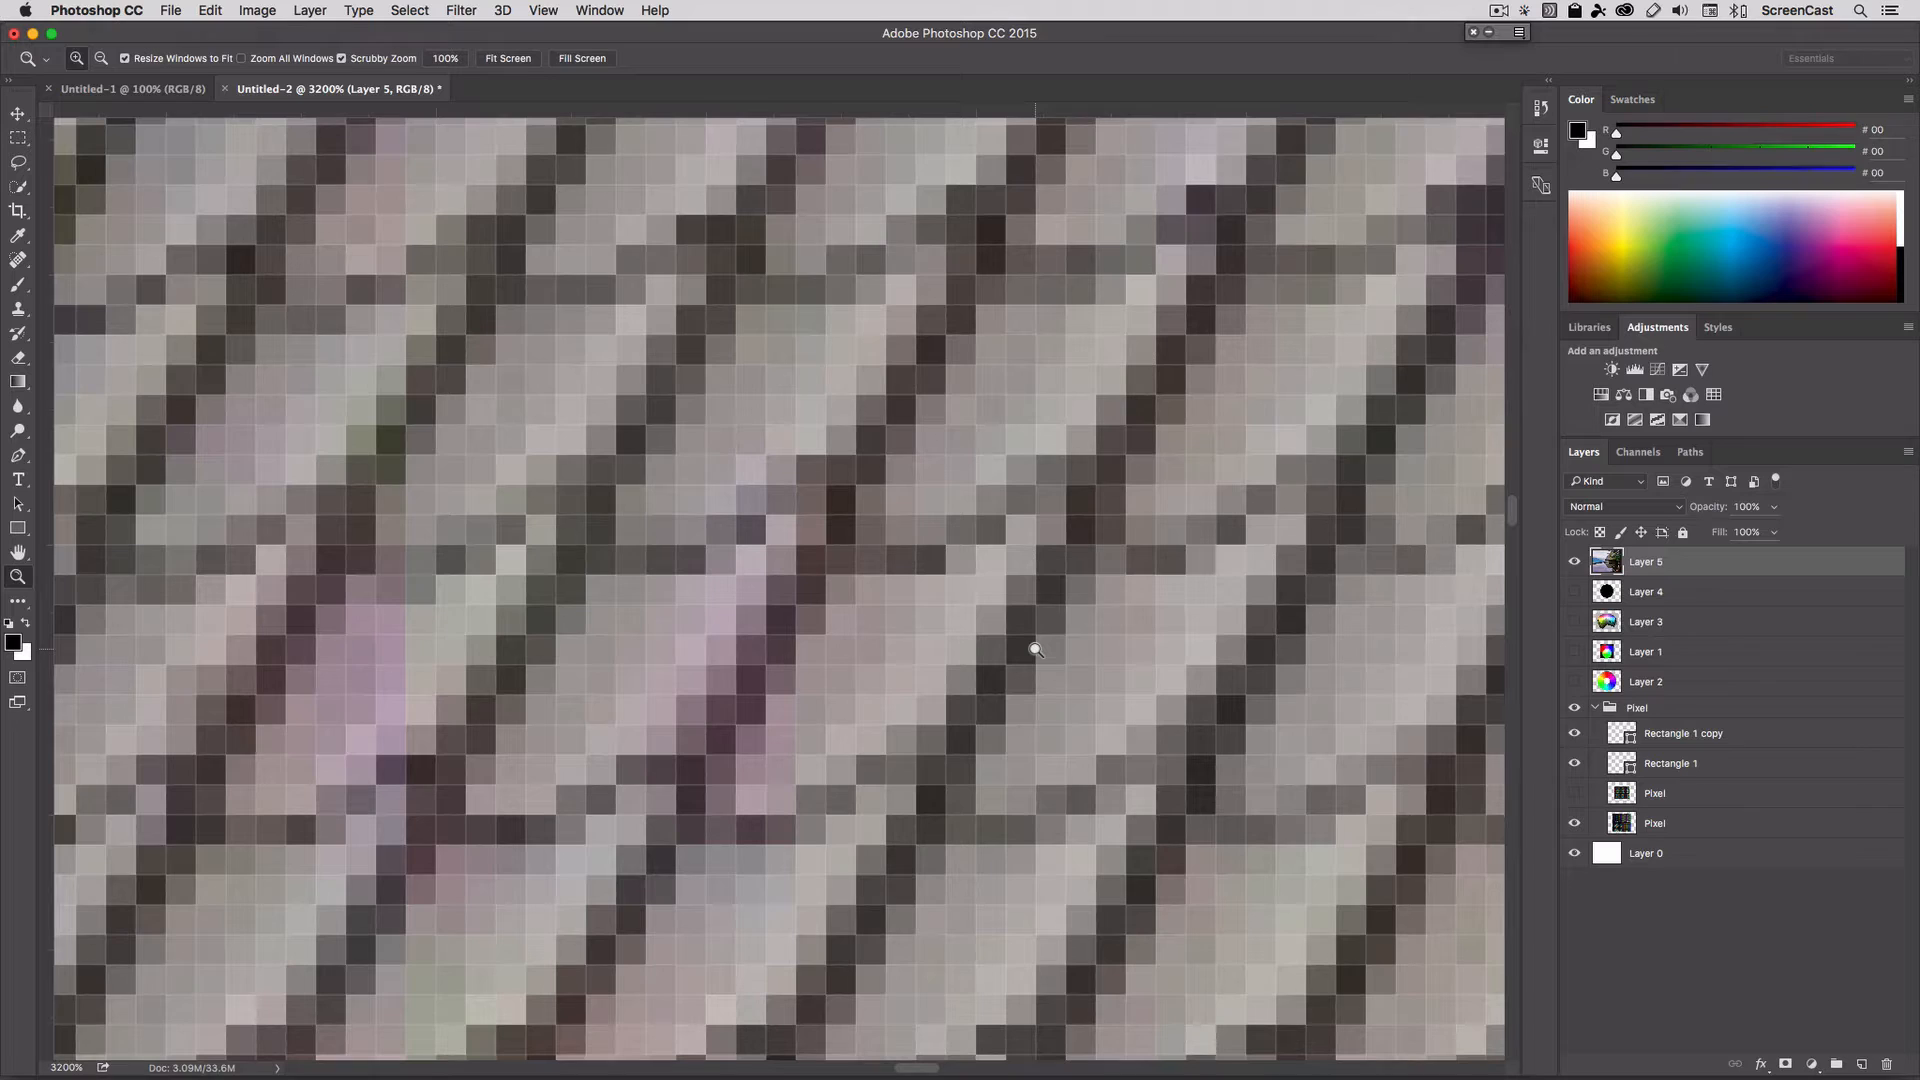
mouse_move(834, 574)
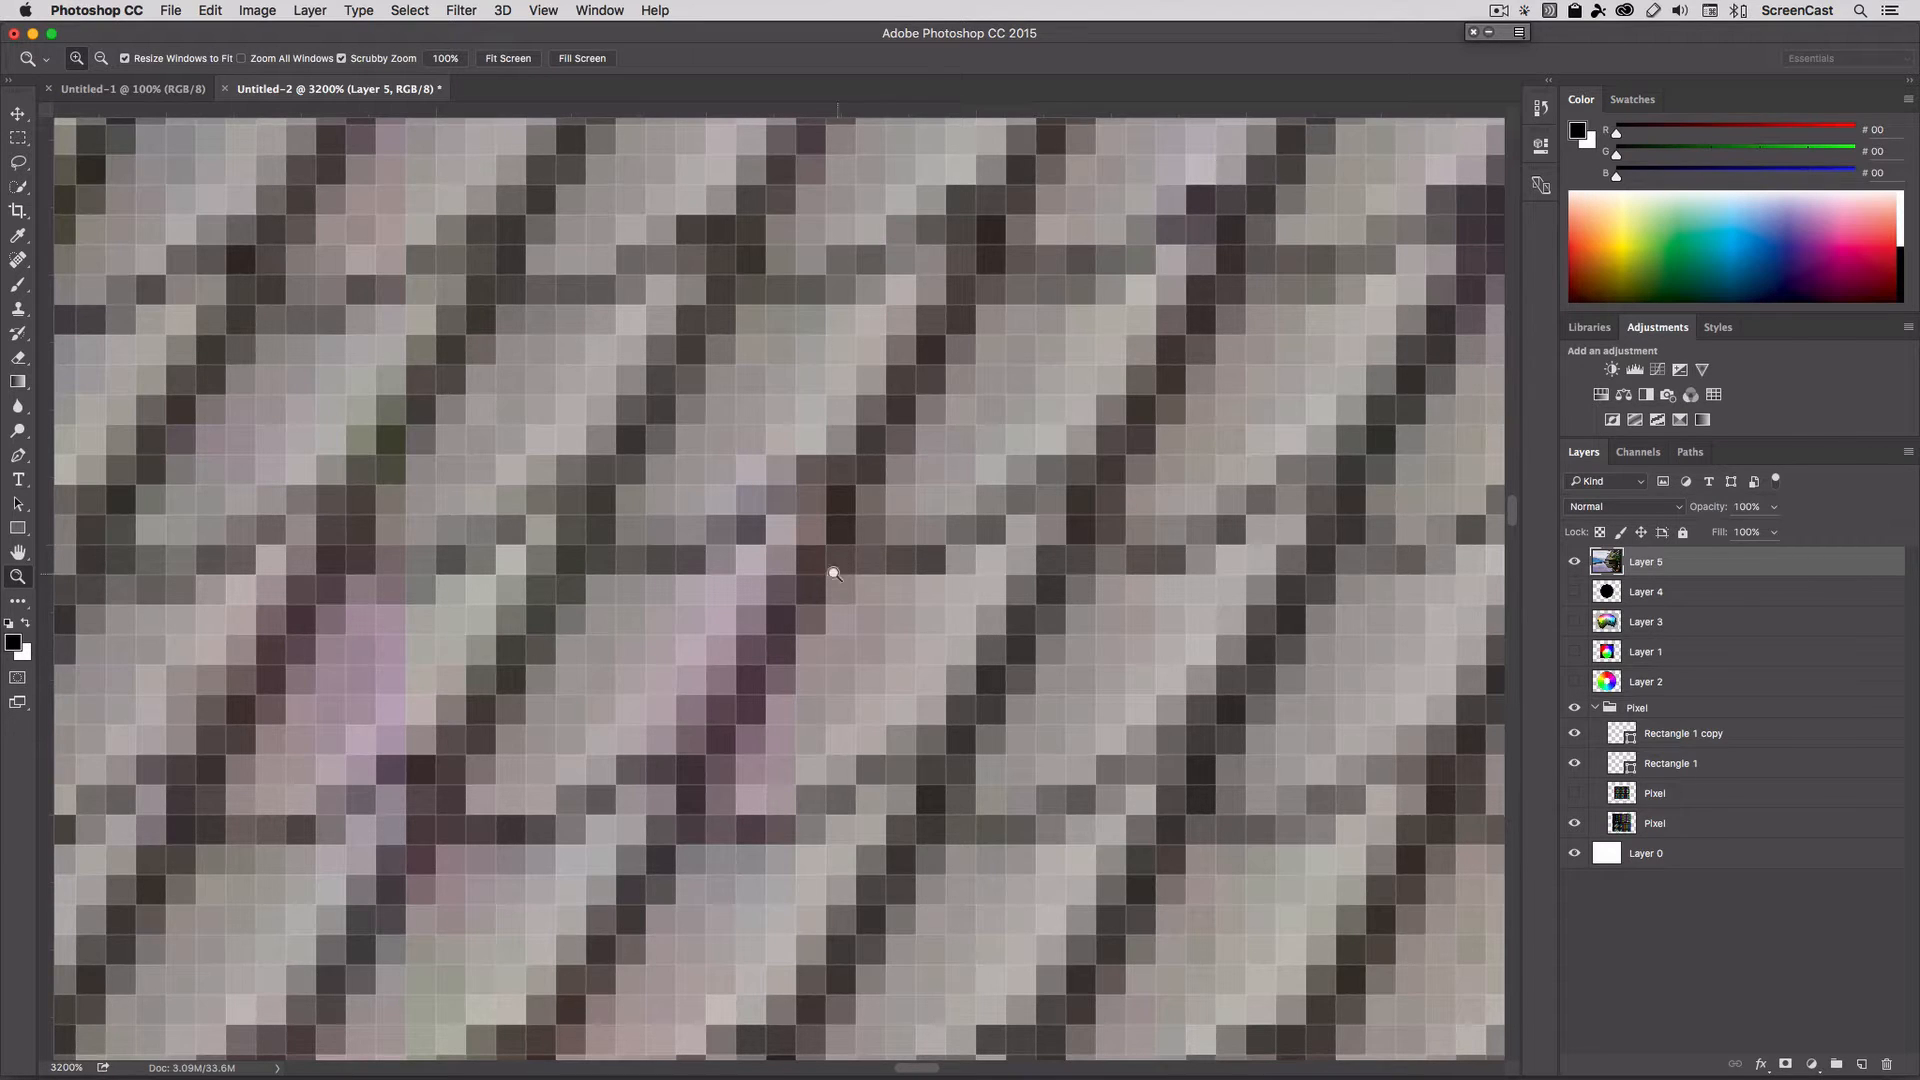
mouse_move(900, 564)
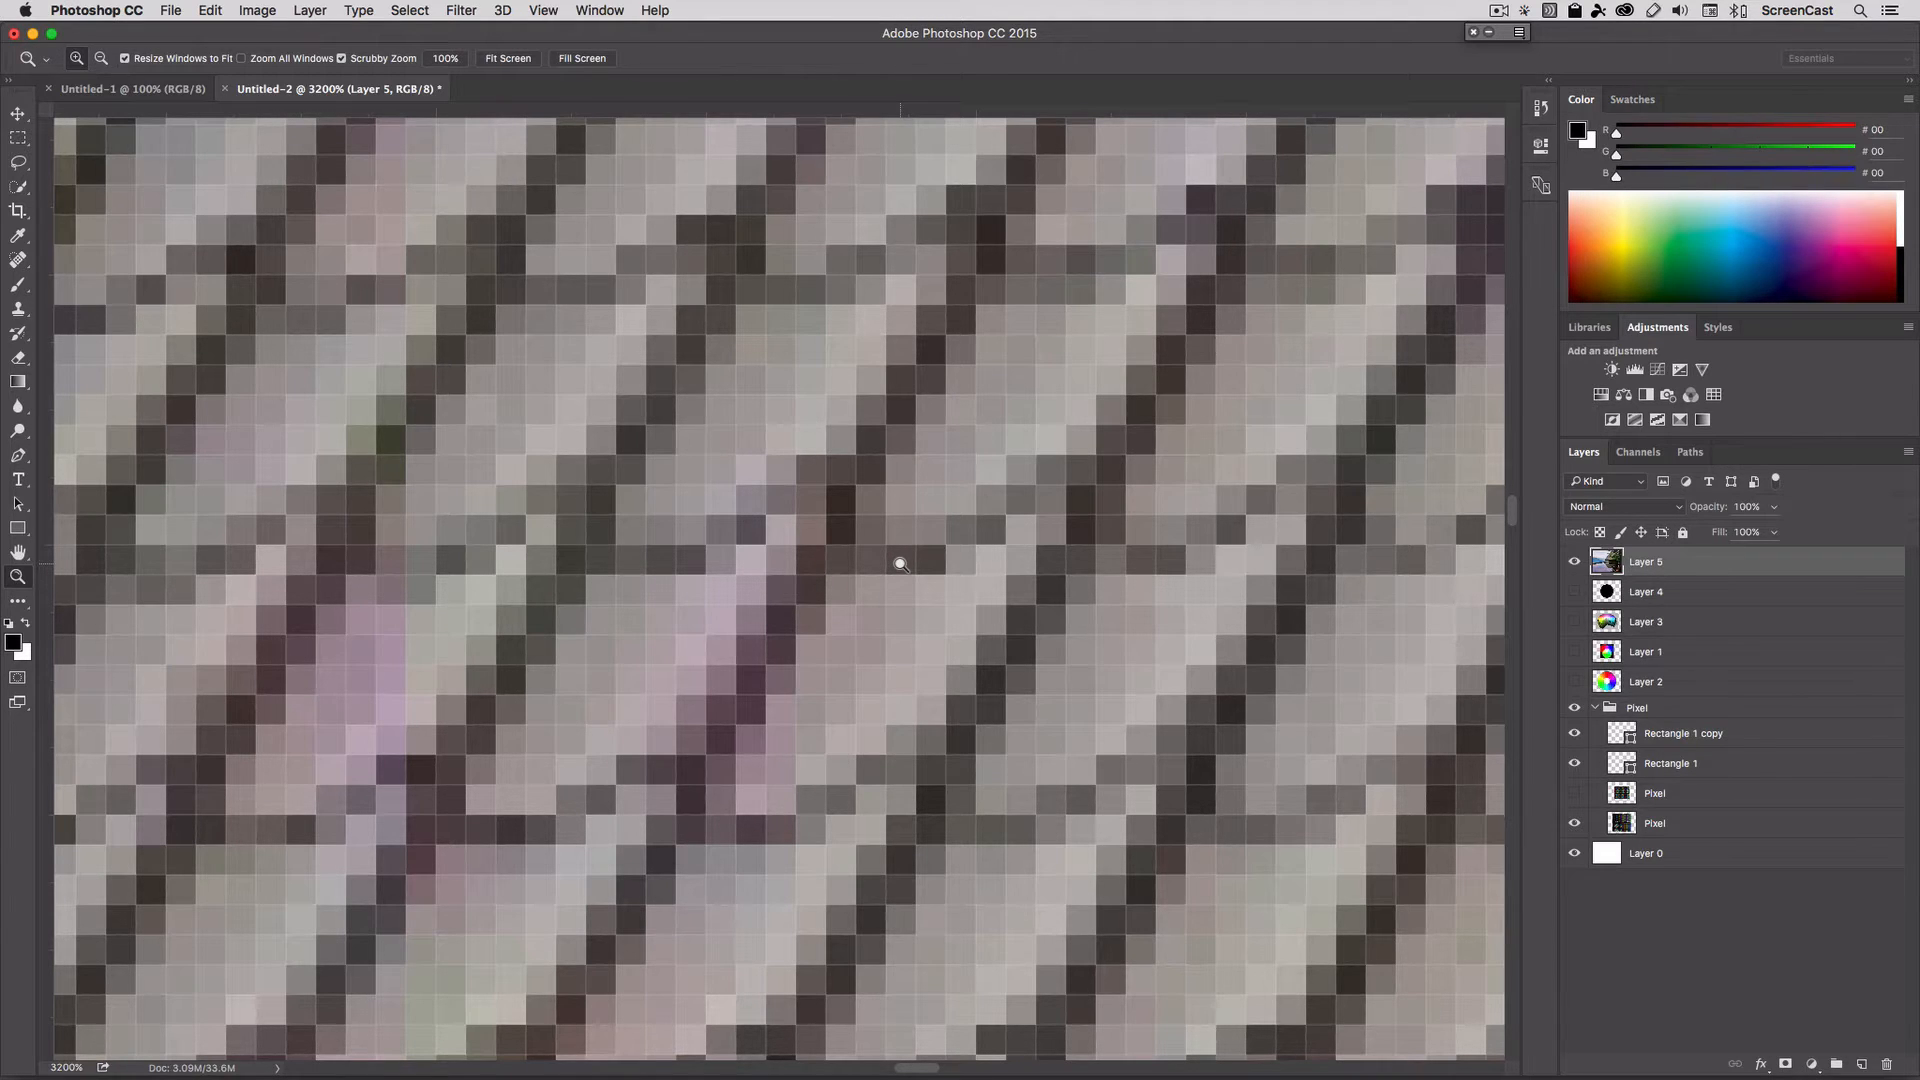
mouse_move(964, 560)
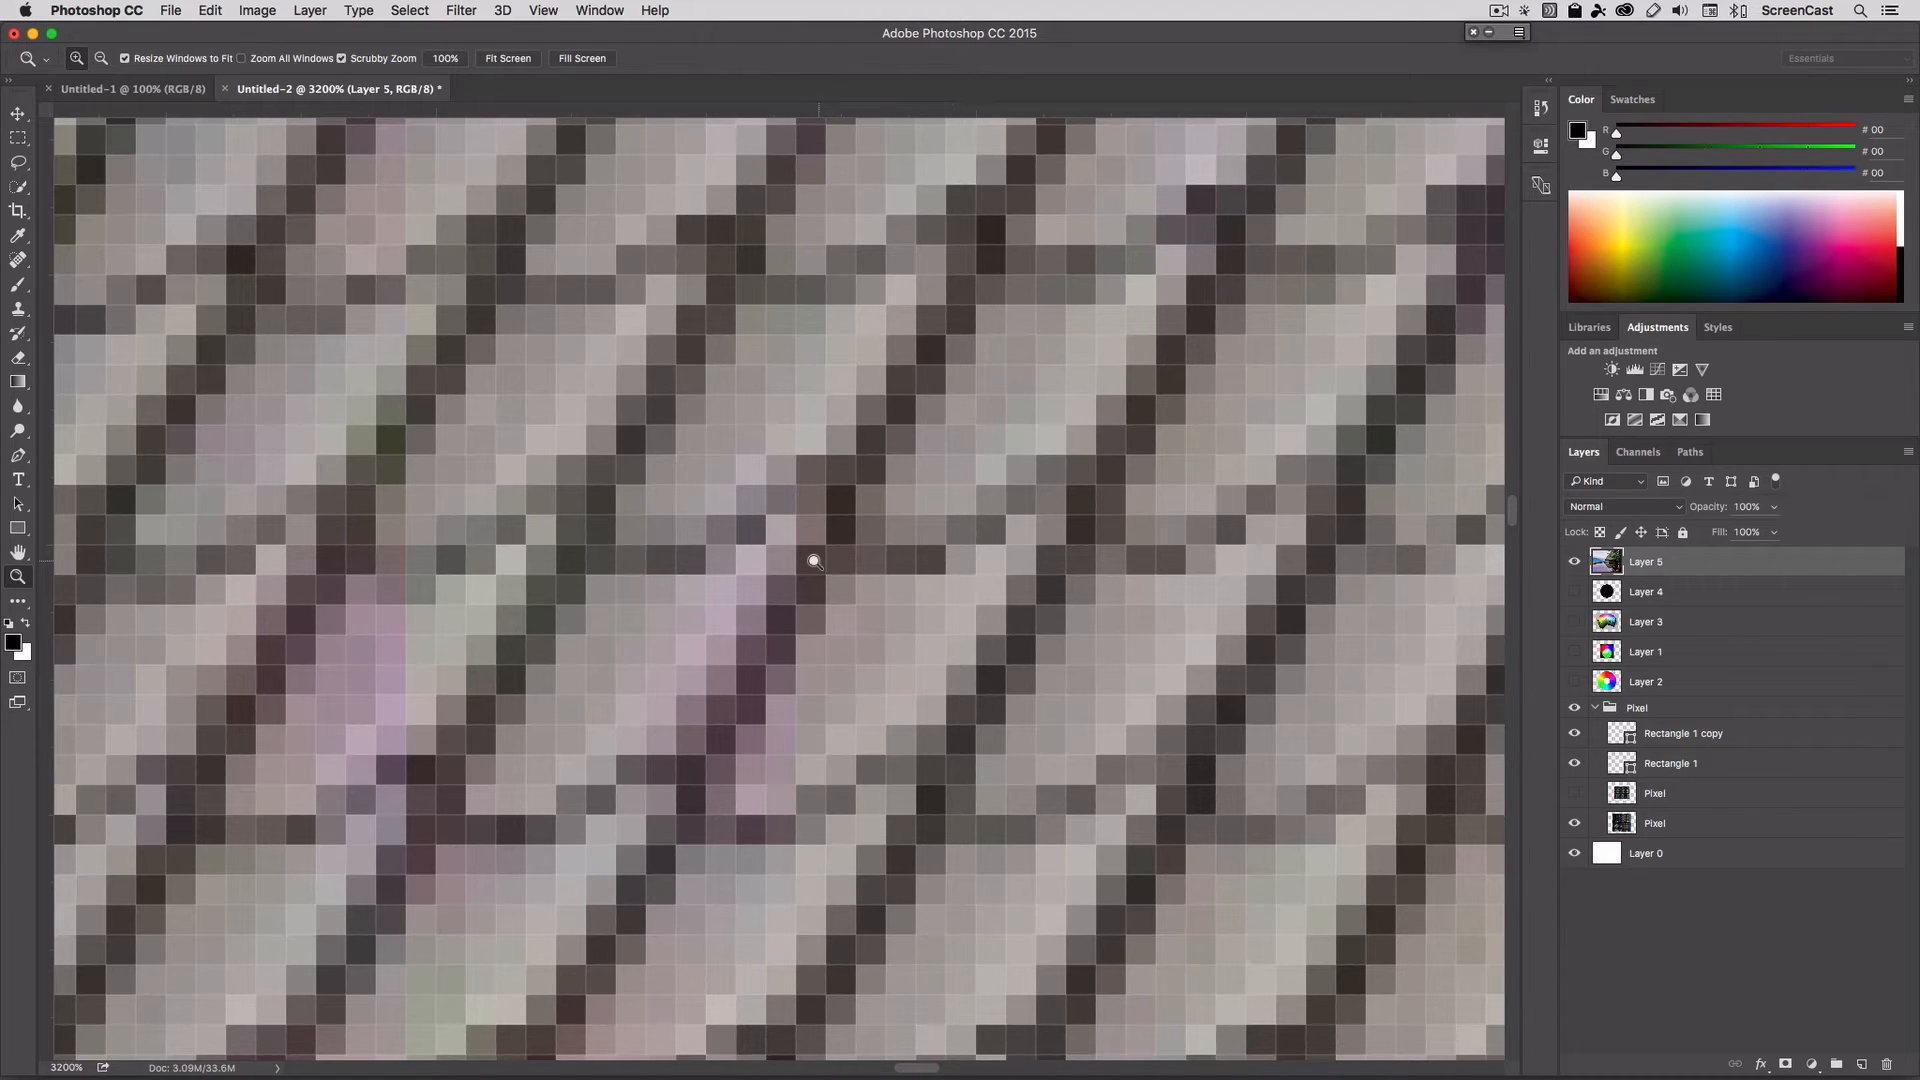
mouse_move(926, 560)
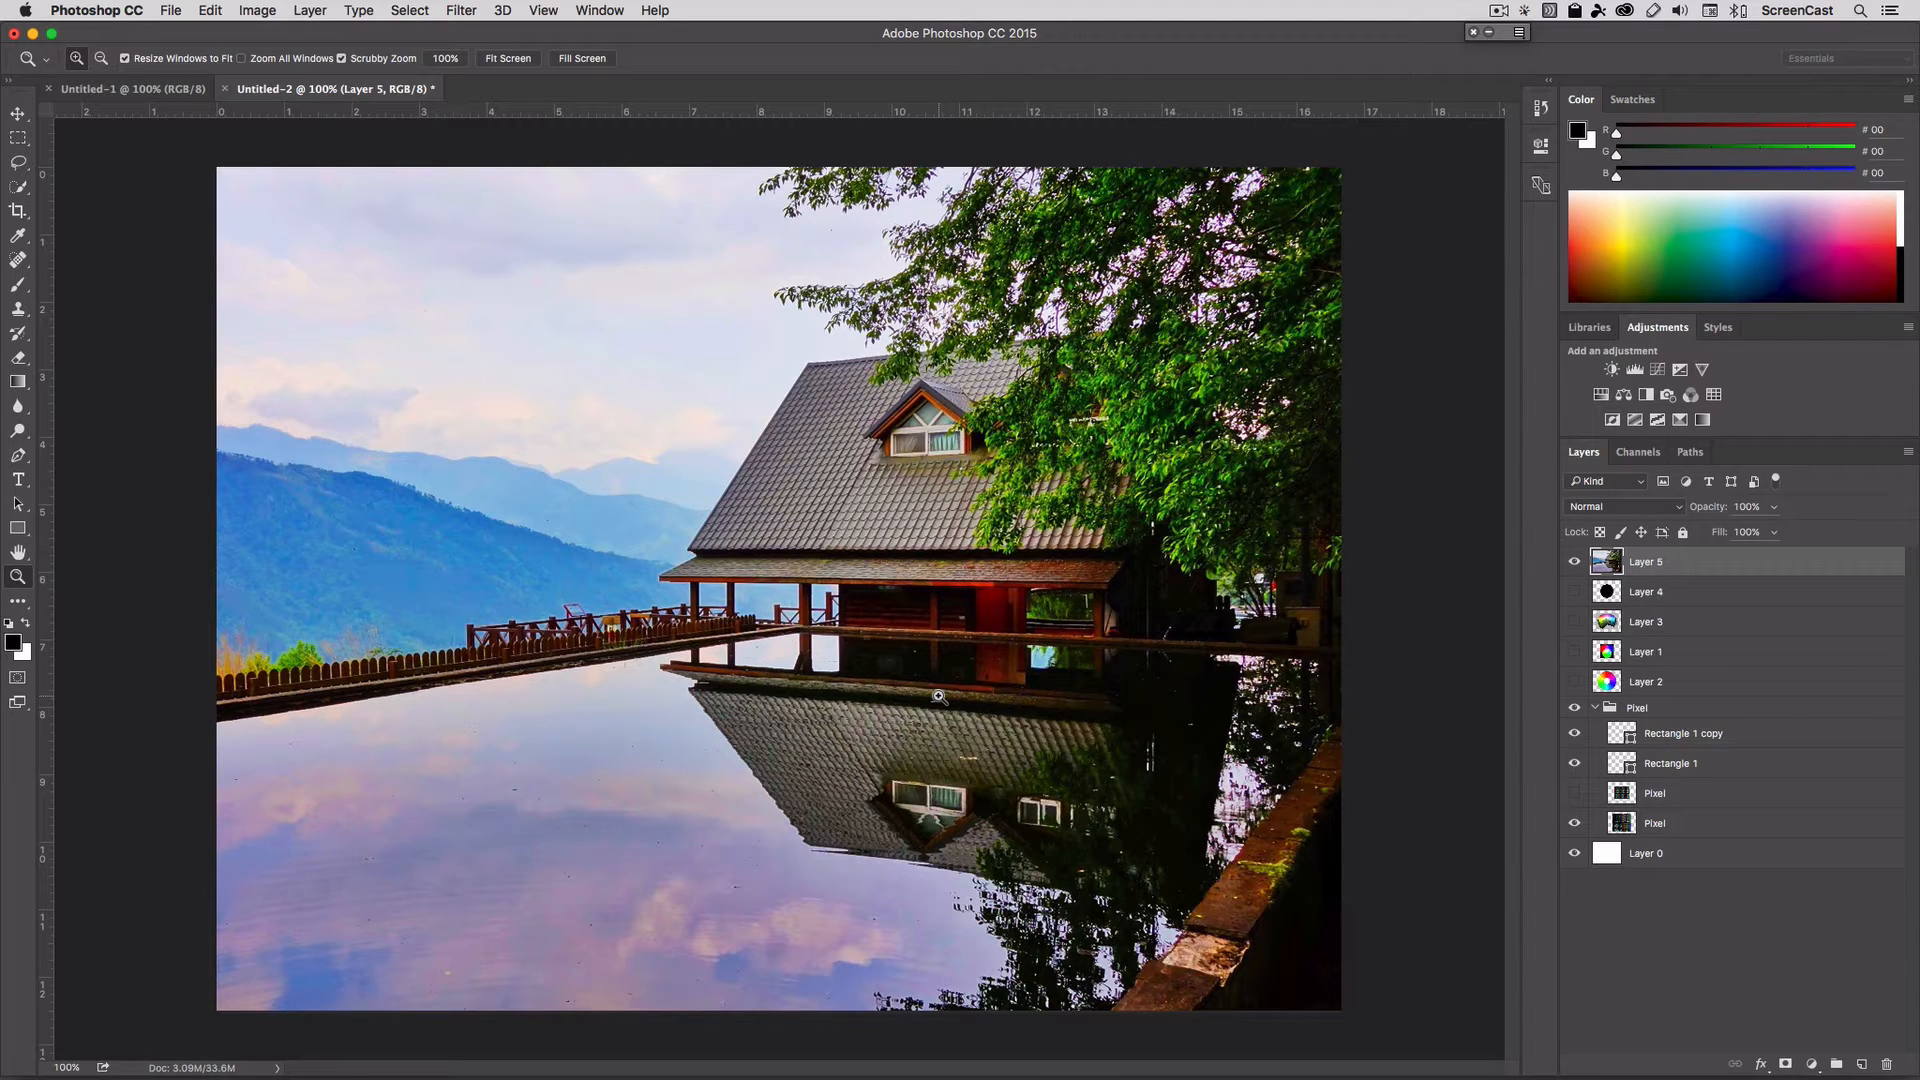
mouse_move(1540, 586)
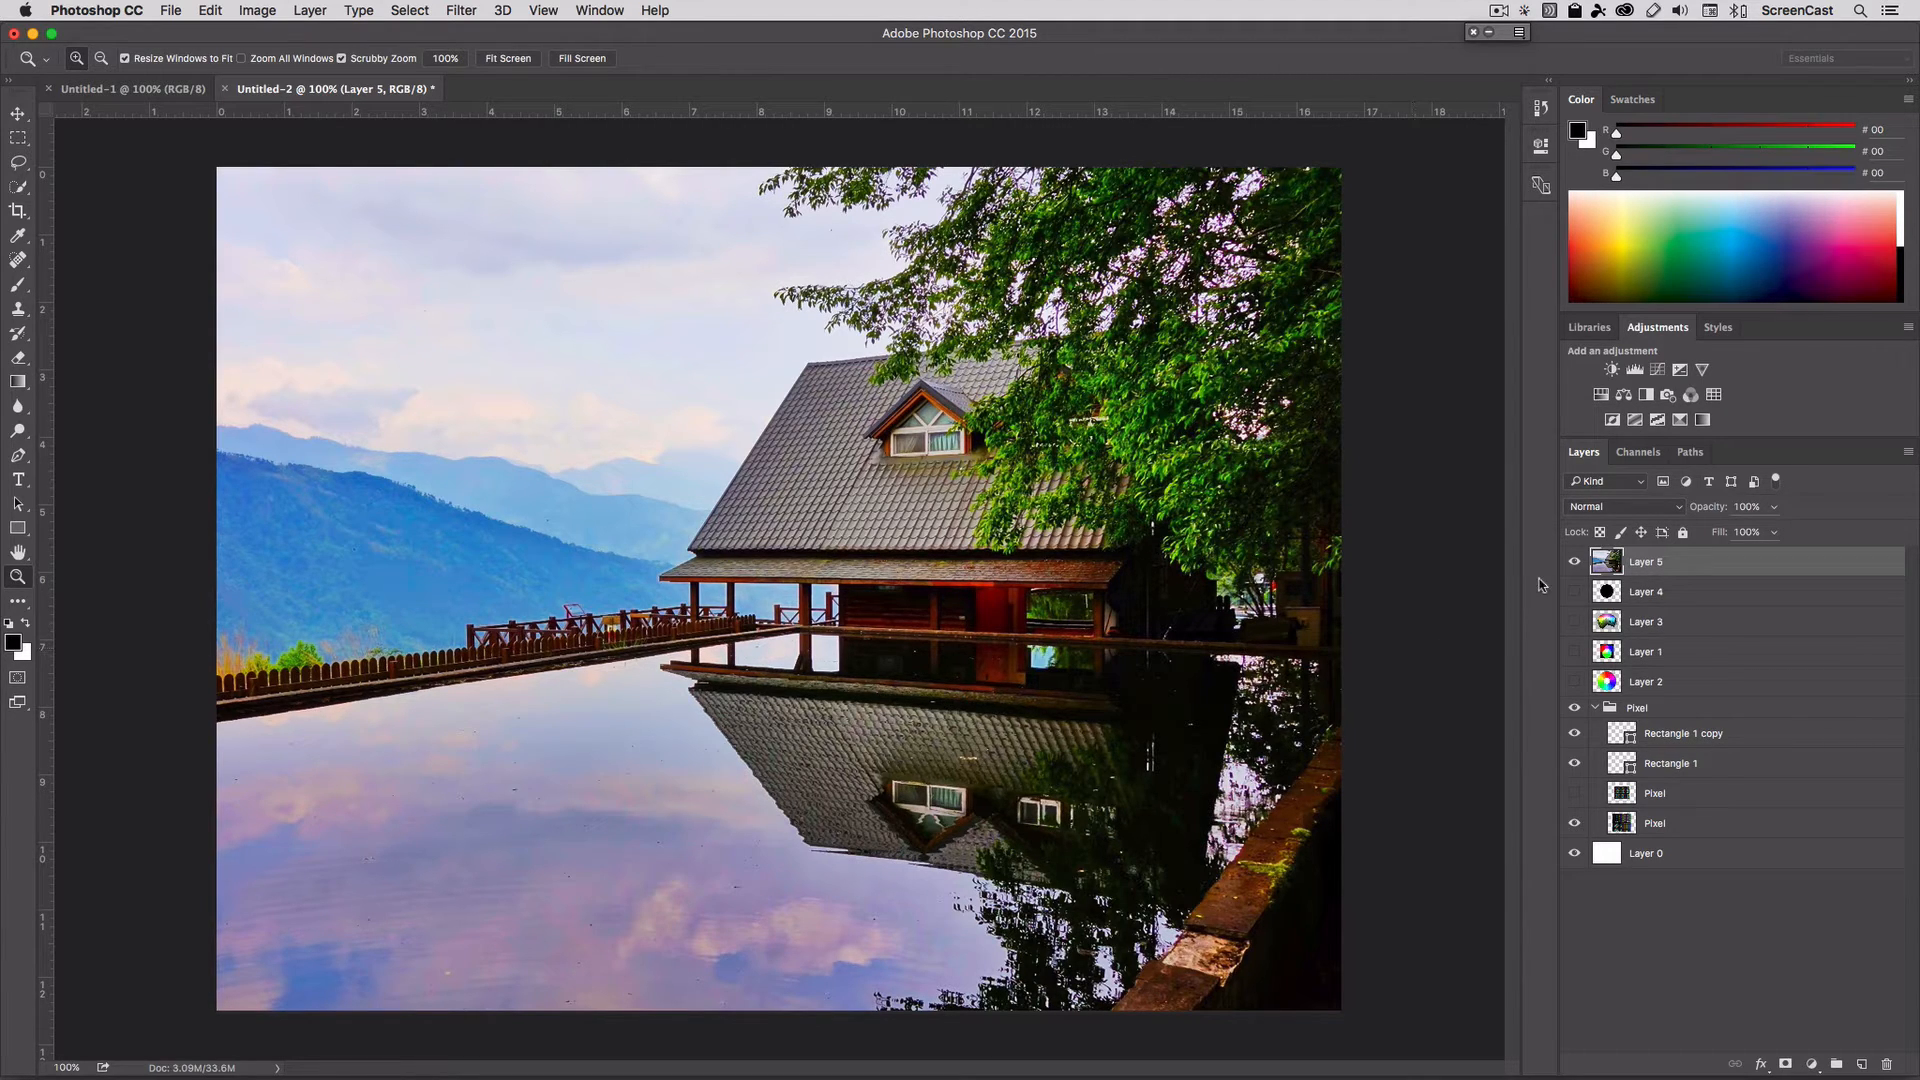
Hide Layer 5 so the TV CRT, PC CRT, XO-1 LCD and LCD subpixel chart shows.
left_click(1573, 592)
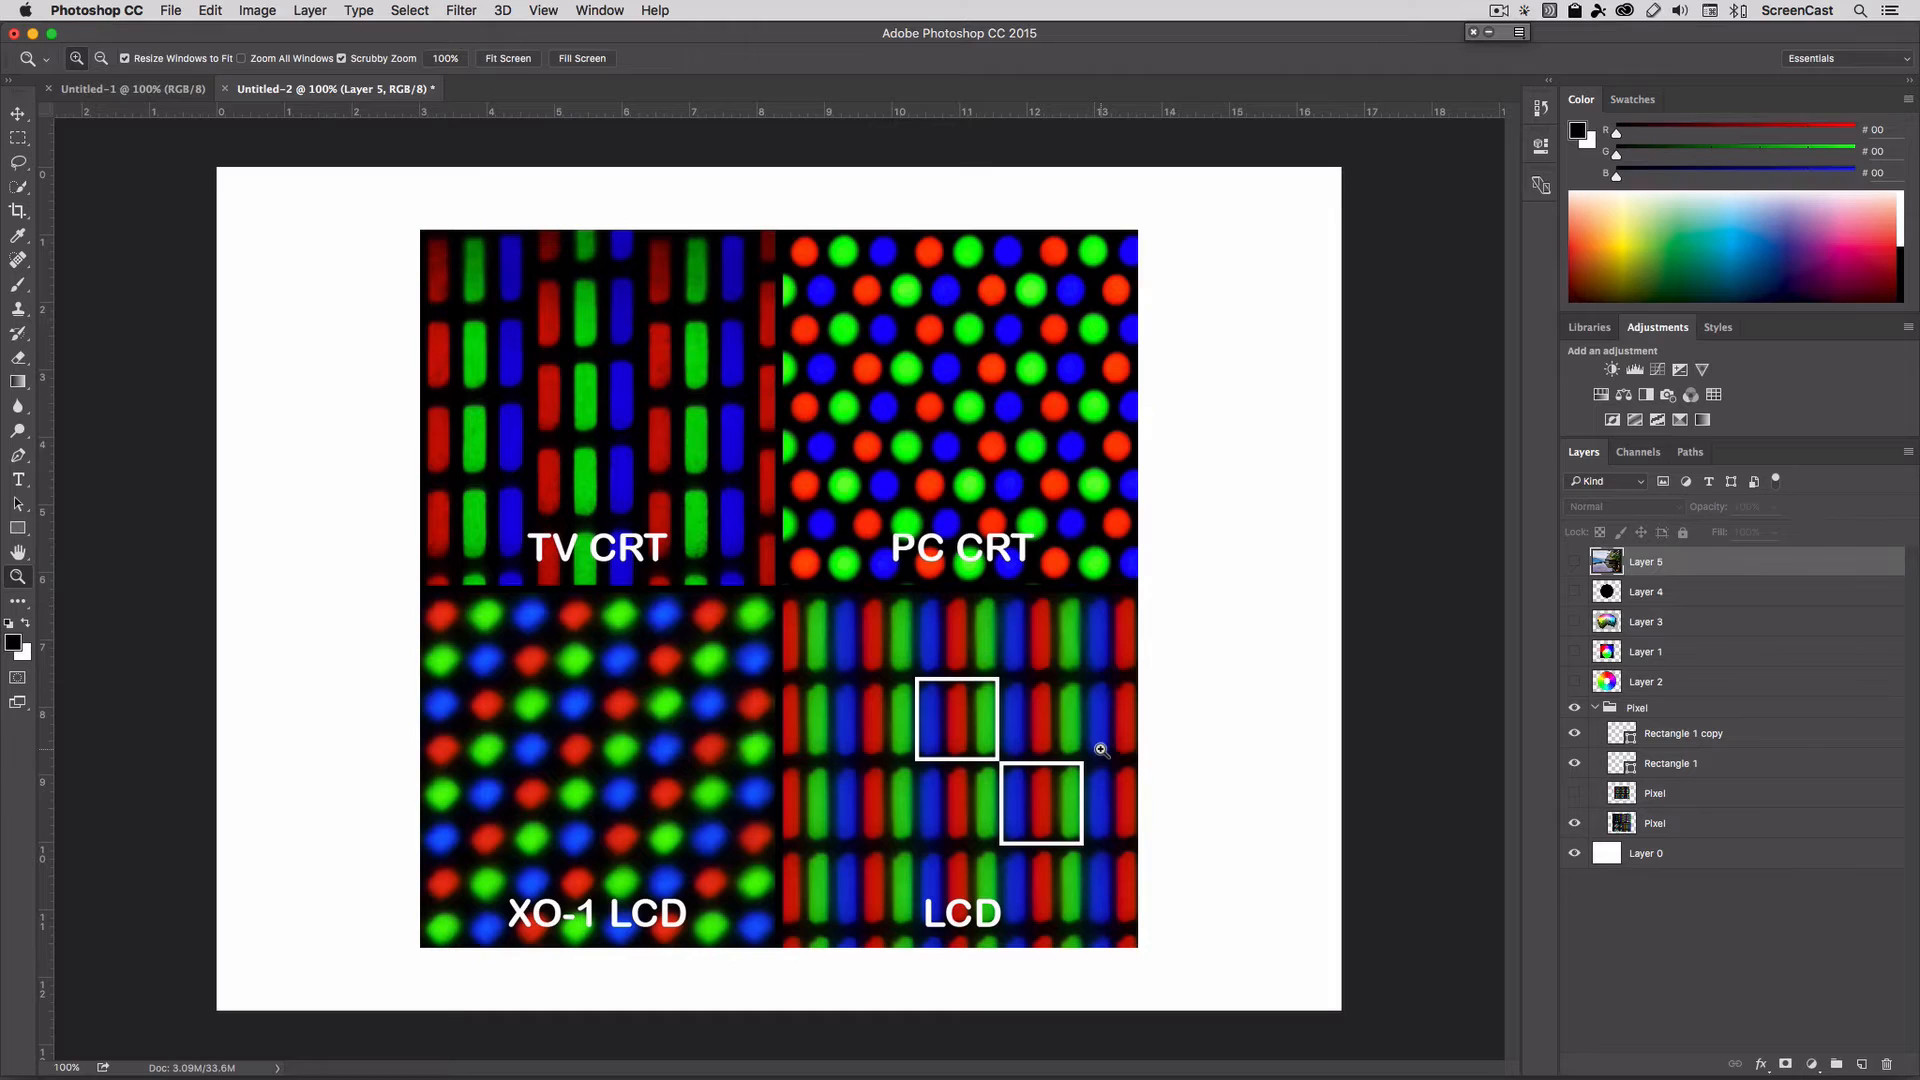
mouse_move(936, 674)
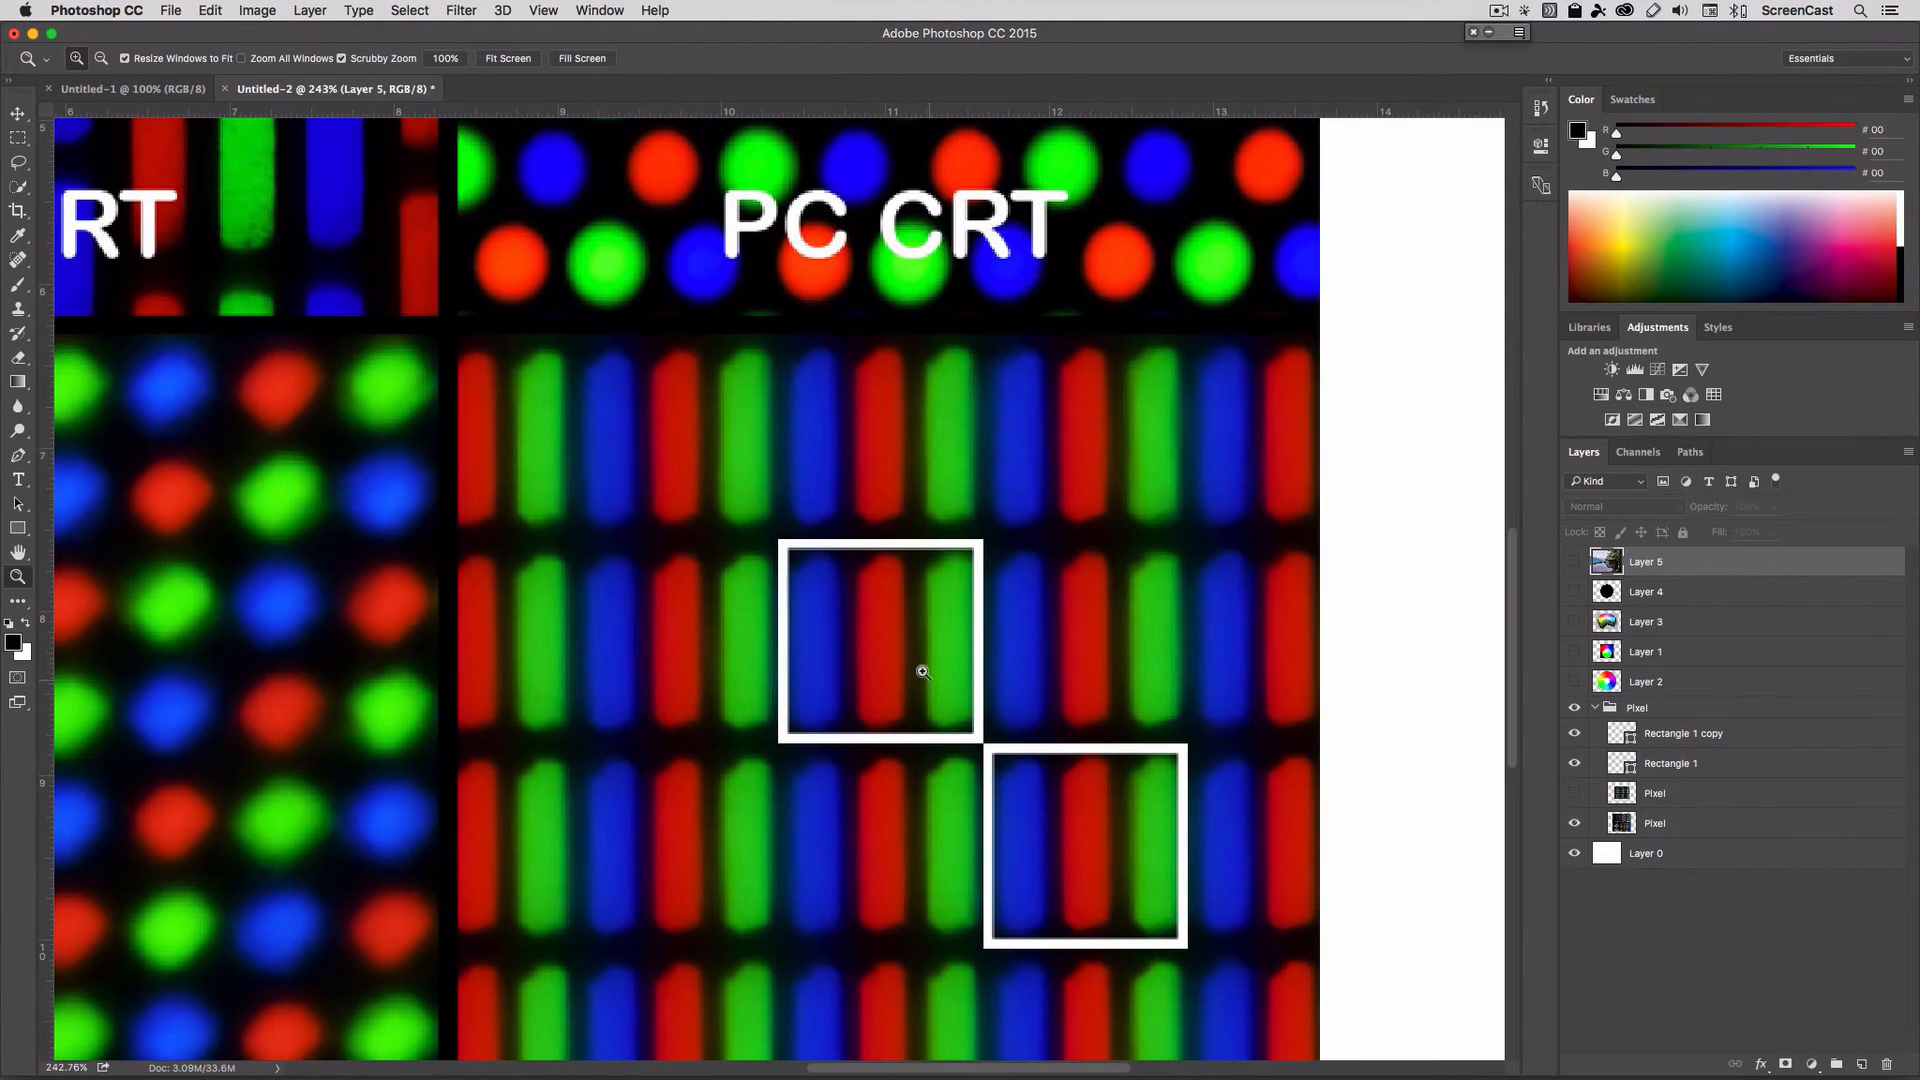
mouse_move(1056, 848)
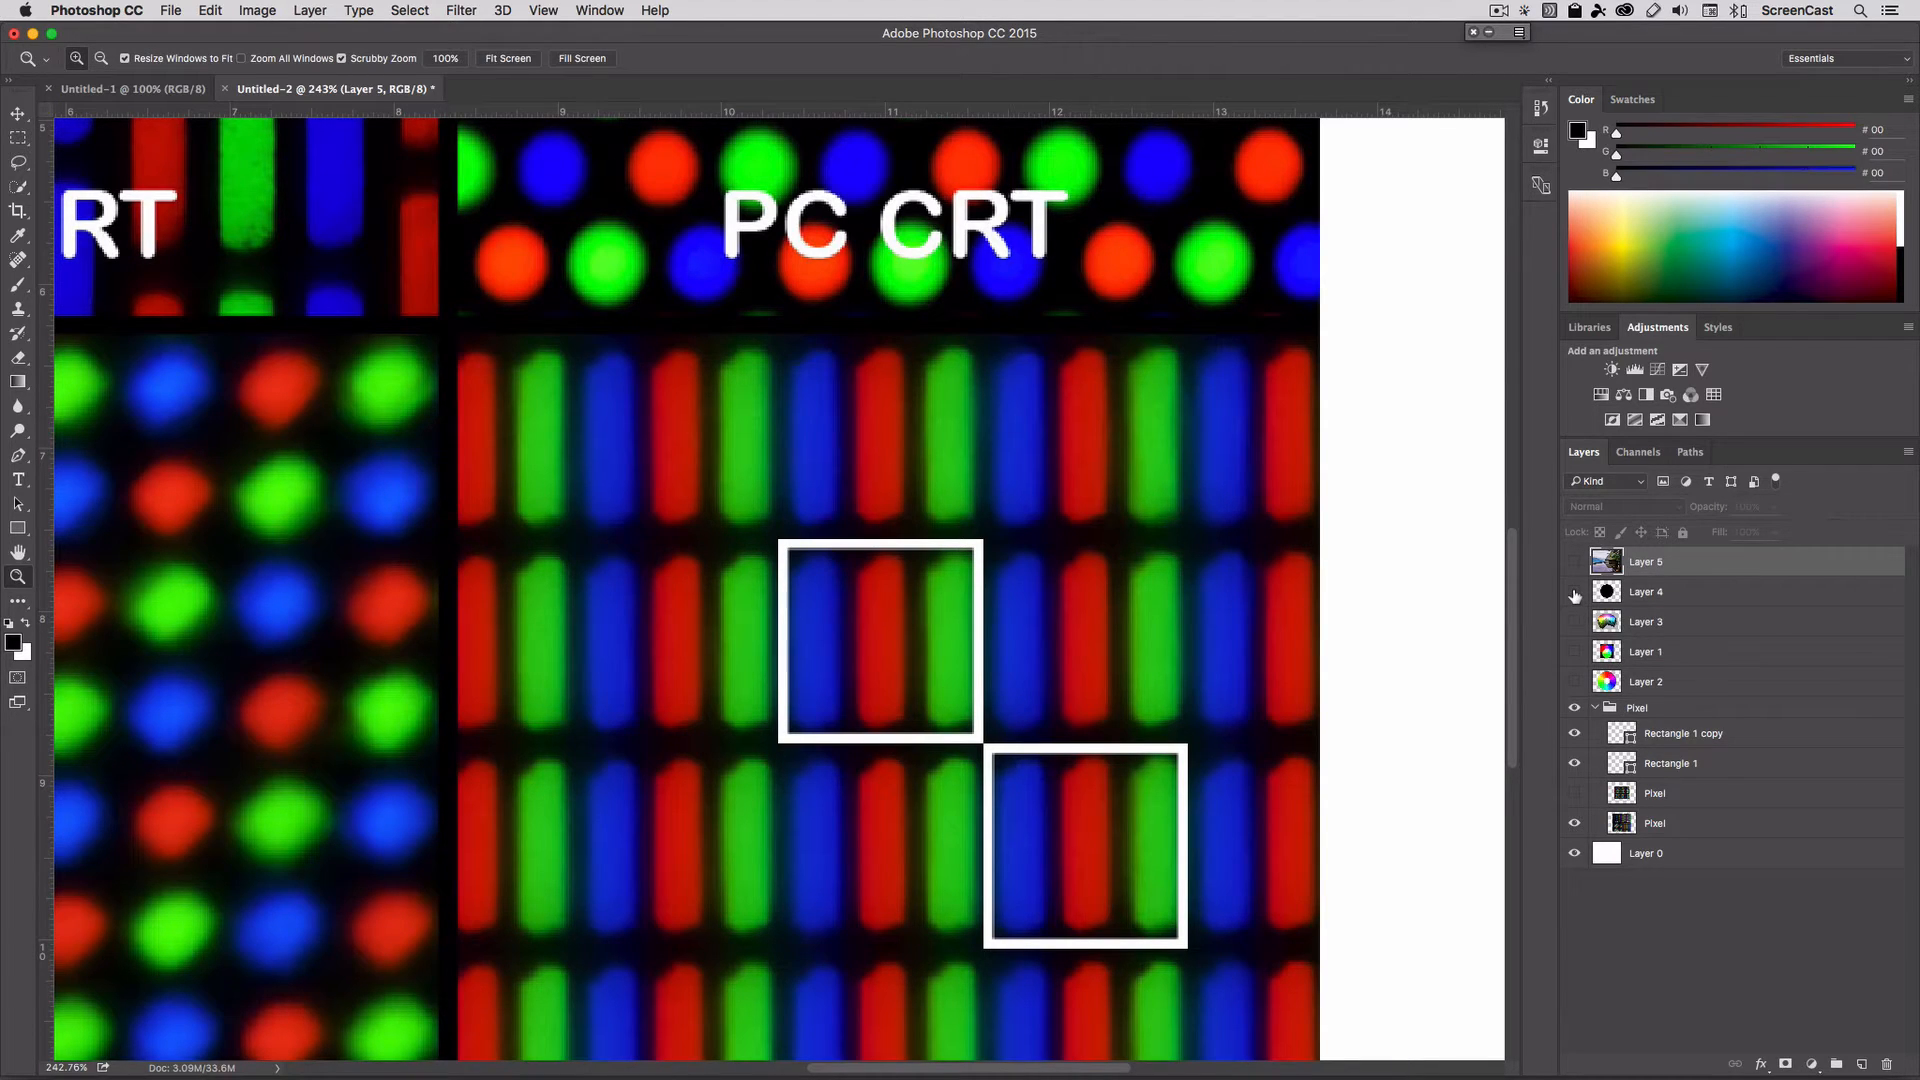
Make the house photo layer visible again over the subpixel chart.
left_click(1573, 560)
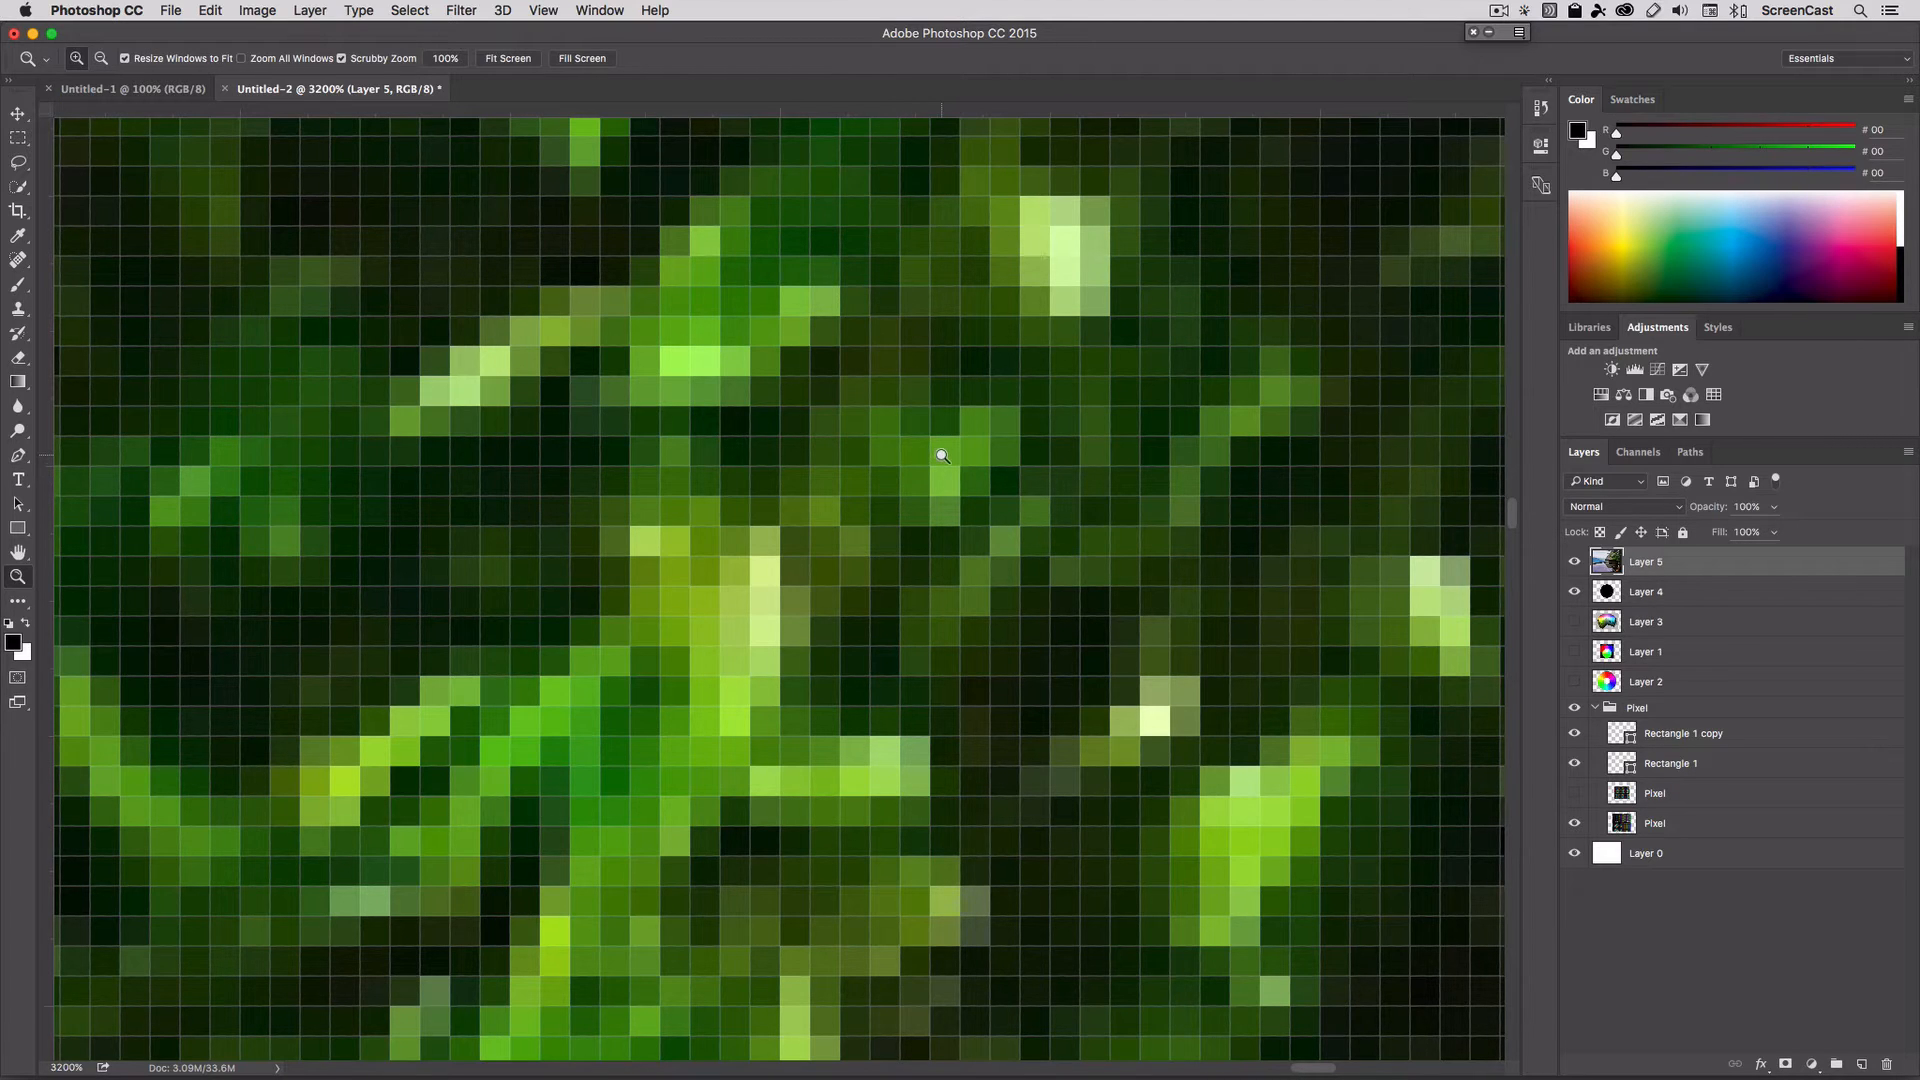
mouse_move(922, 424)
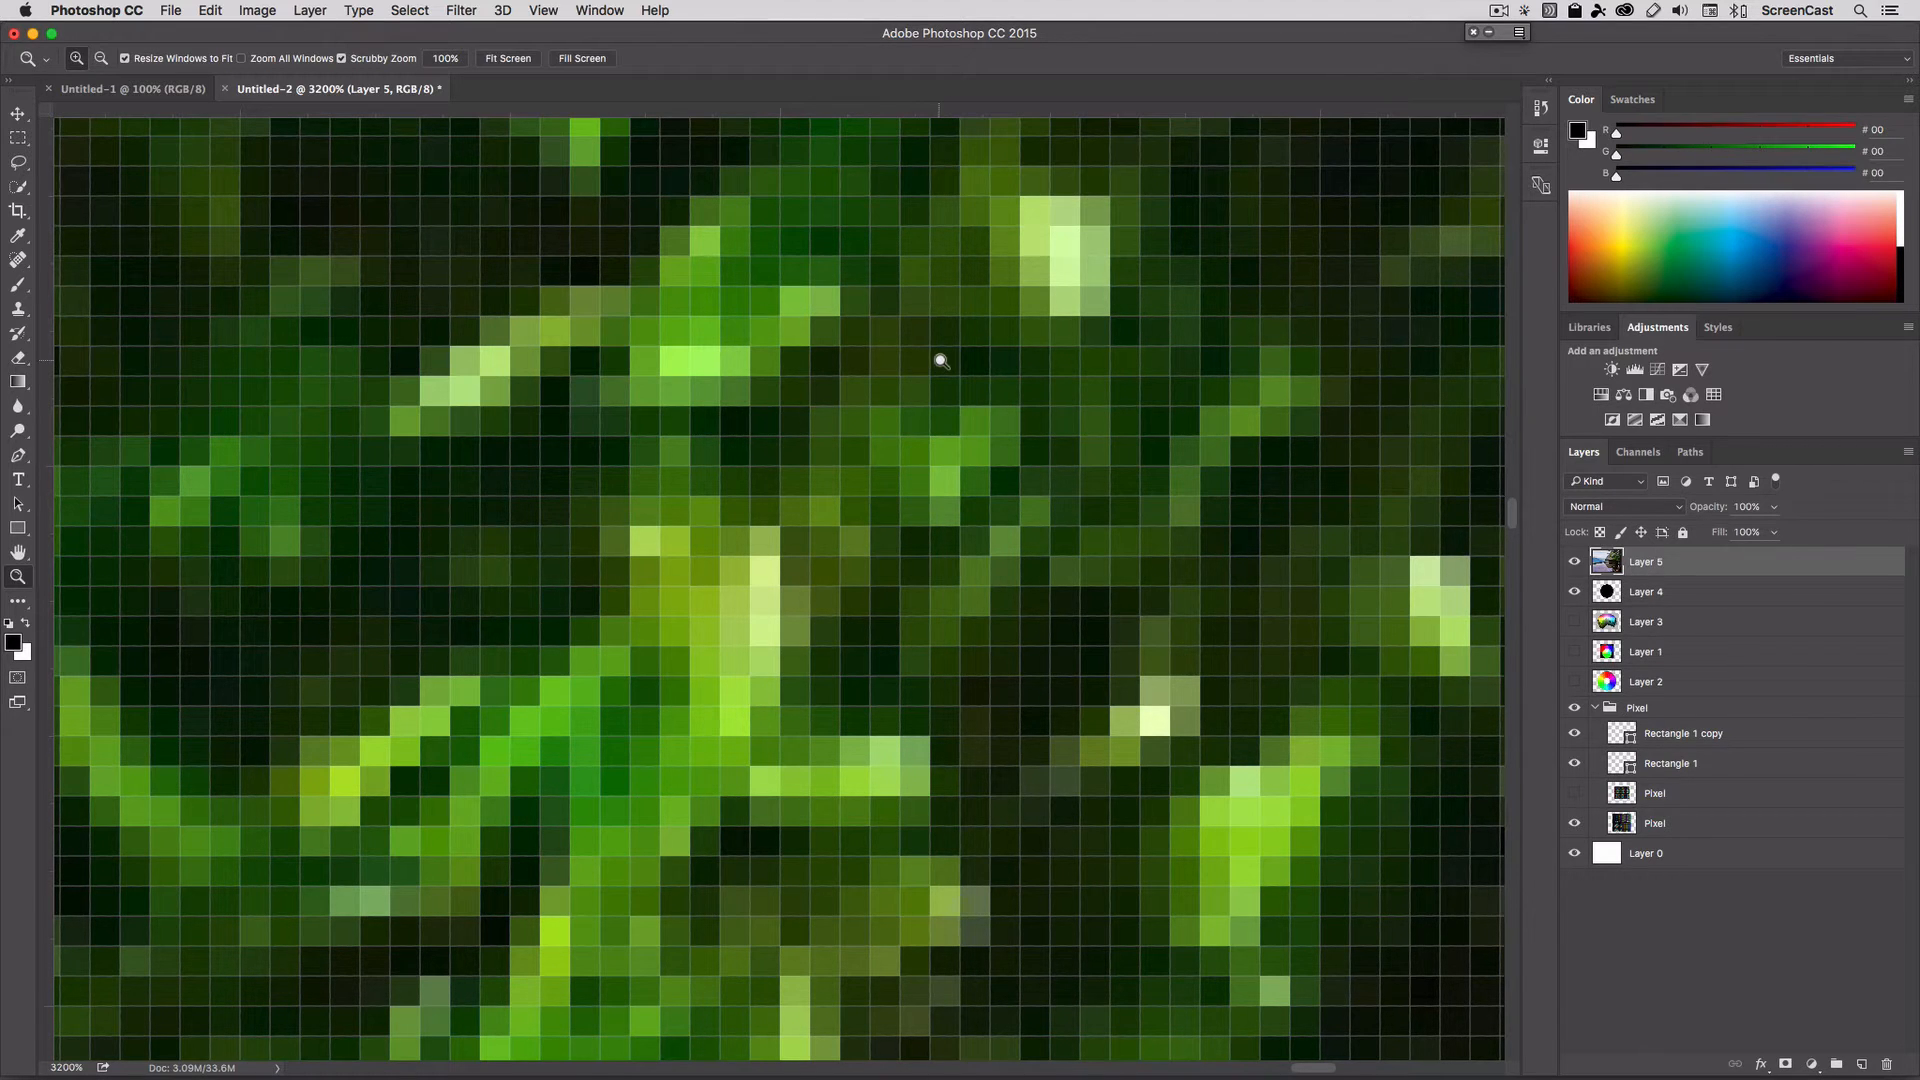
mouse_move(948, 340)
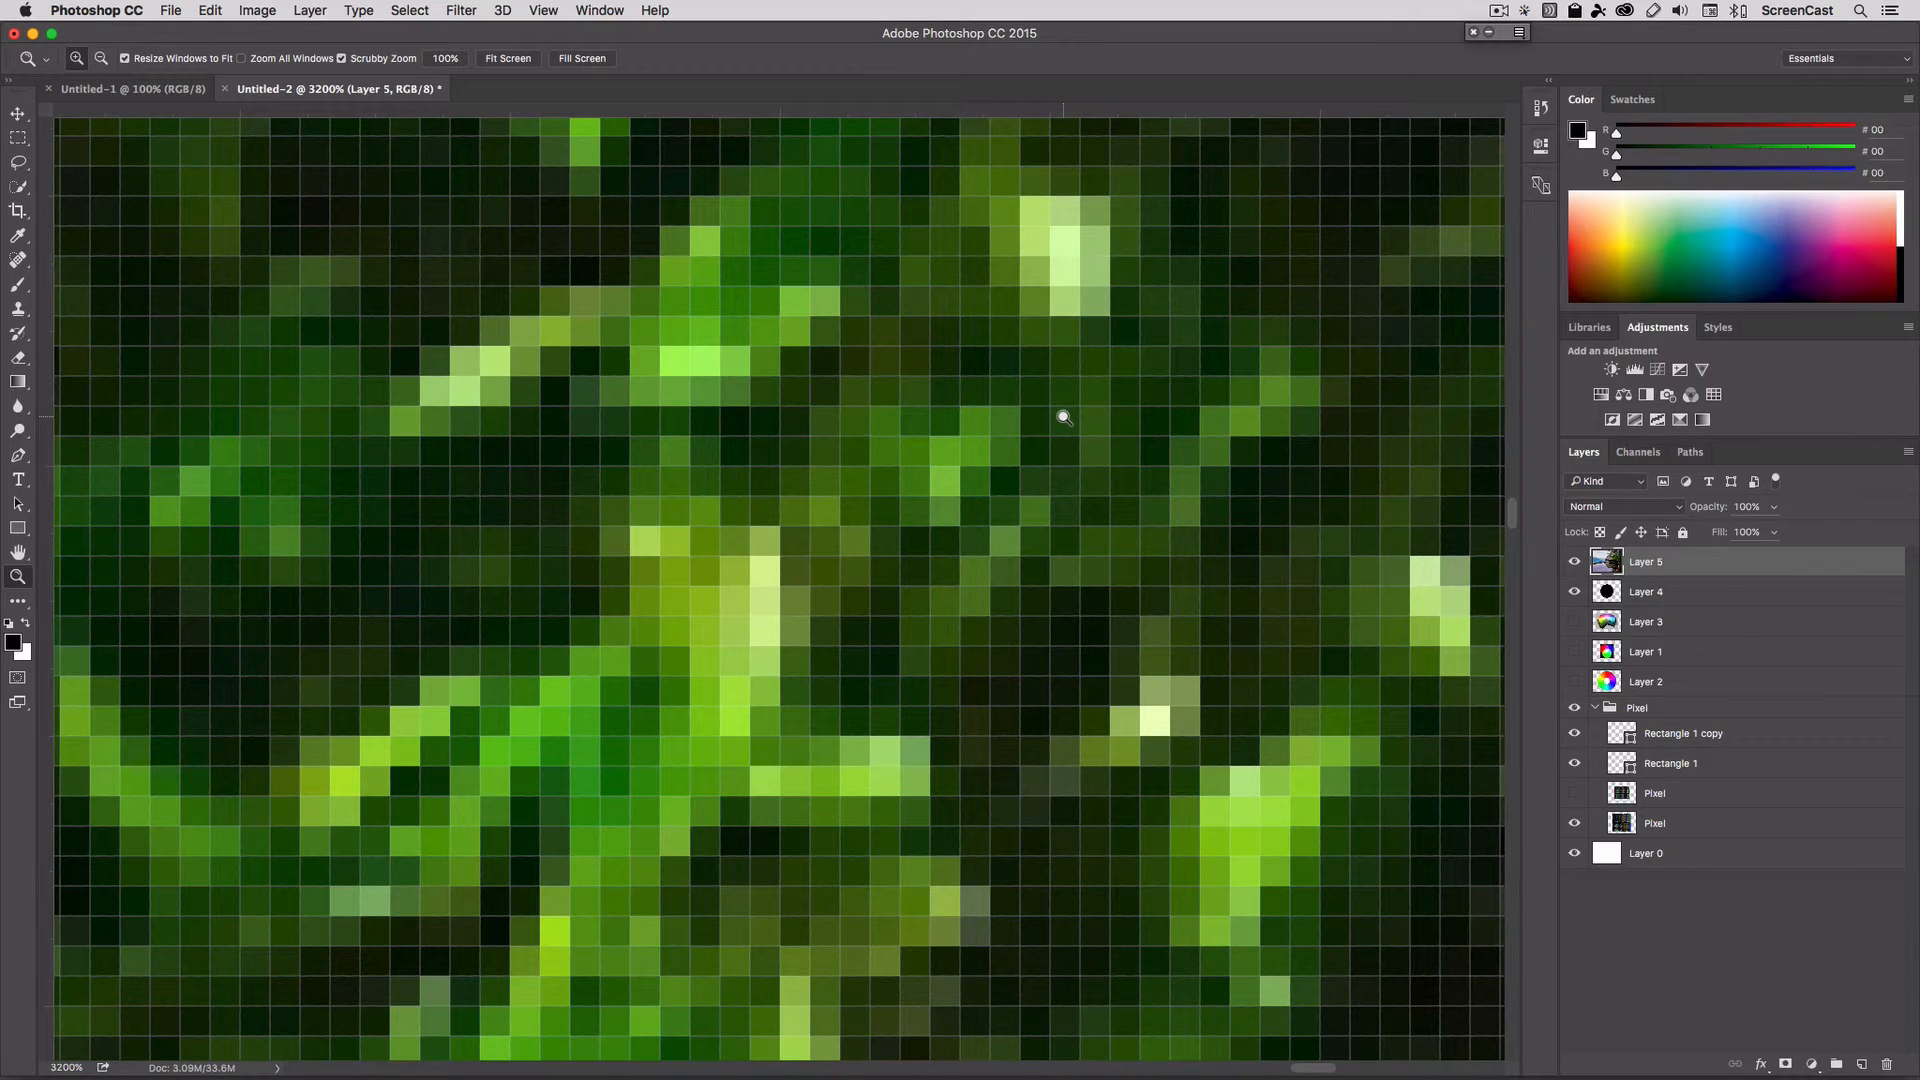
mouse_move(1152, 460)
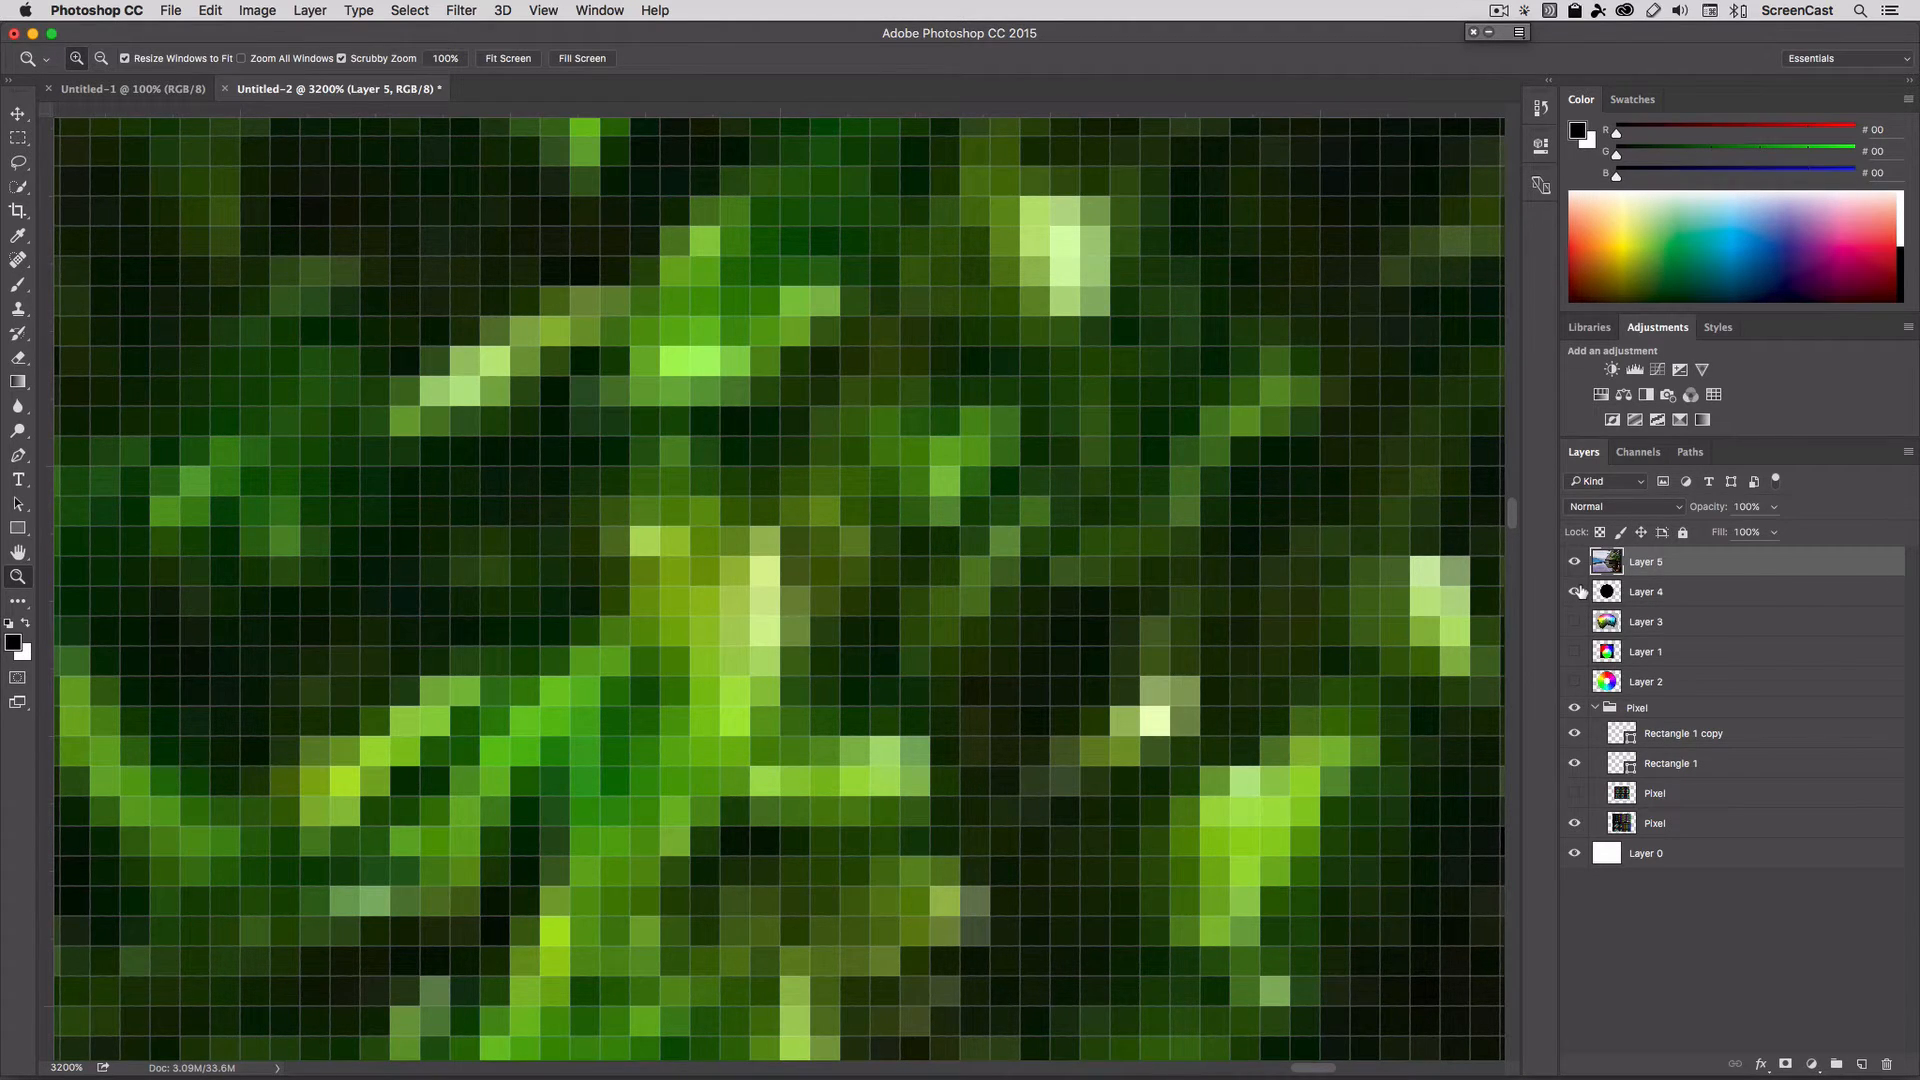
mouse_move(1574, 592)
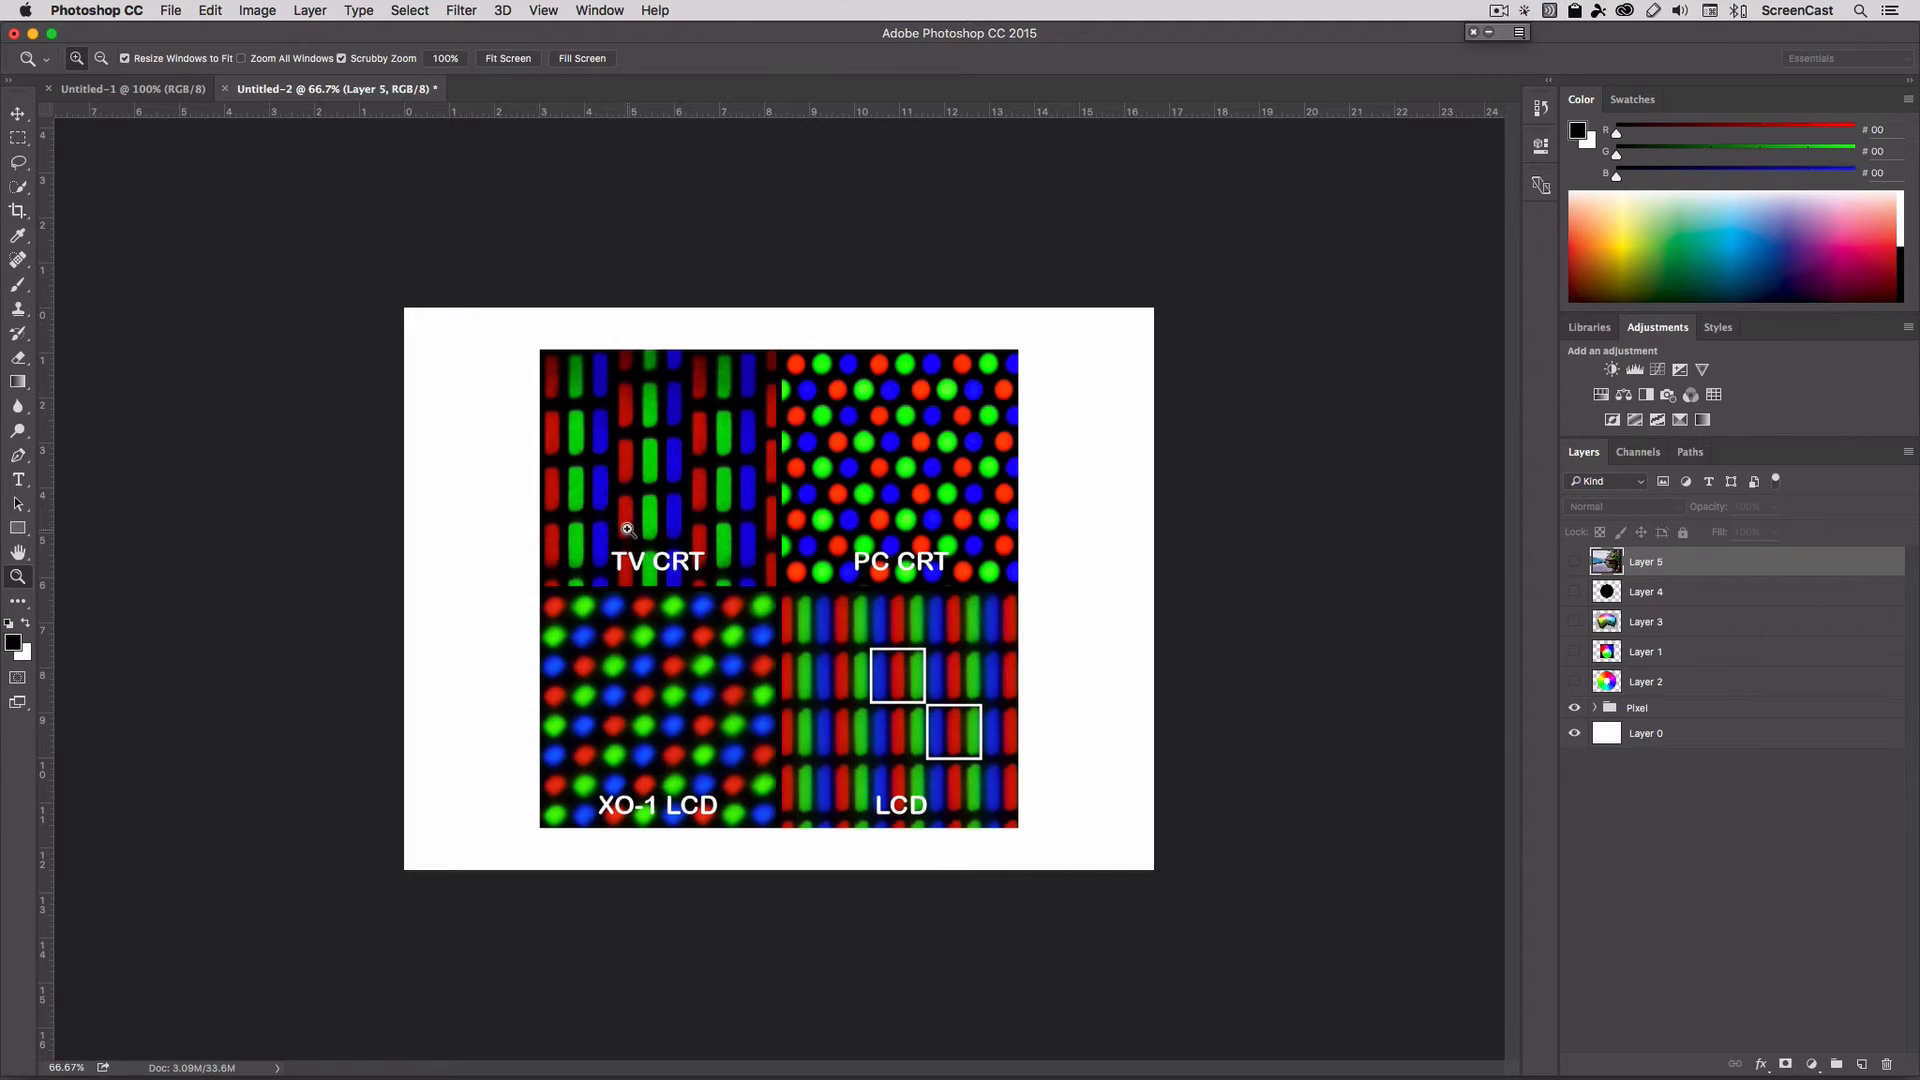
mouse_move(672, 476)
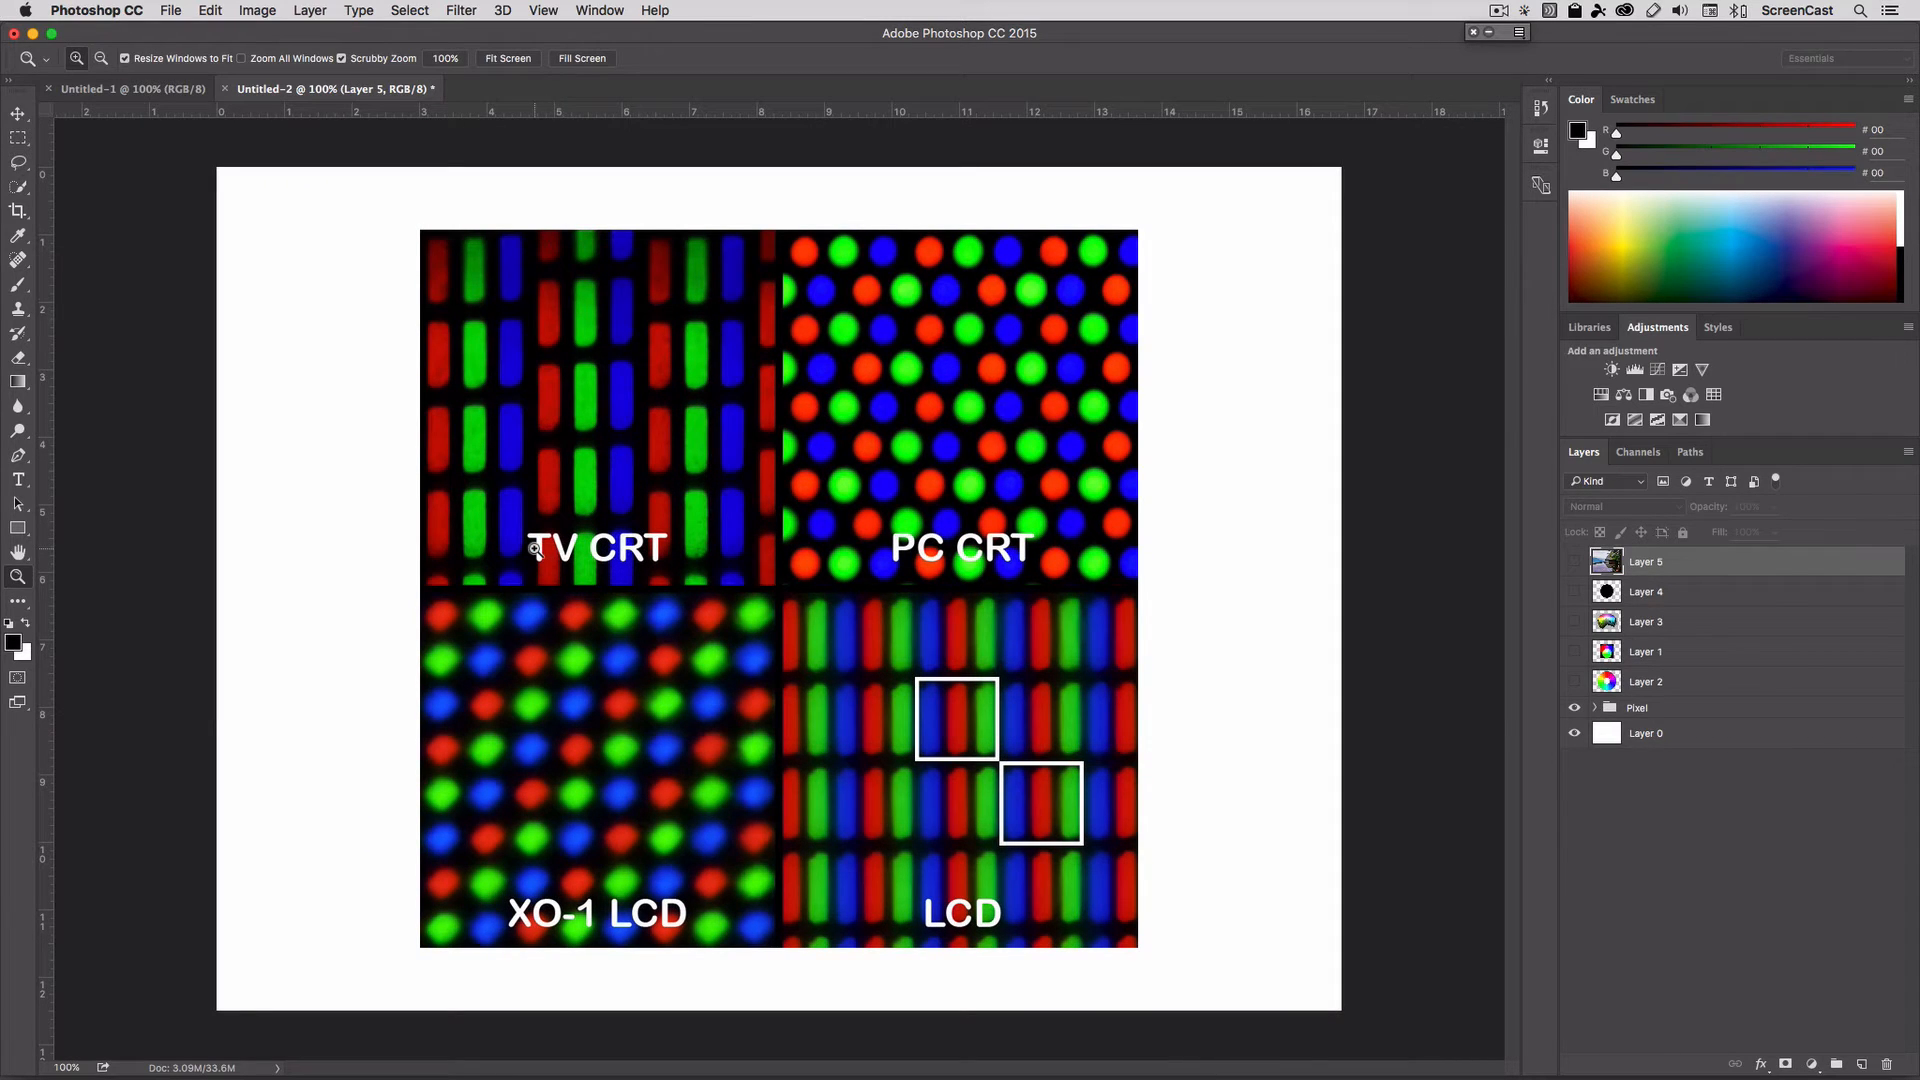
mouse_move(691, 548)
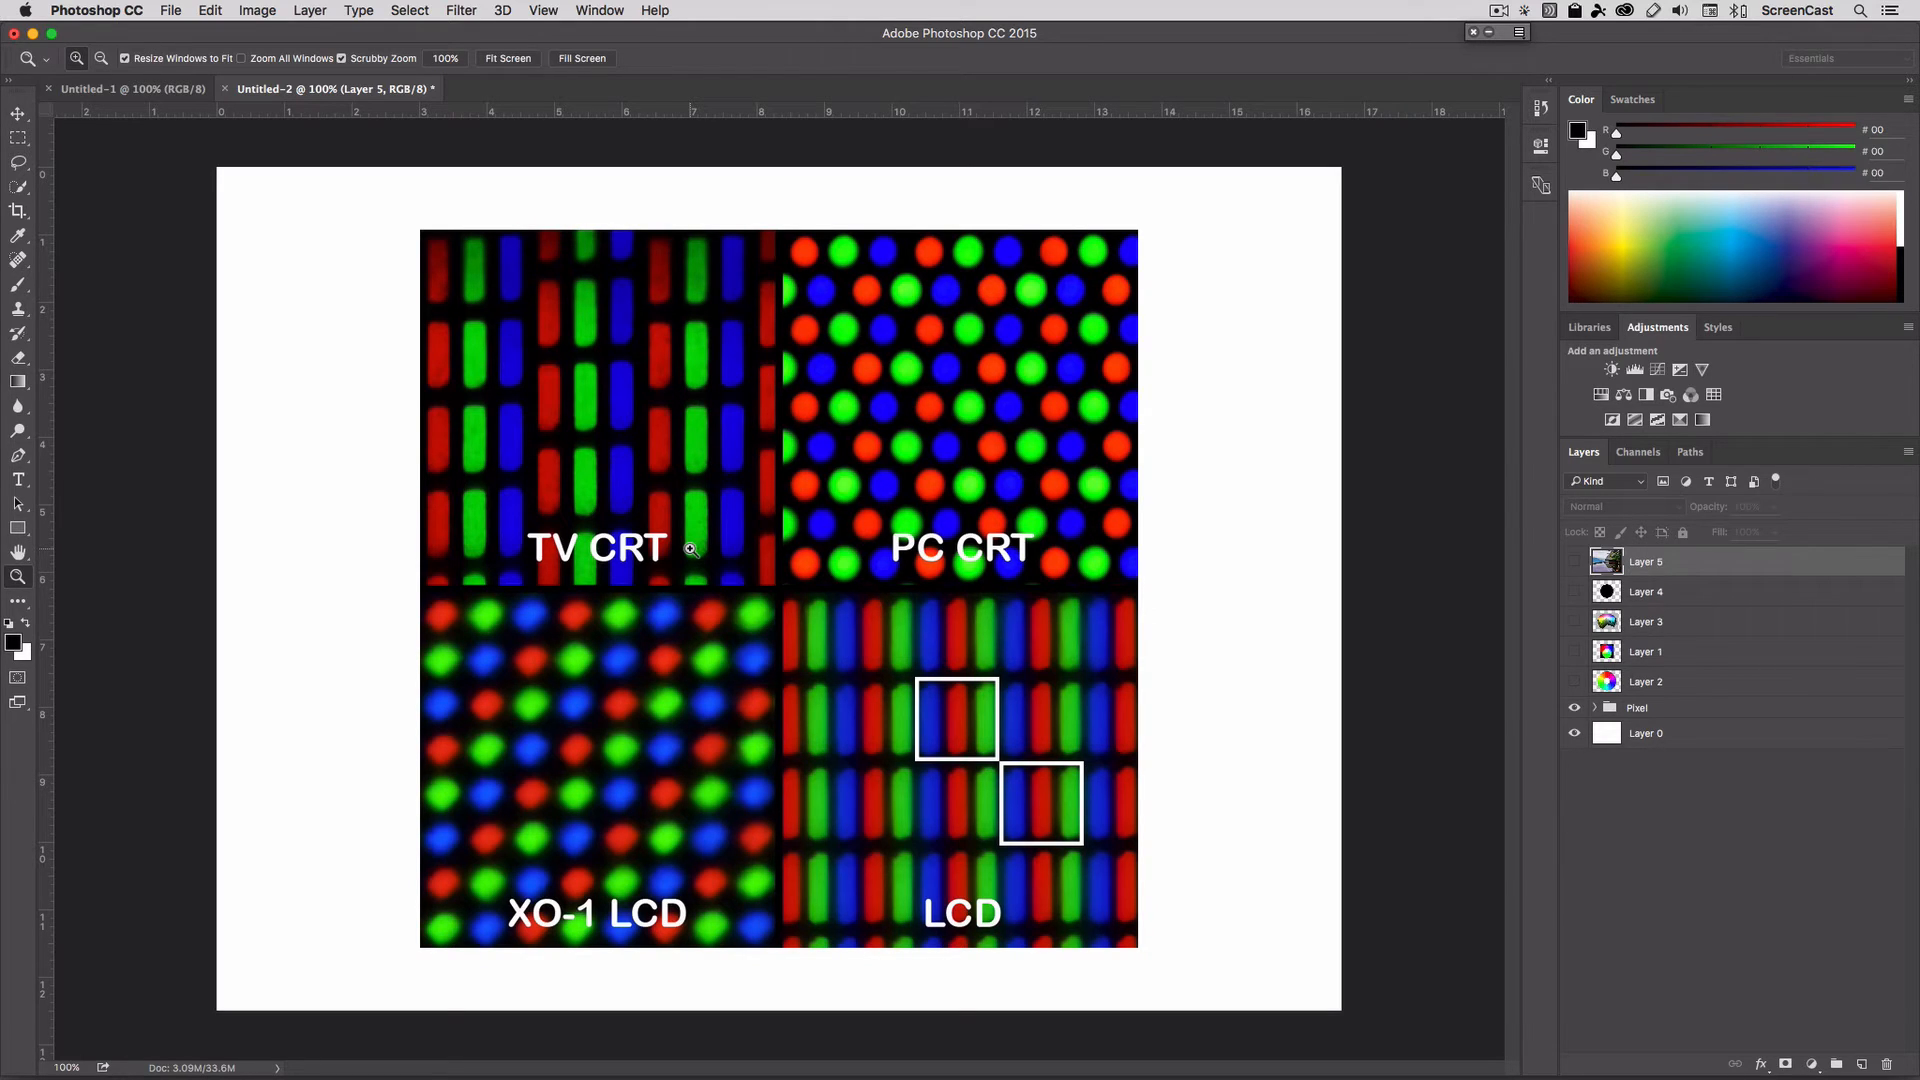
mouse_move(450, 372)
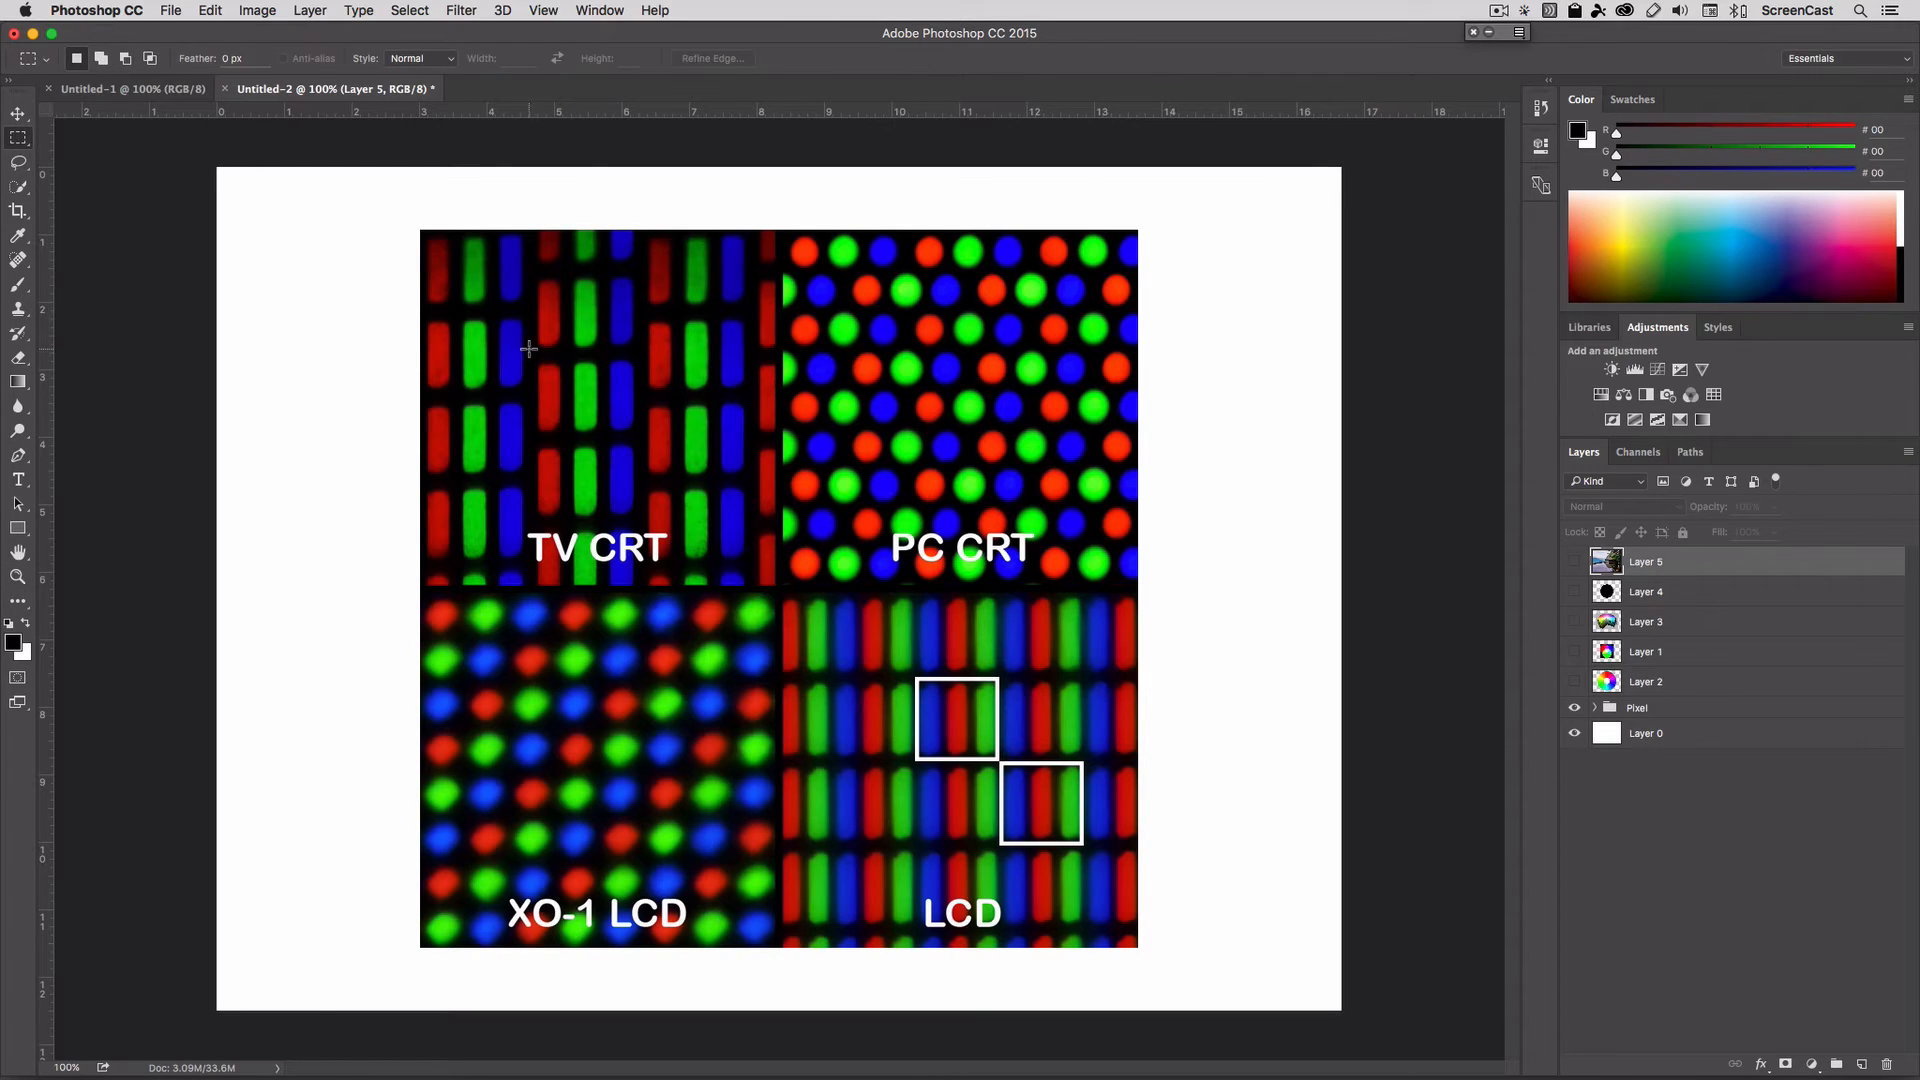
Outline a patch of the TV CRT sample and a patch of the PC CRT sample with rectangles.
left_click_drag(528, 346, 646, 444)
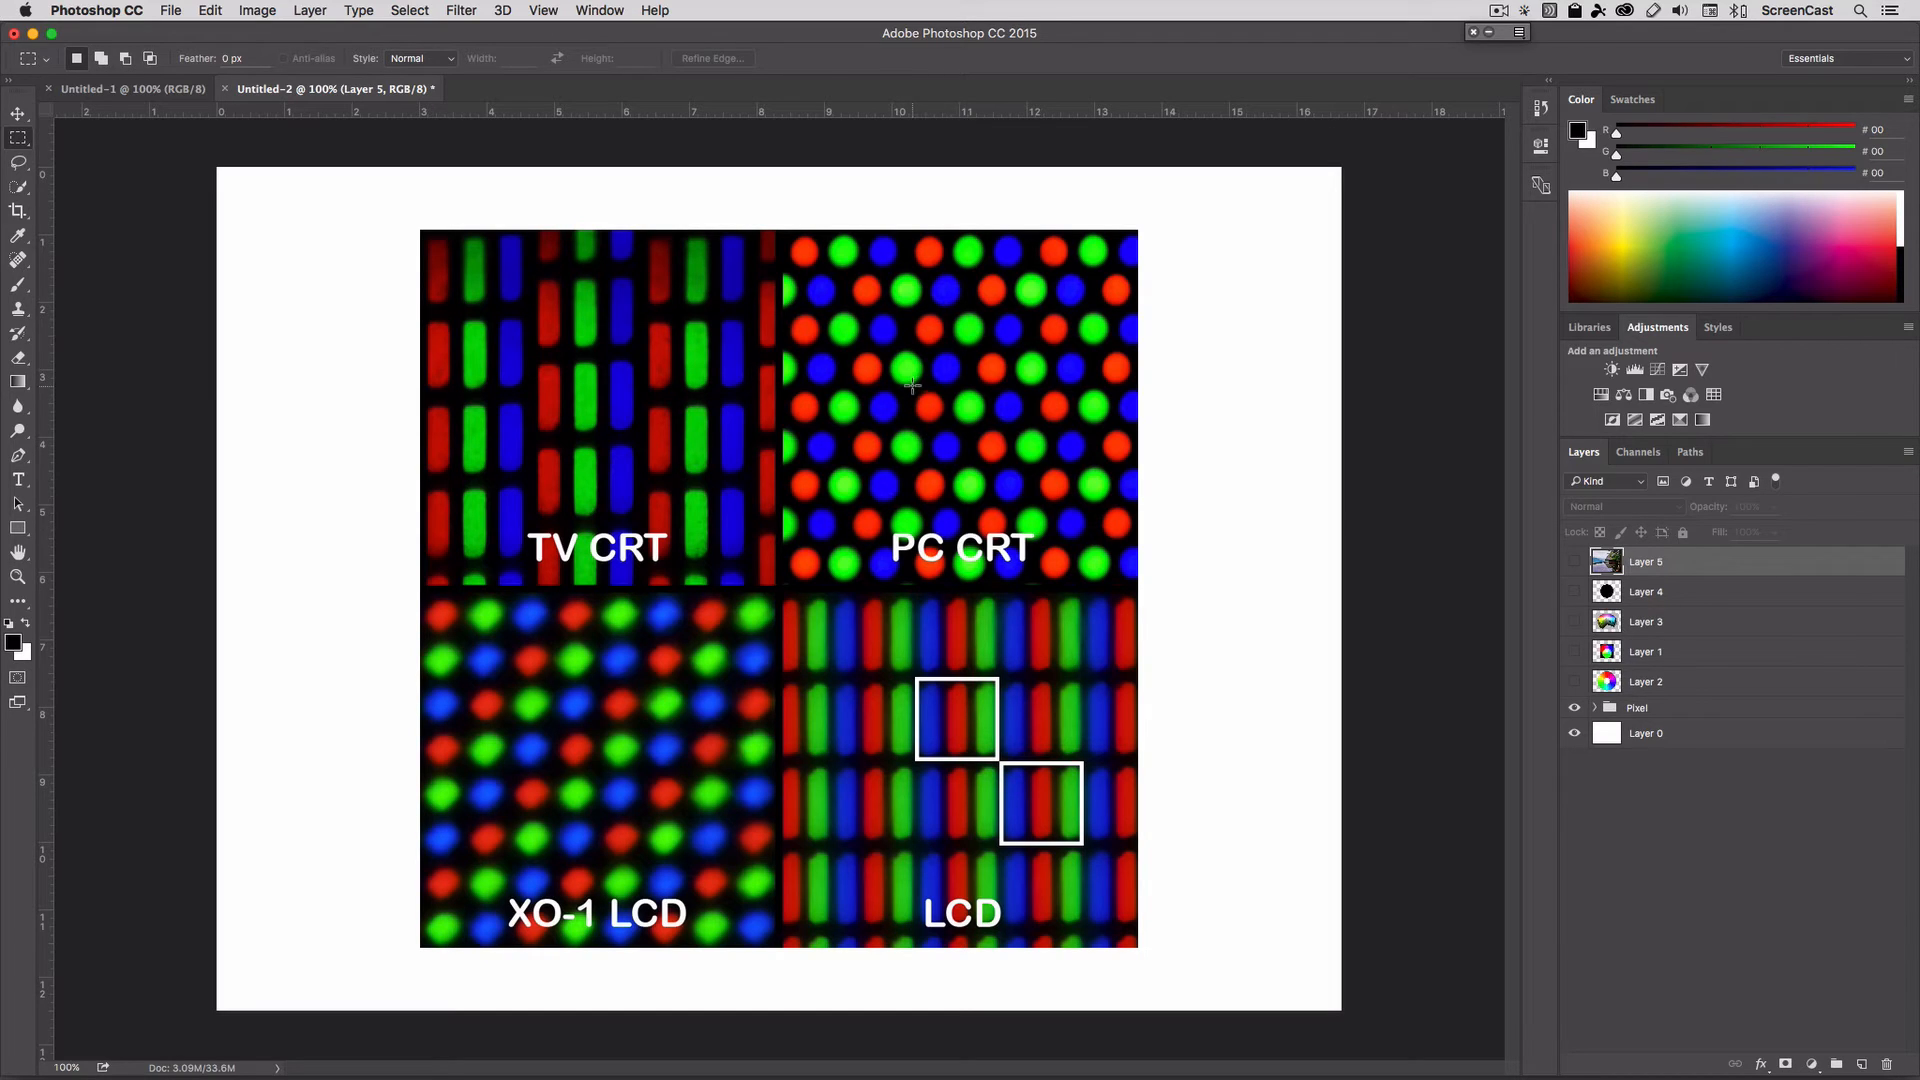
left_click_drag(912, 392, 1004, 472)
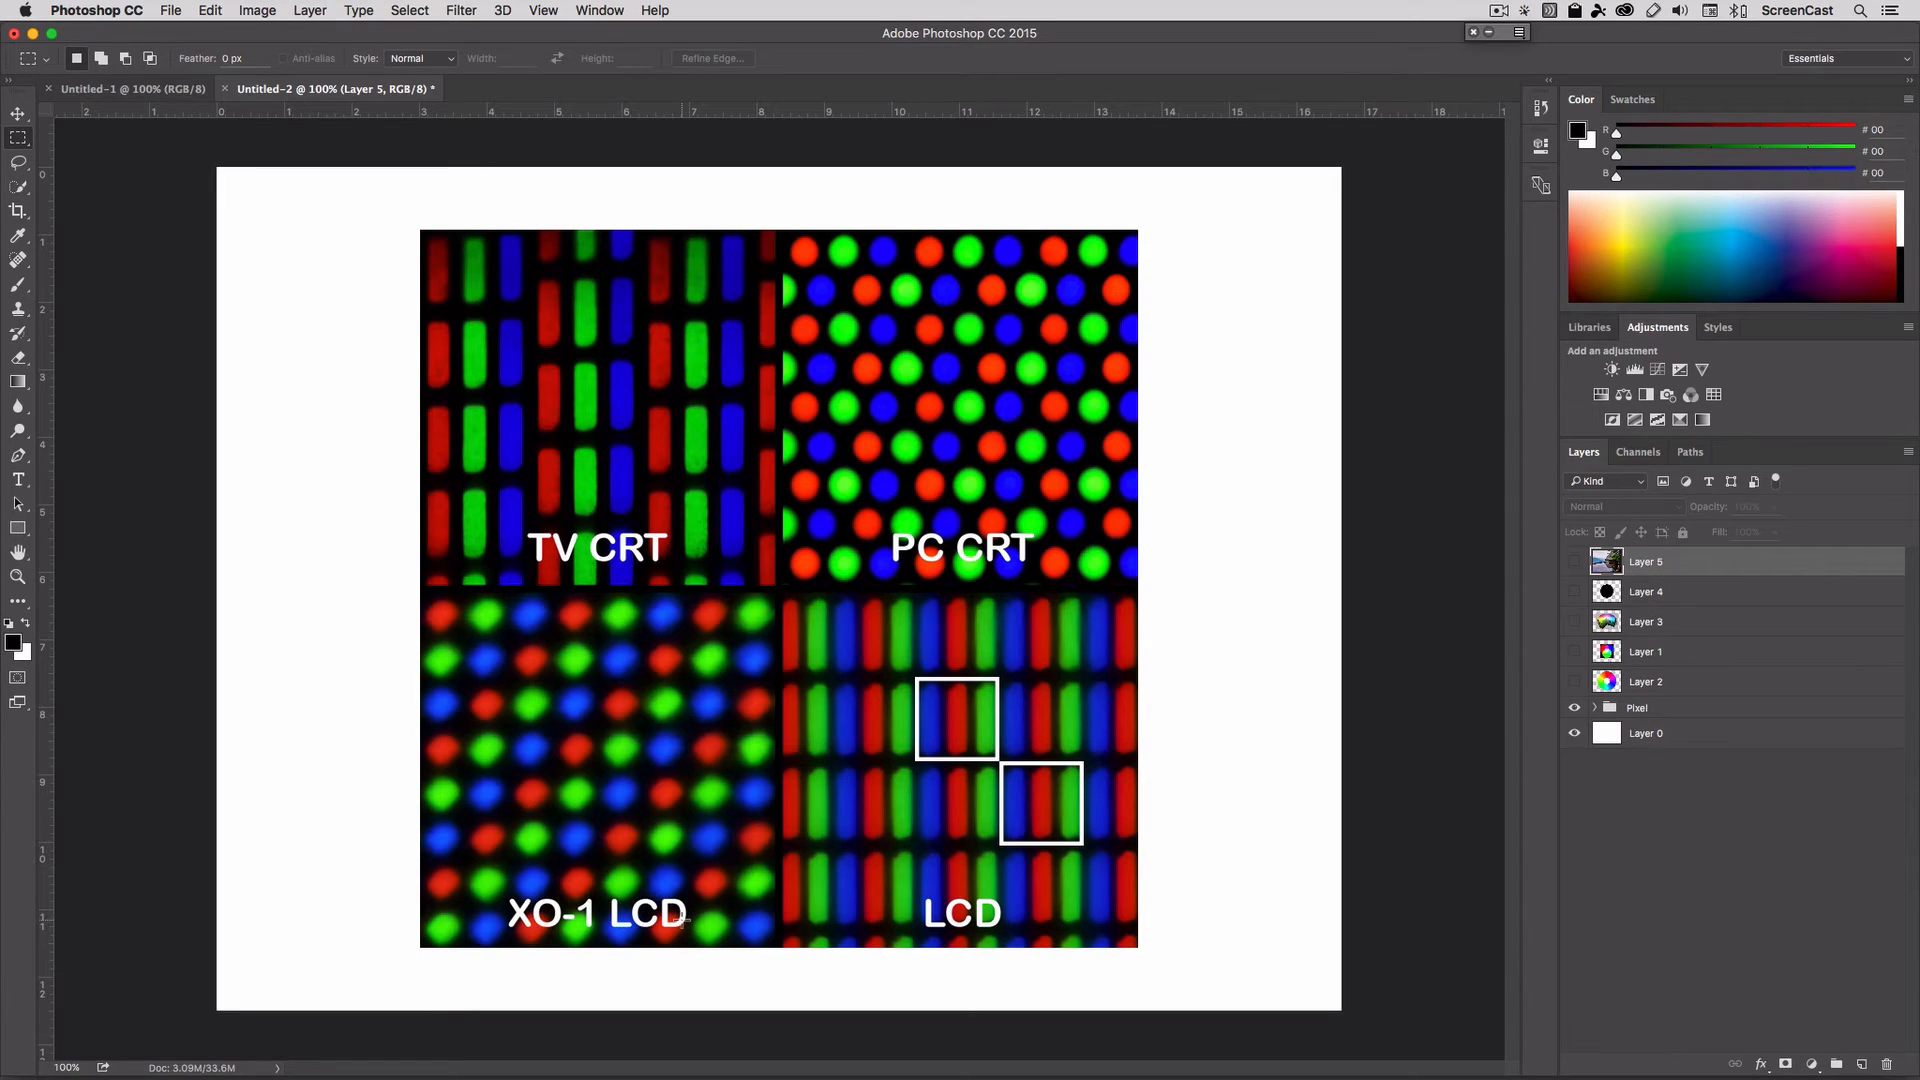
mouse_move(821, 886)
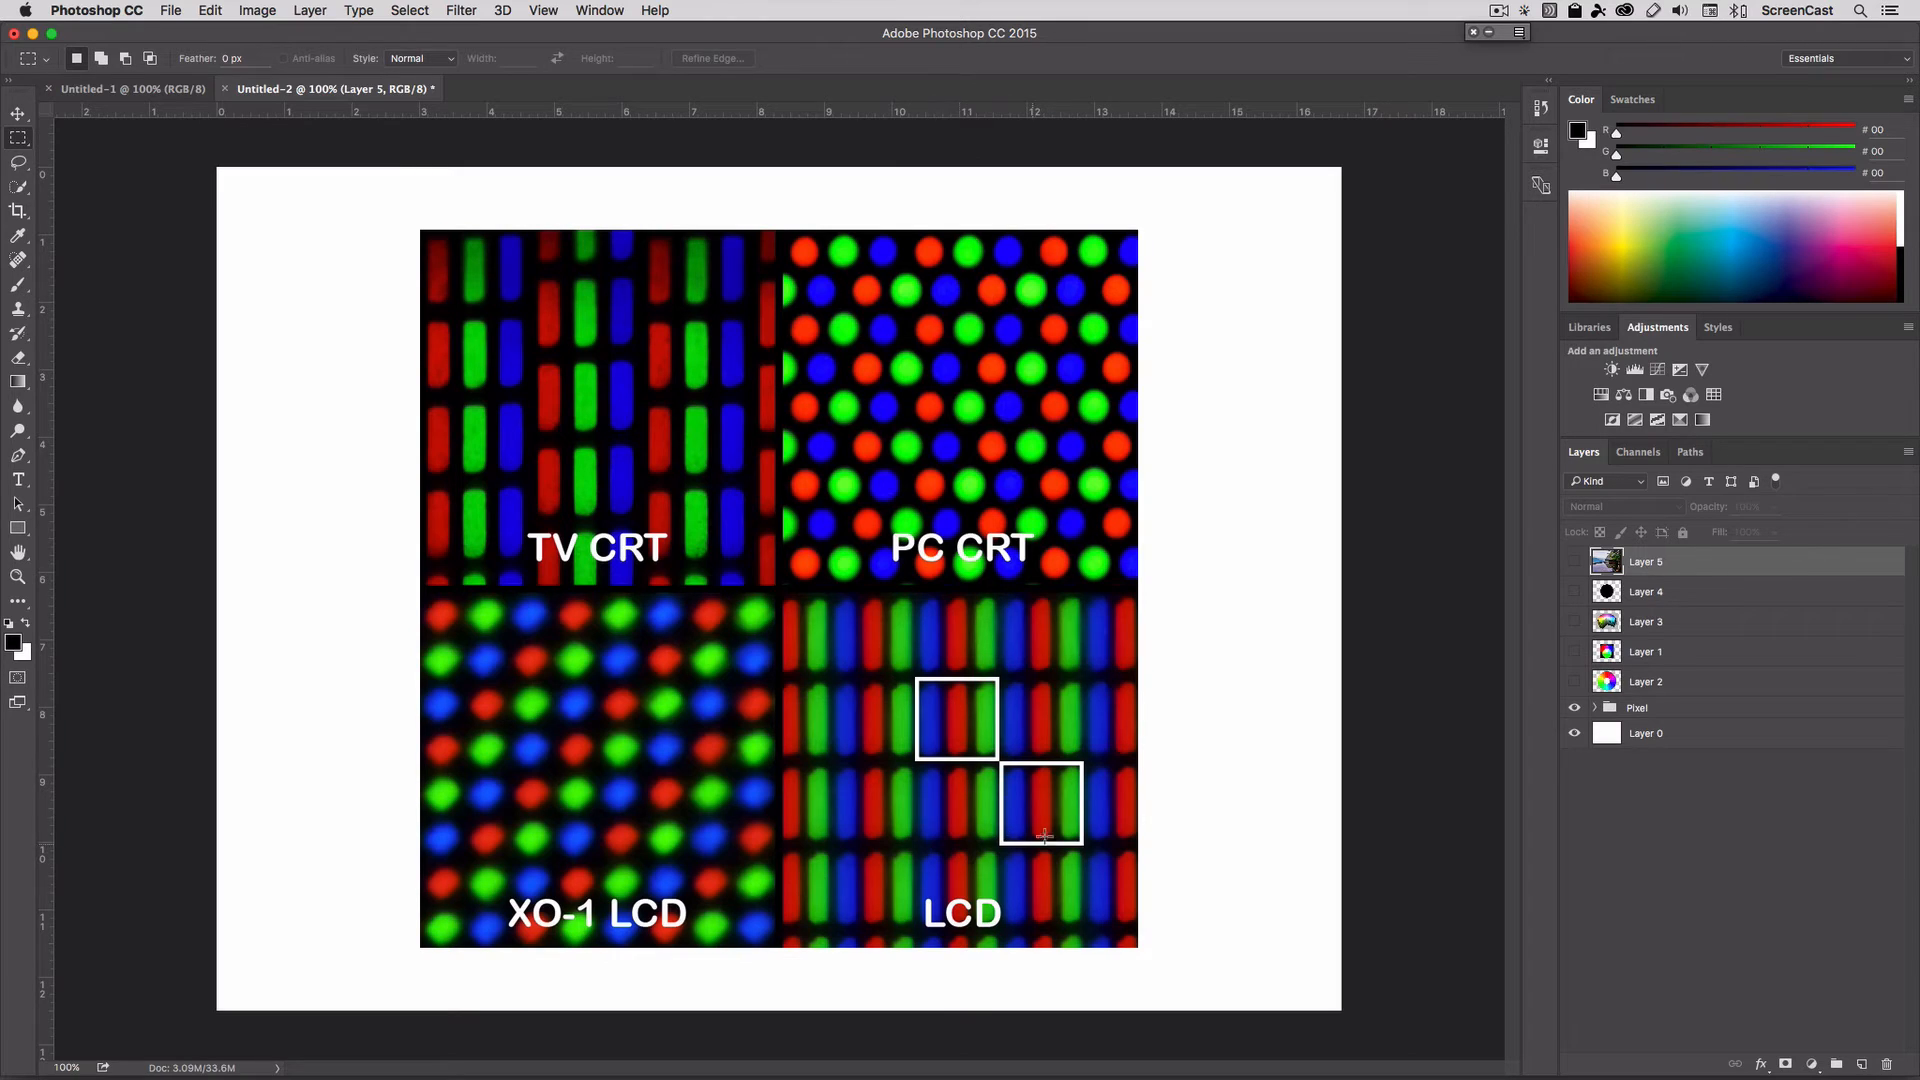
mouse_move(918, 746)
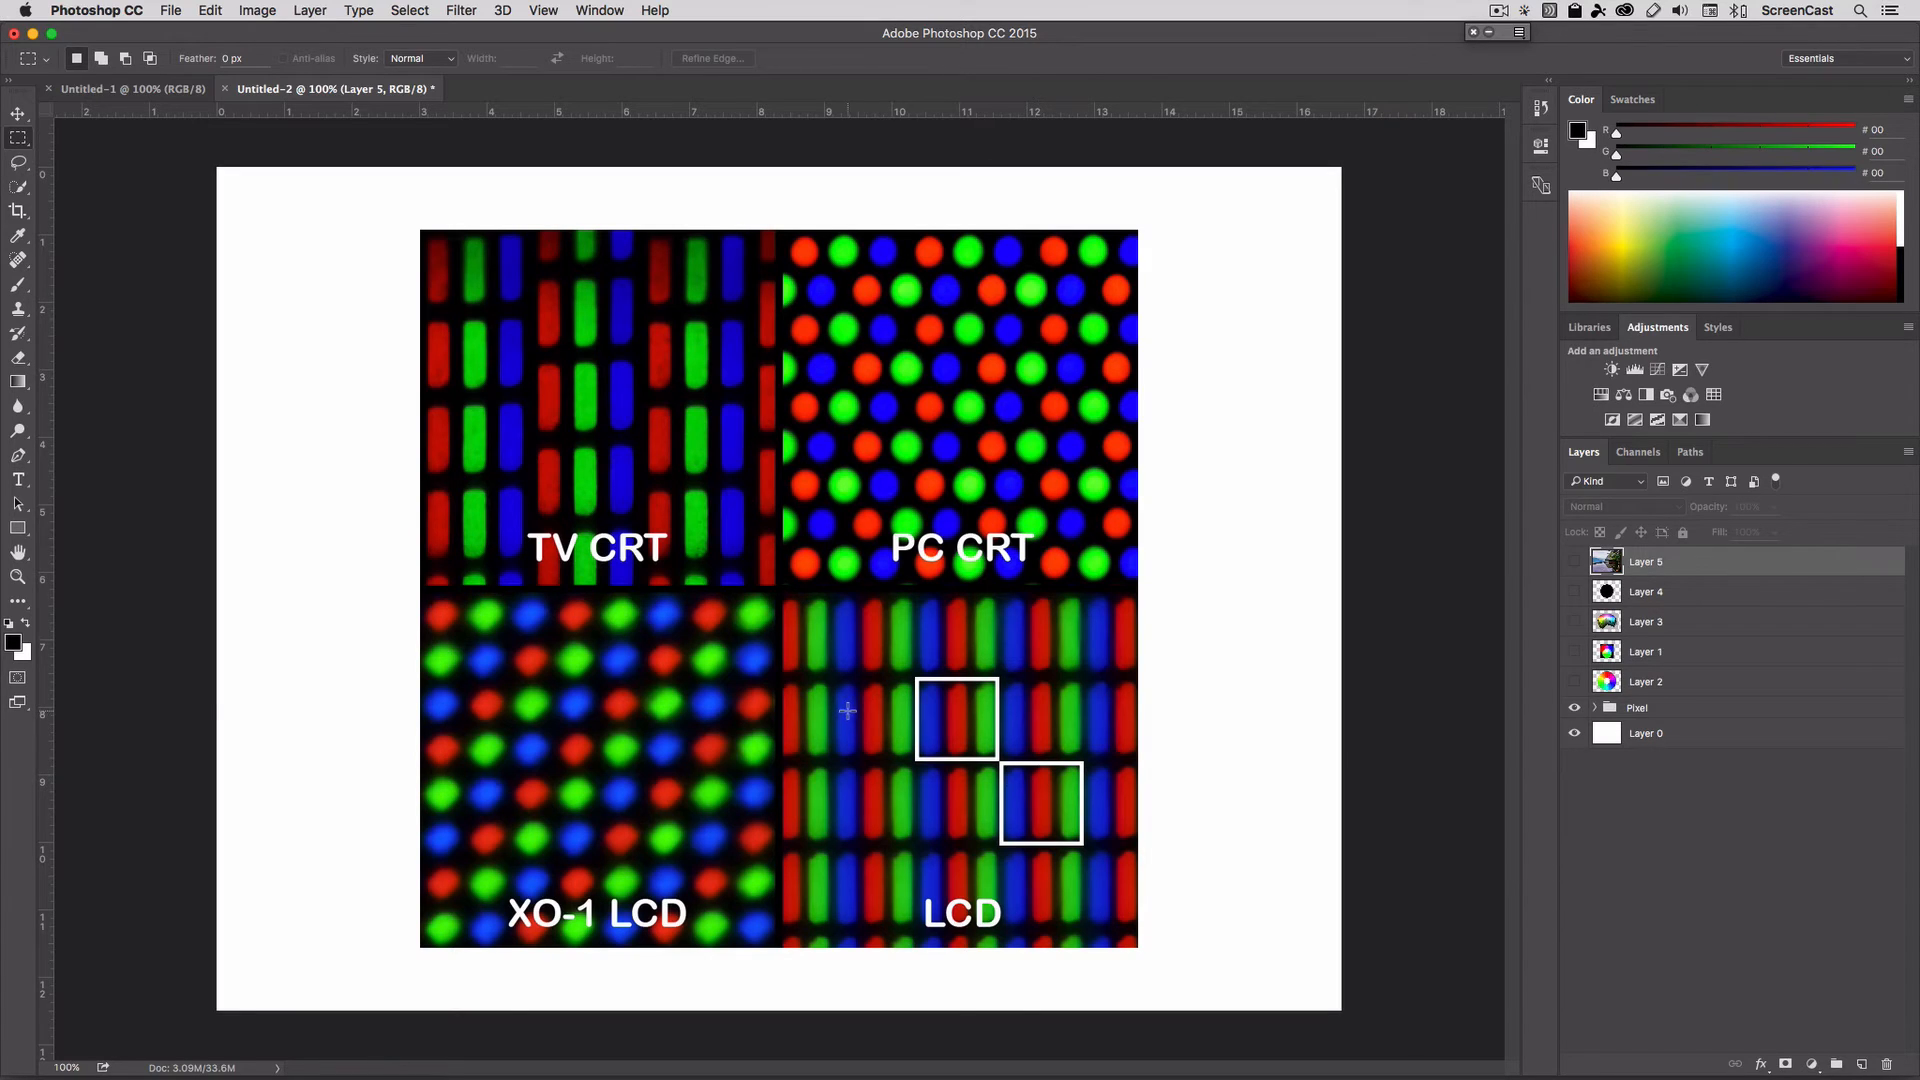
mouse_move(936, 785)
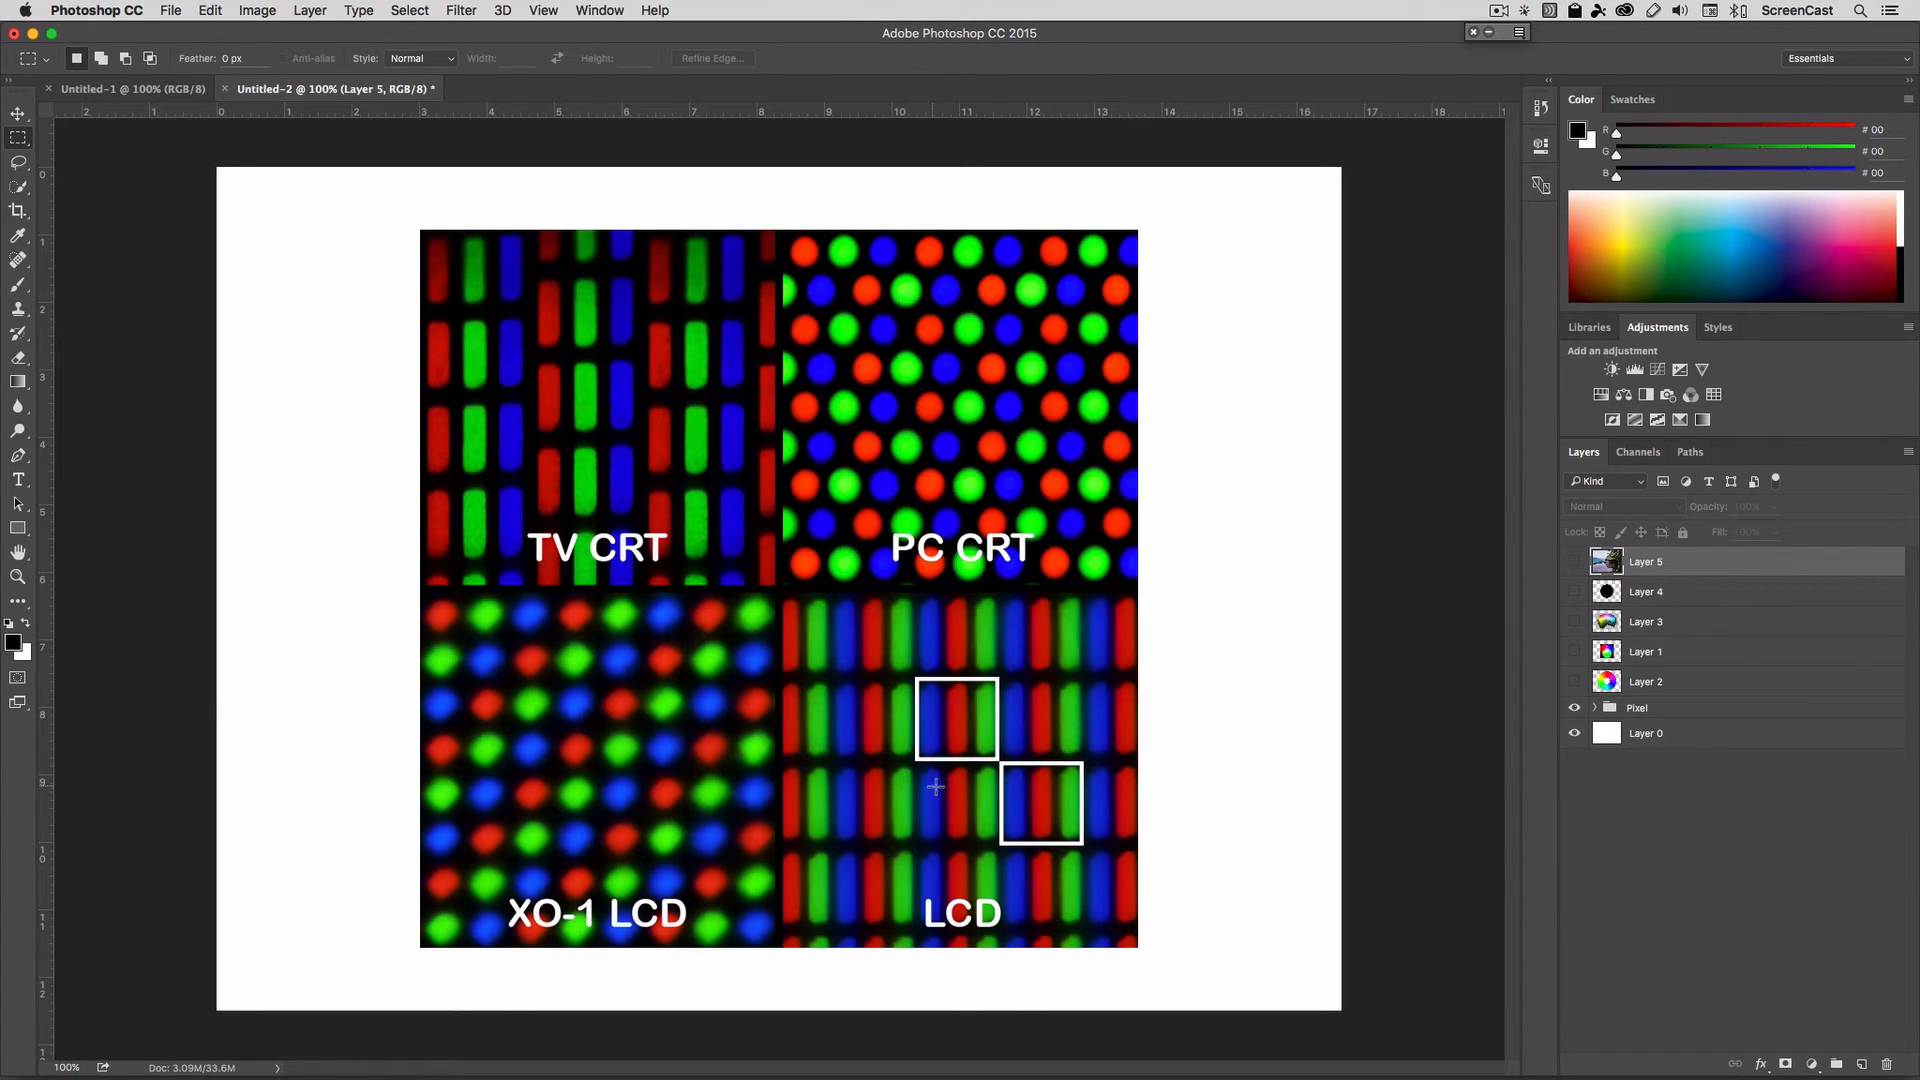
mouse_move(972, 866)
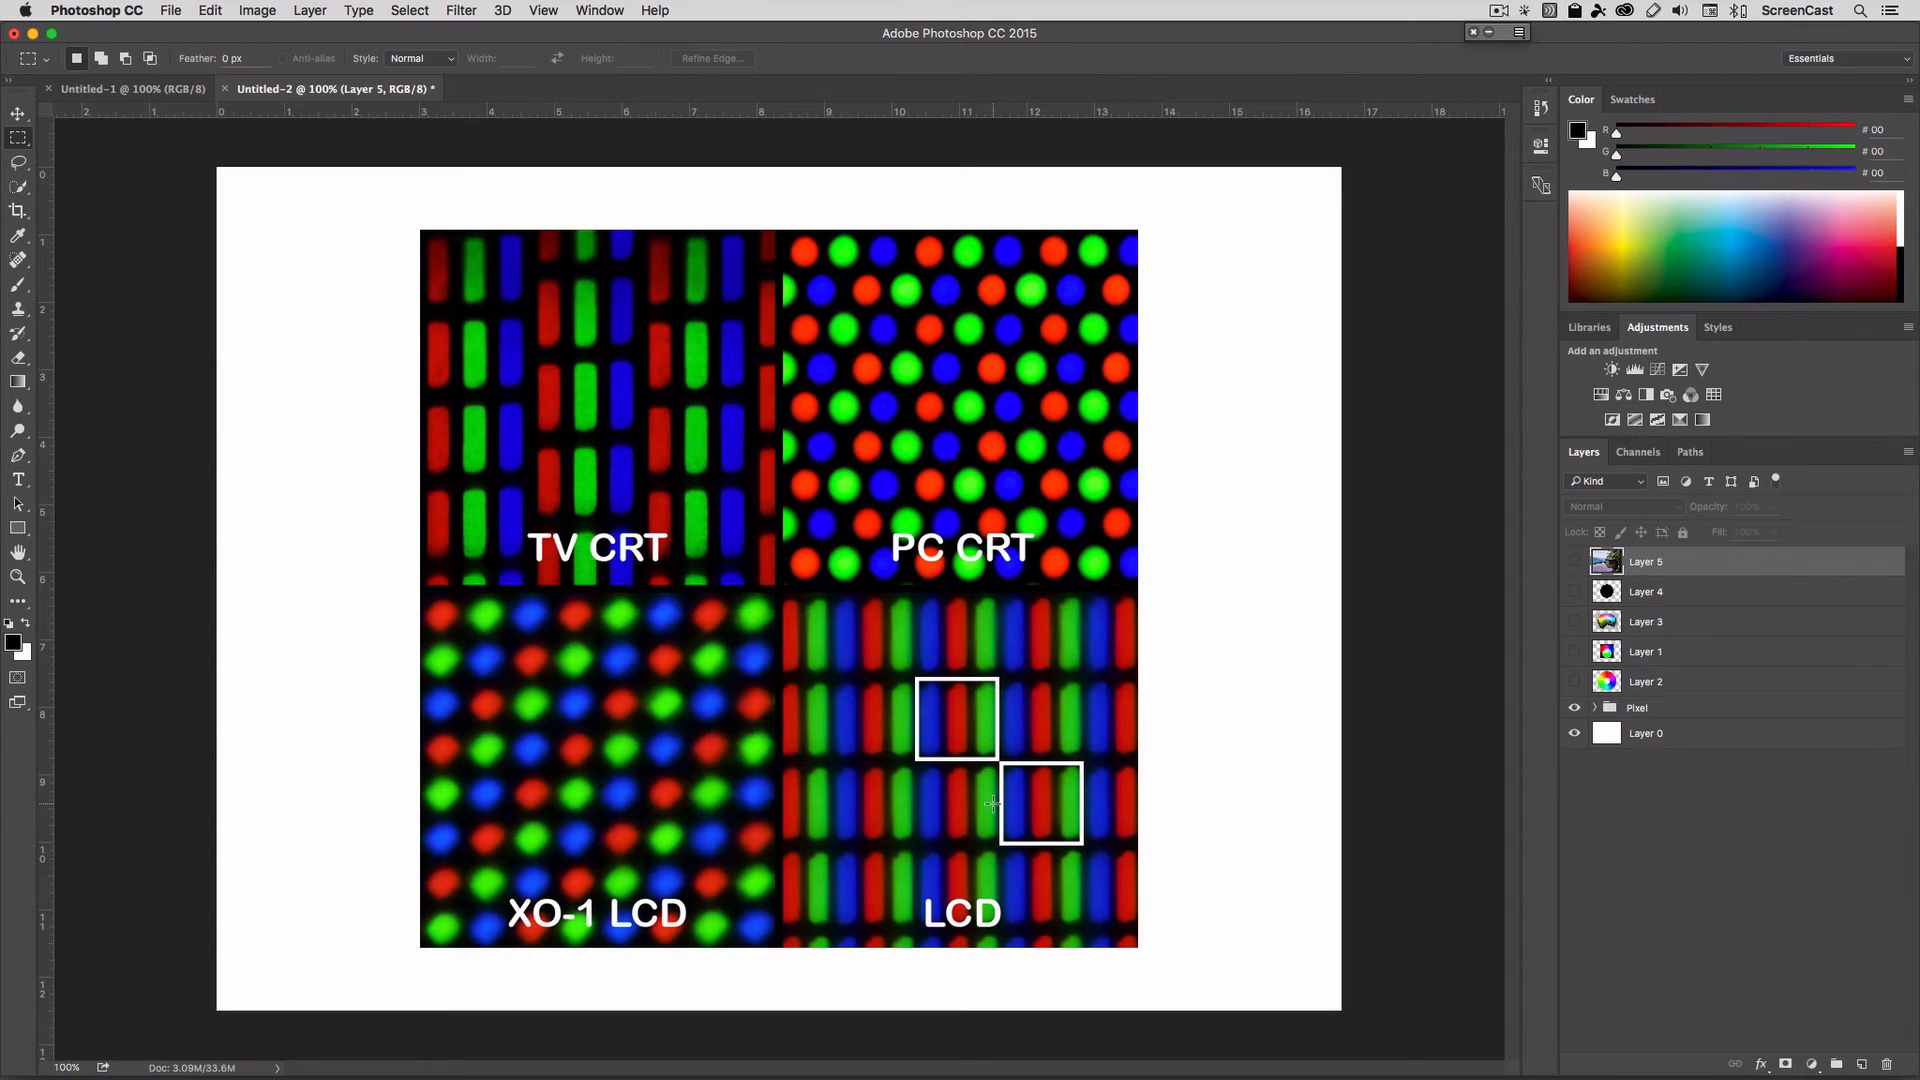
mouse_move(985, 734)
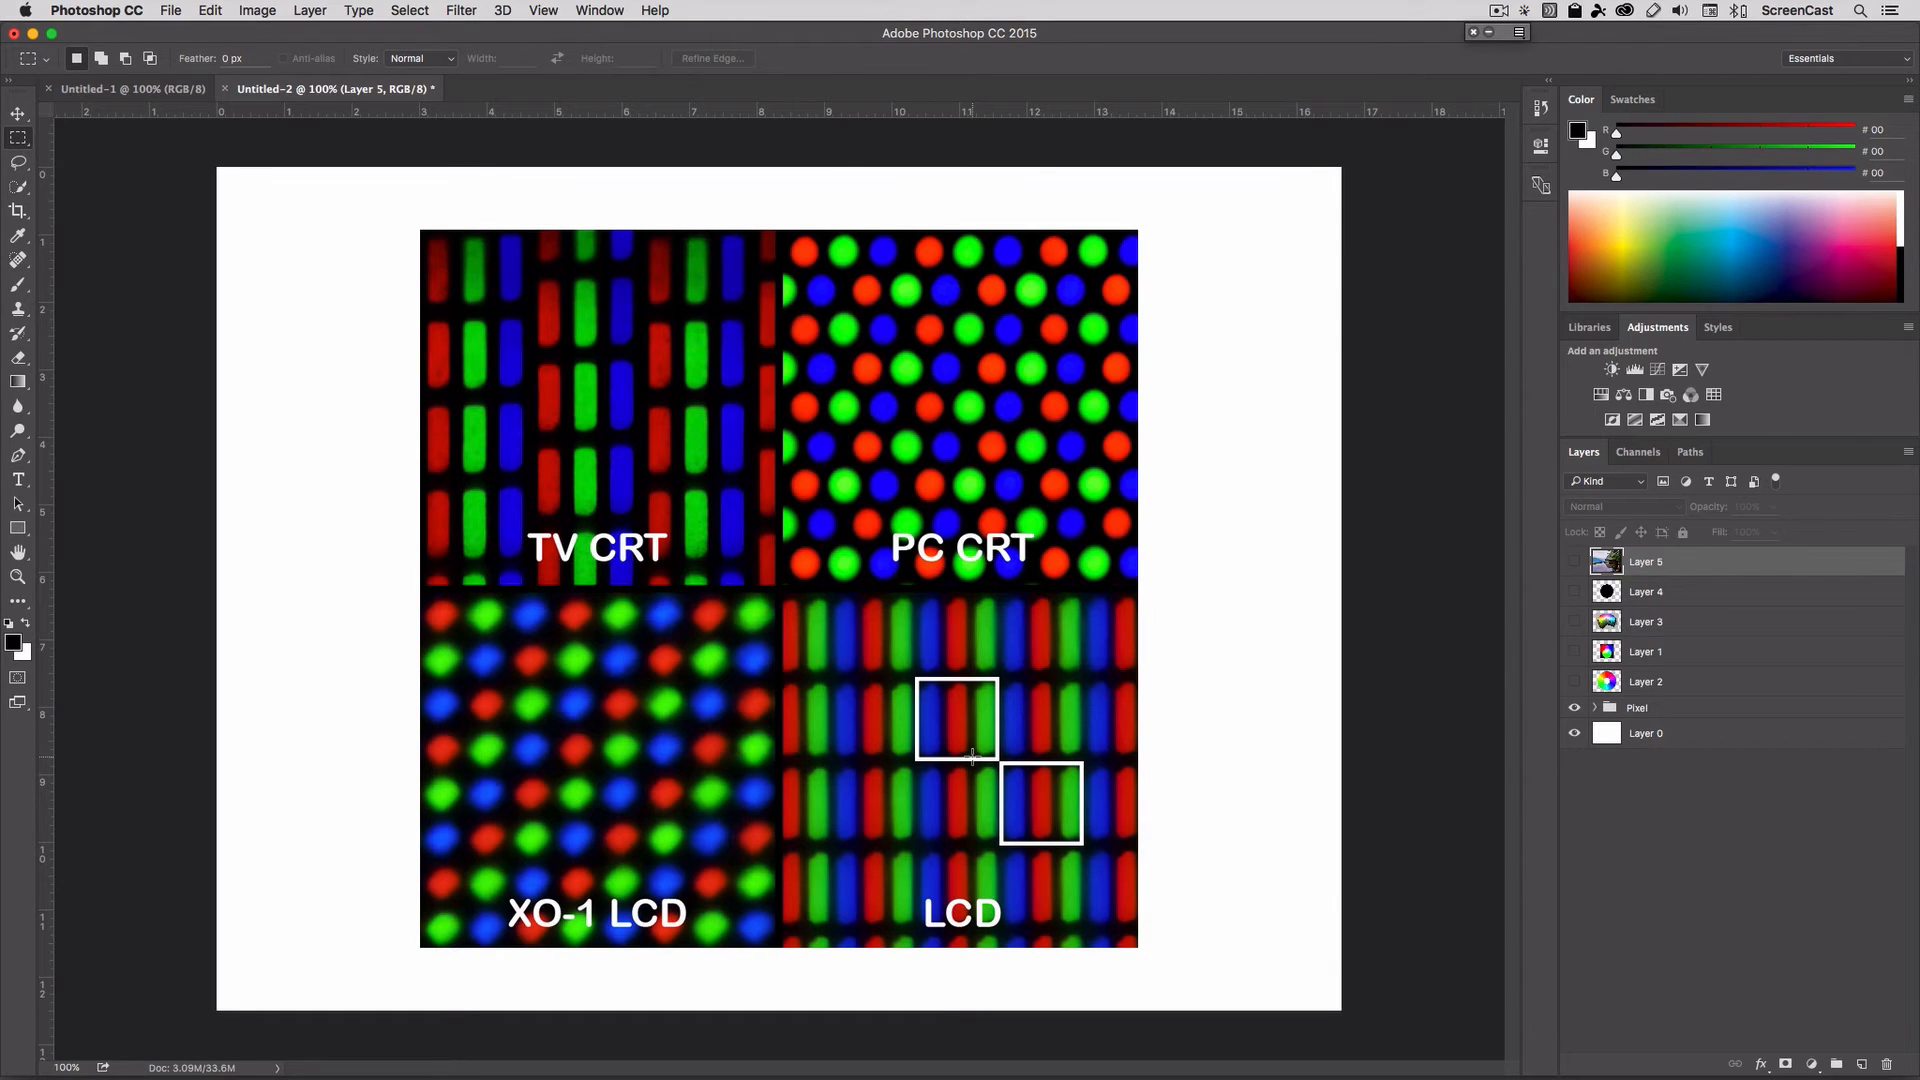
mouse_move(985, 710)
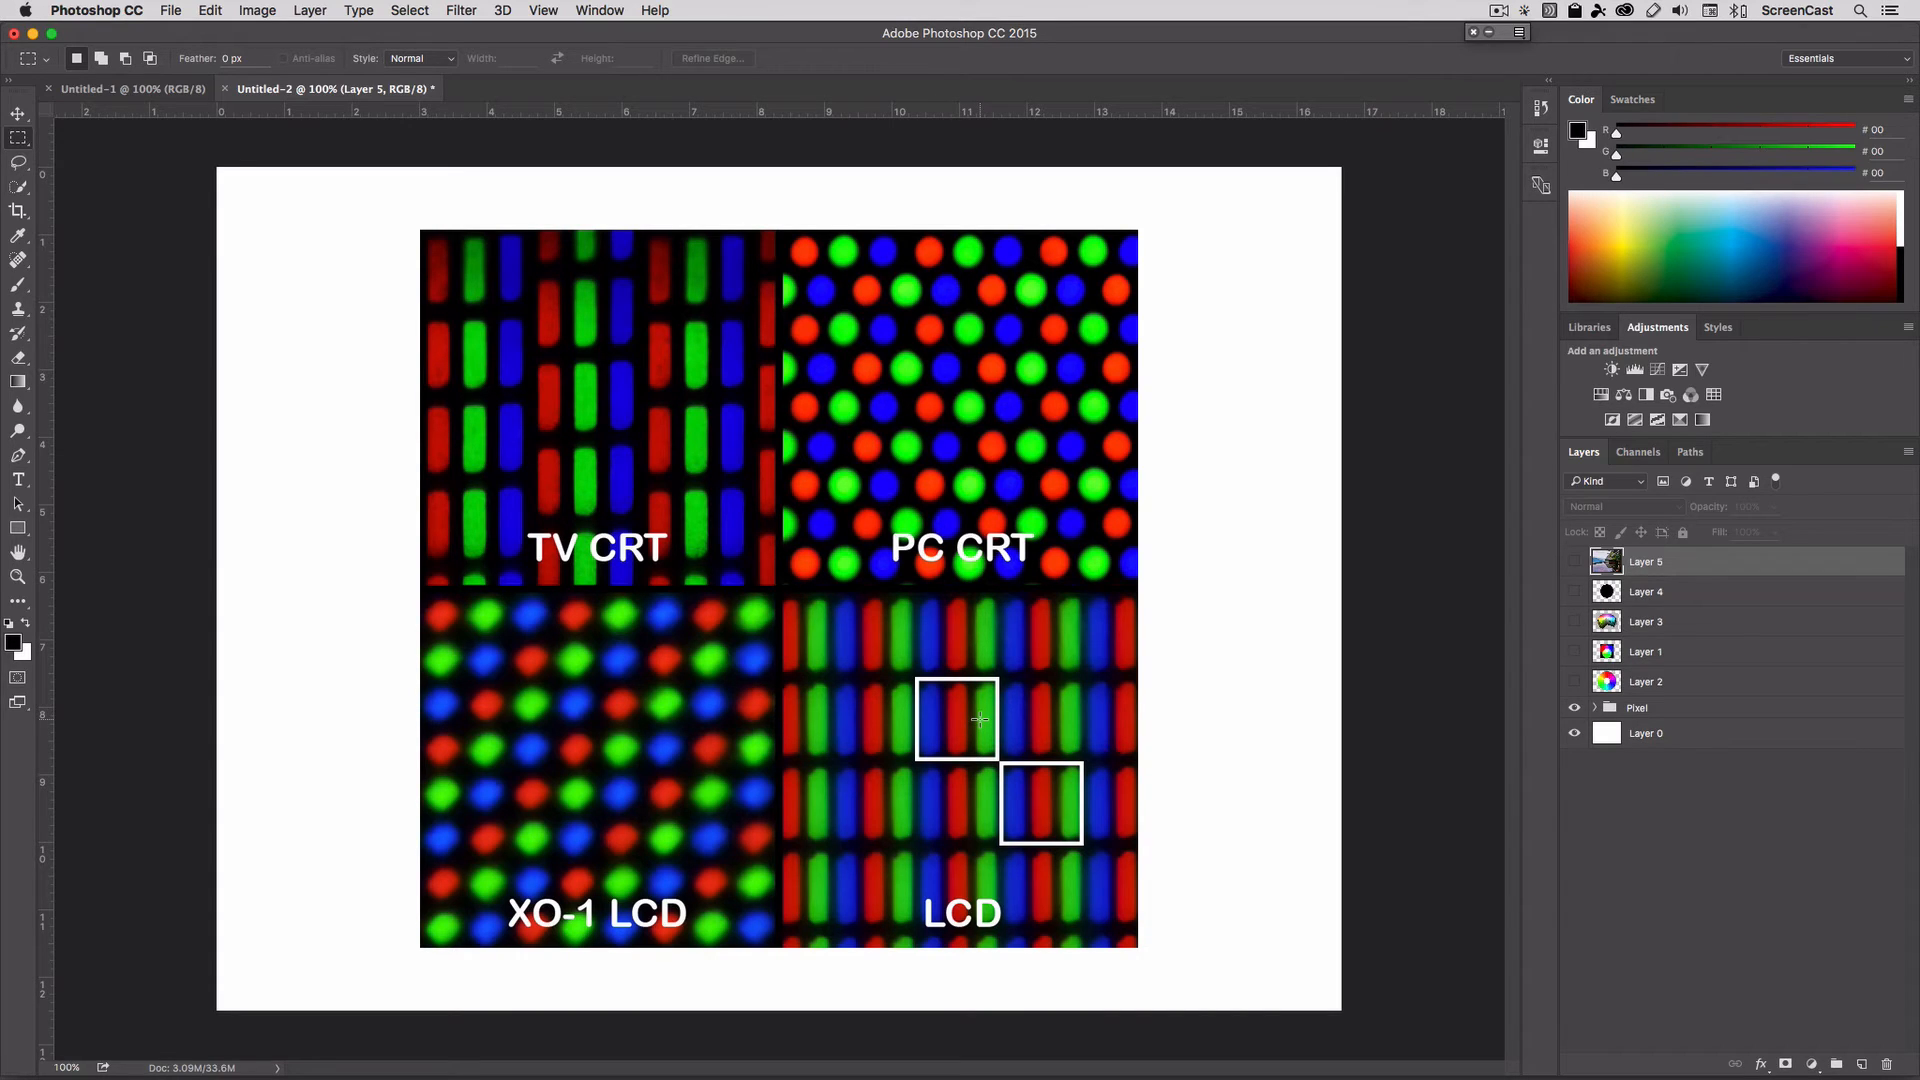
mouse_move(964, 720)
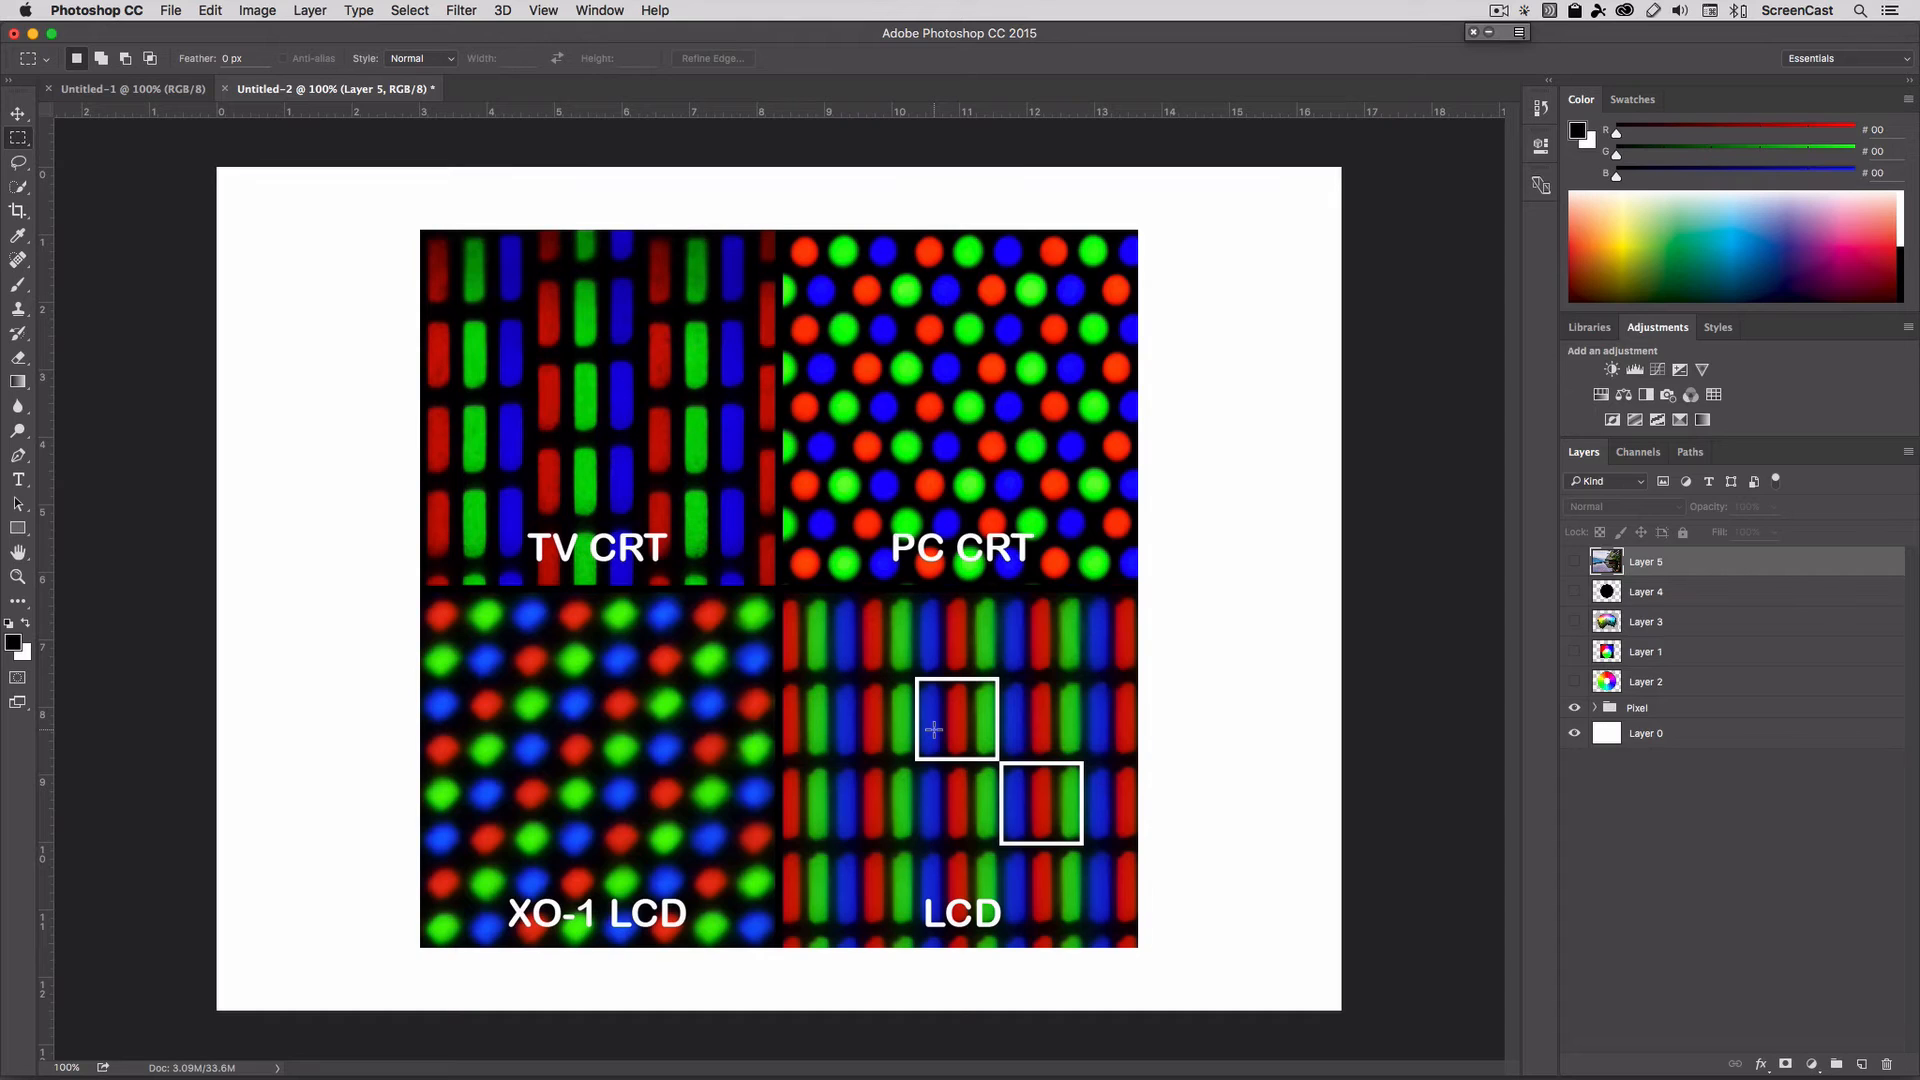
mouse_move(1100, 730)
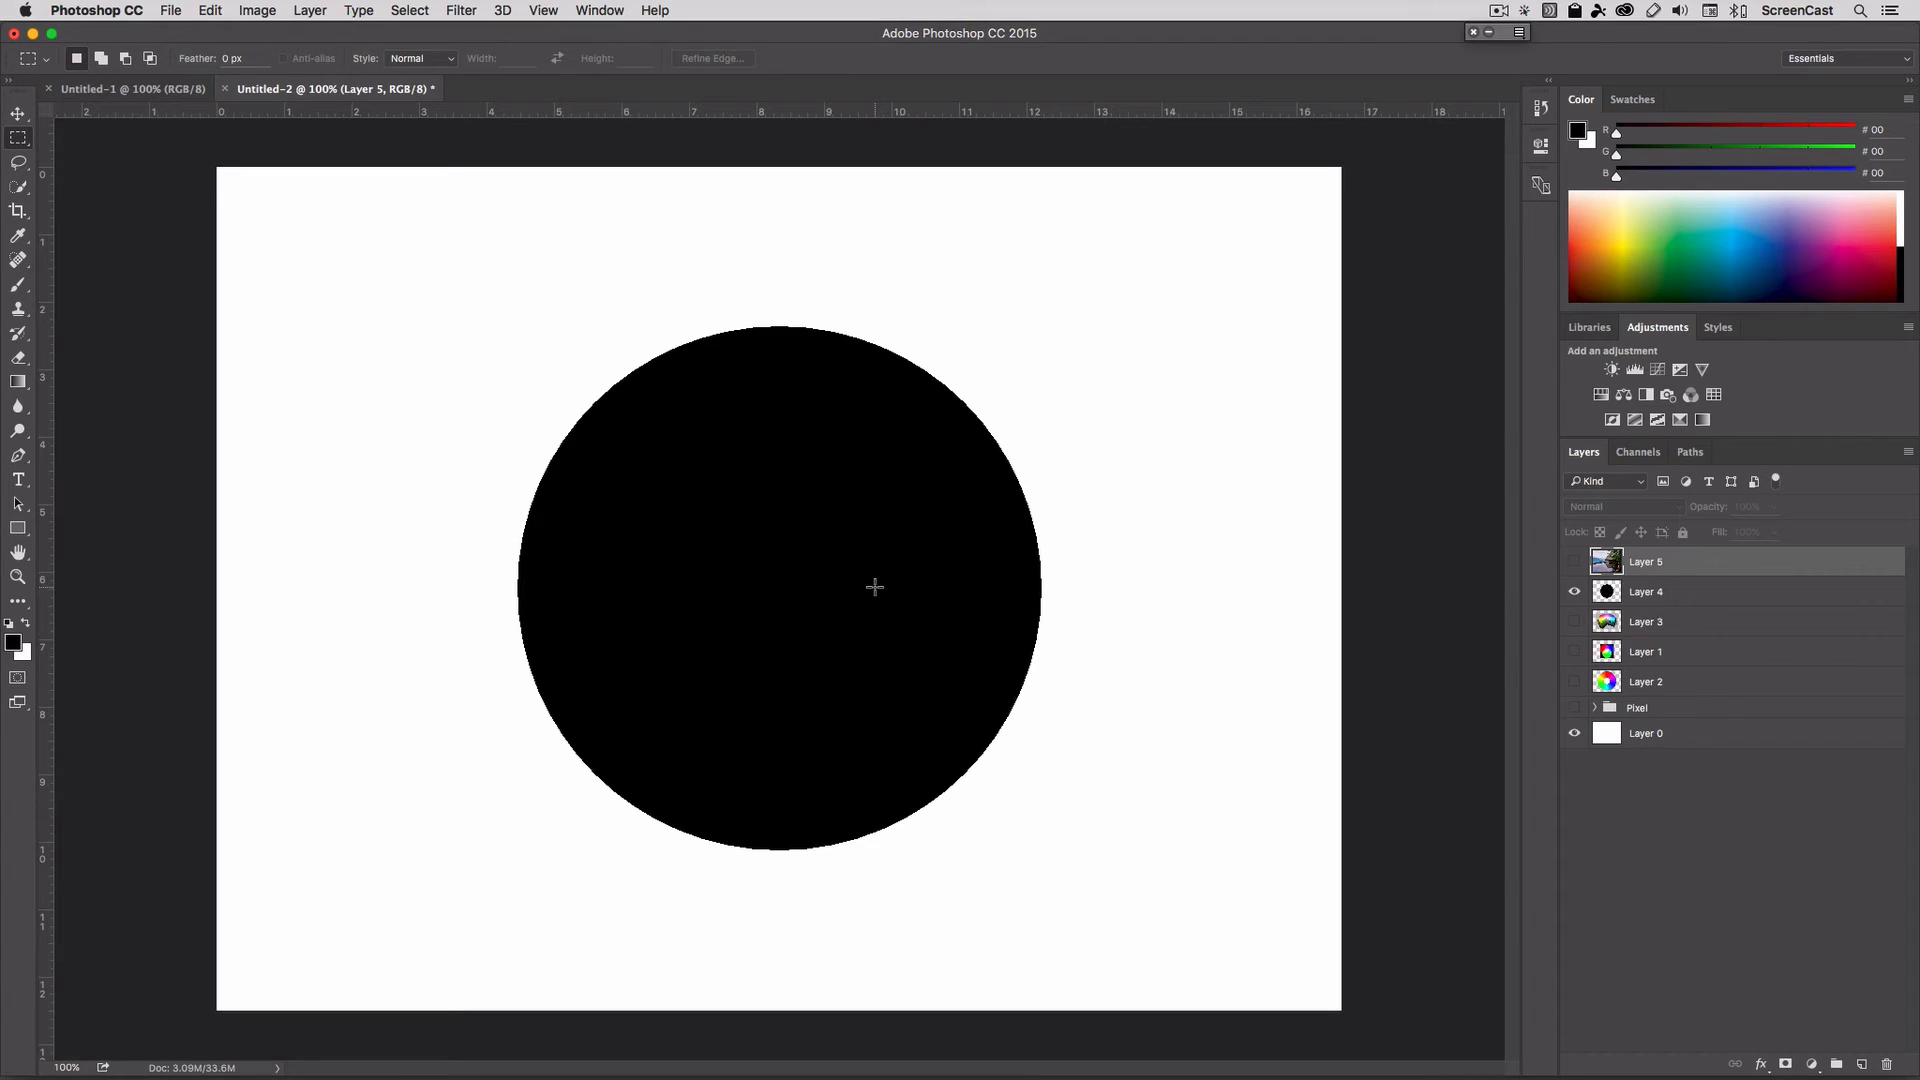
mouse_move(876, 592)
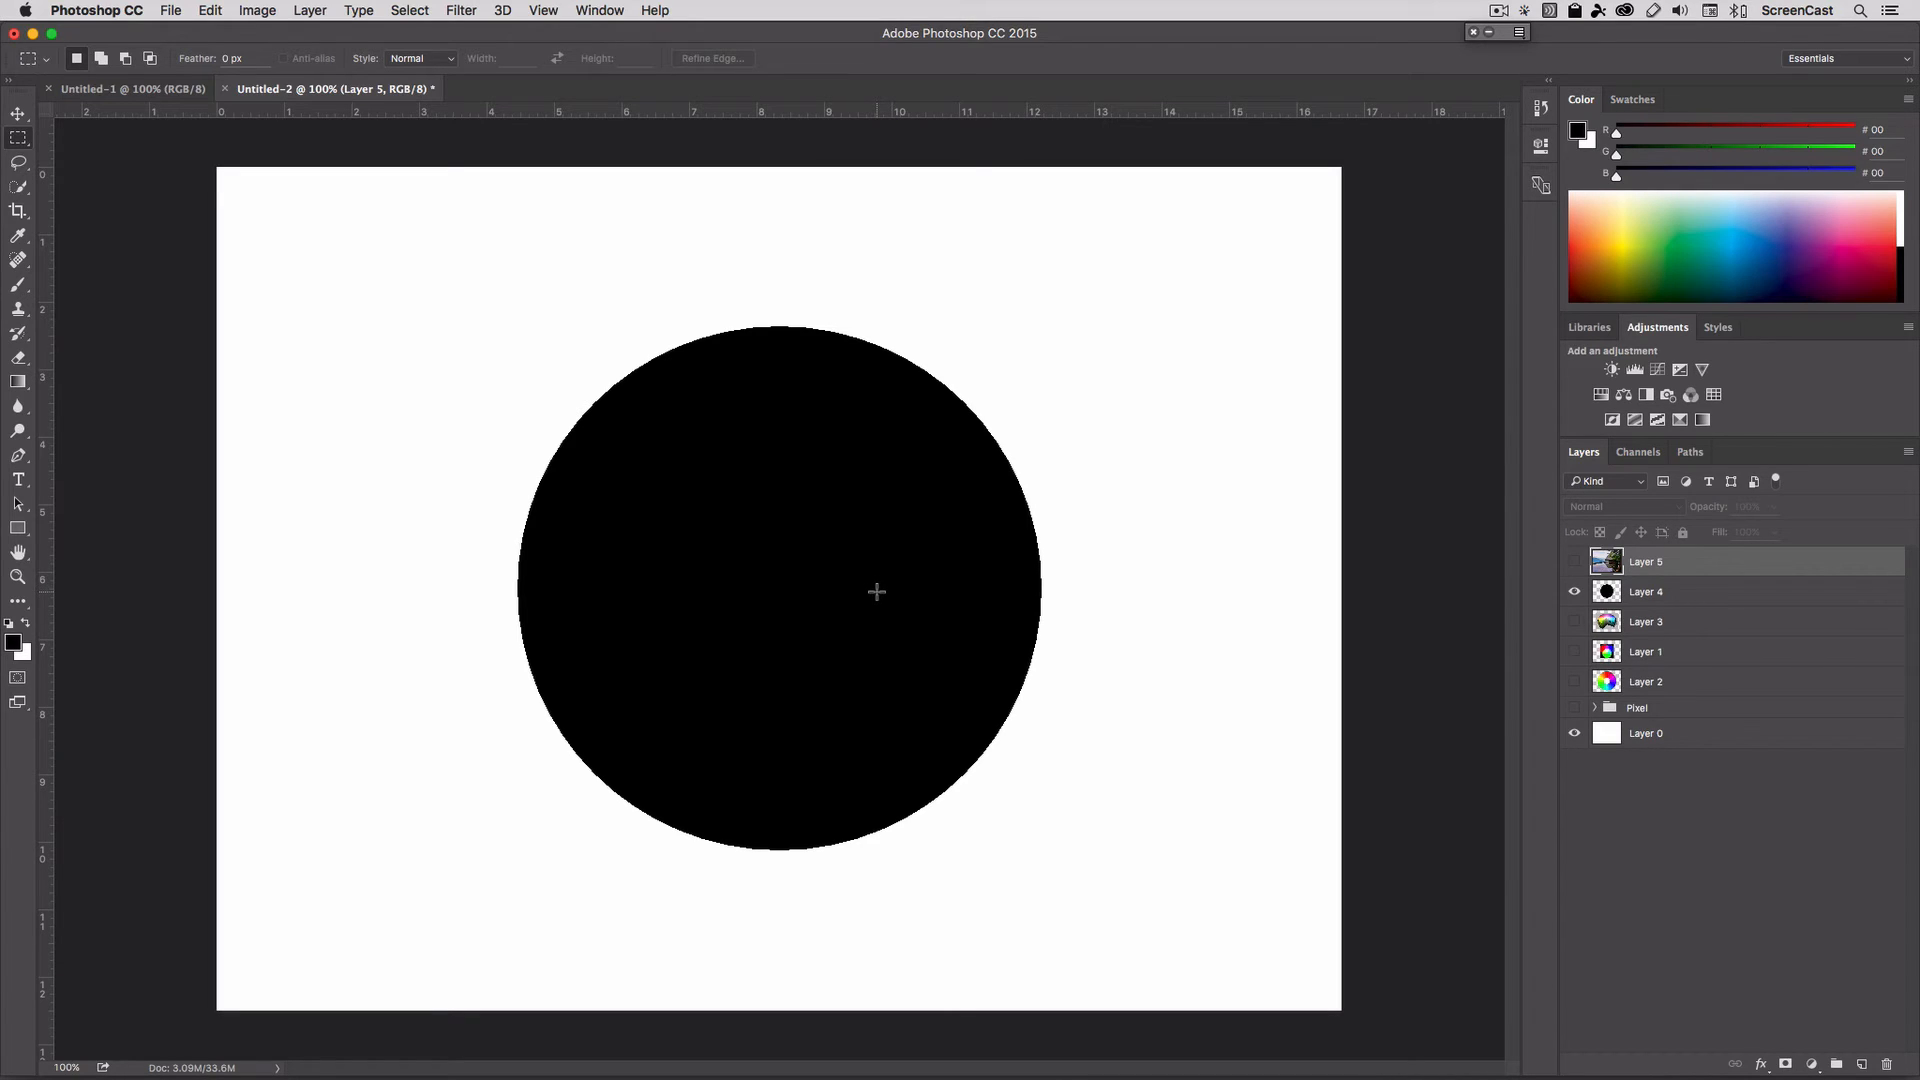
mouse_move(1006, 534)
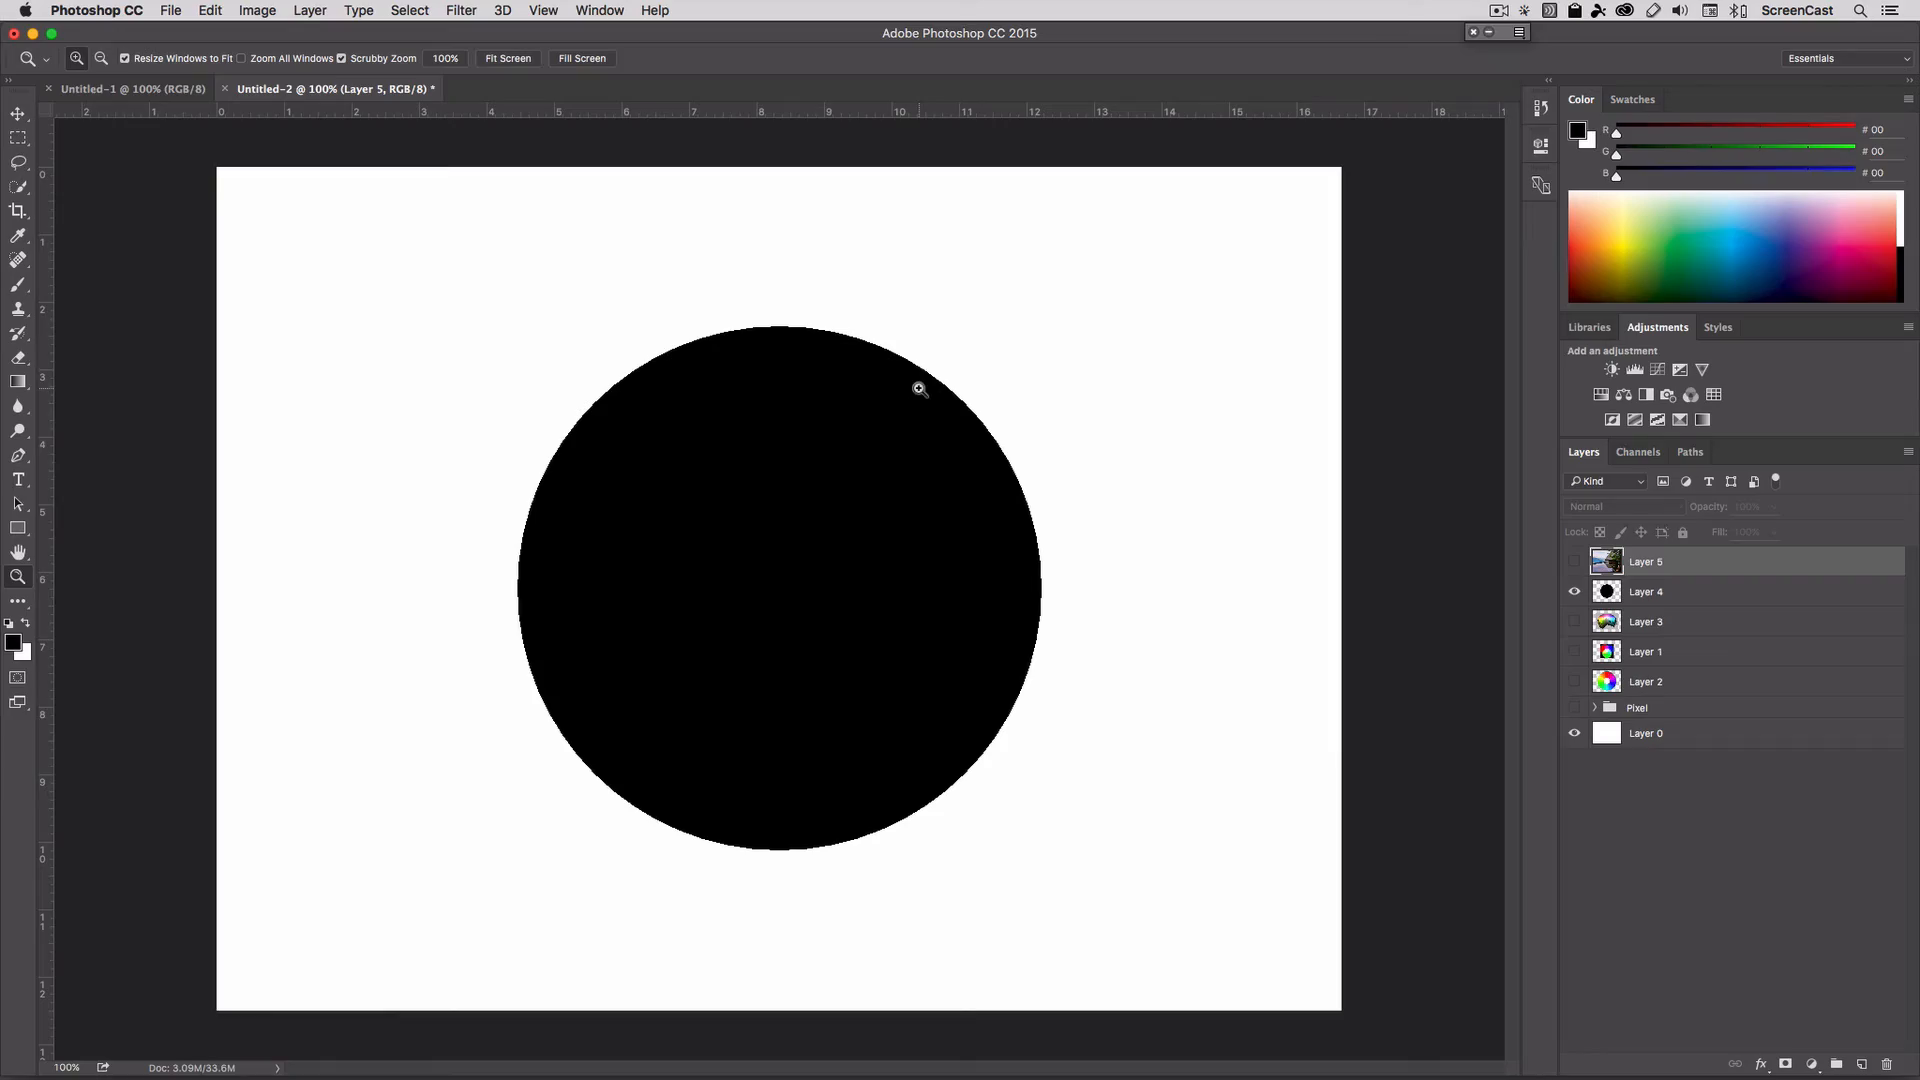
mouse_move(944, 398)
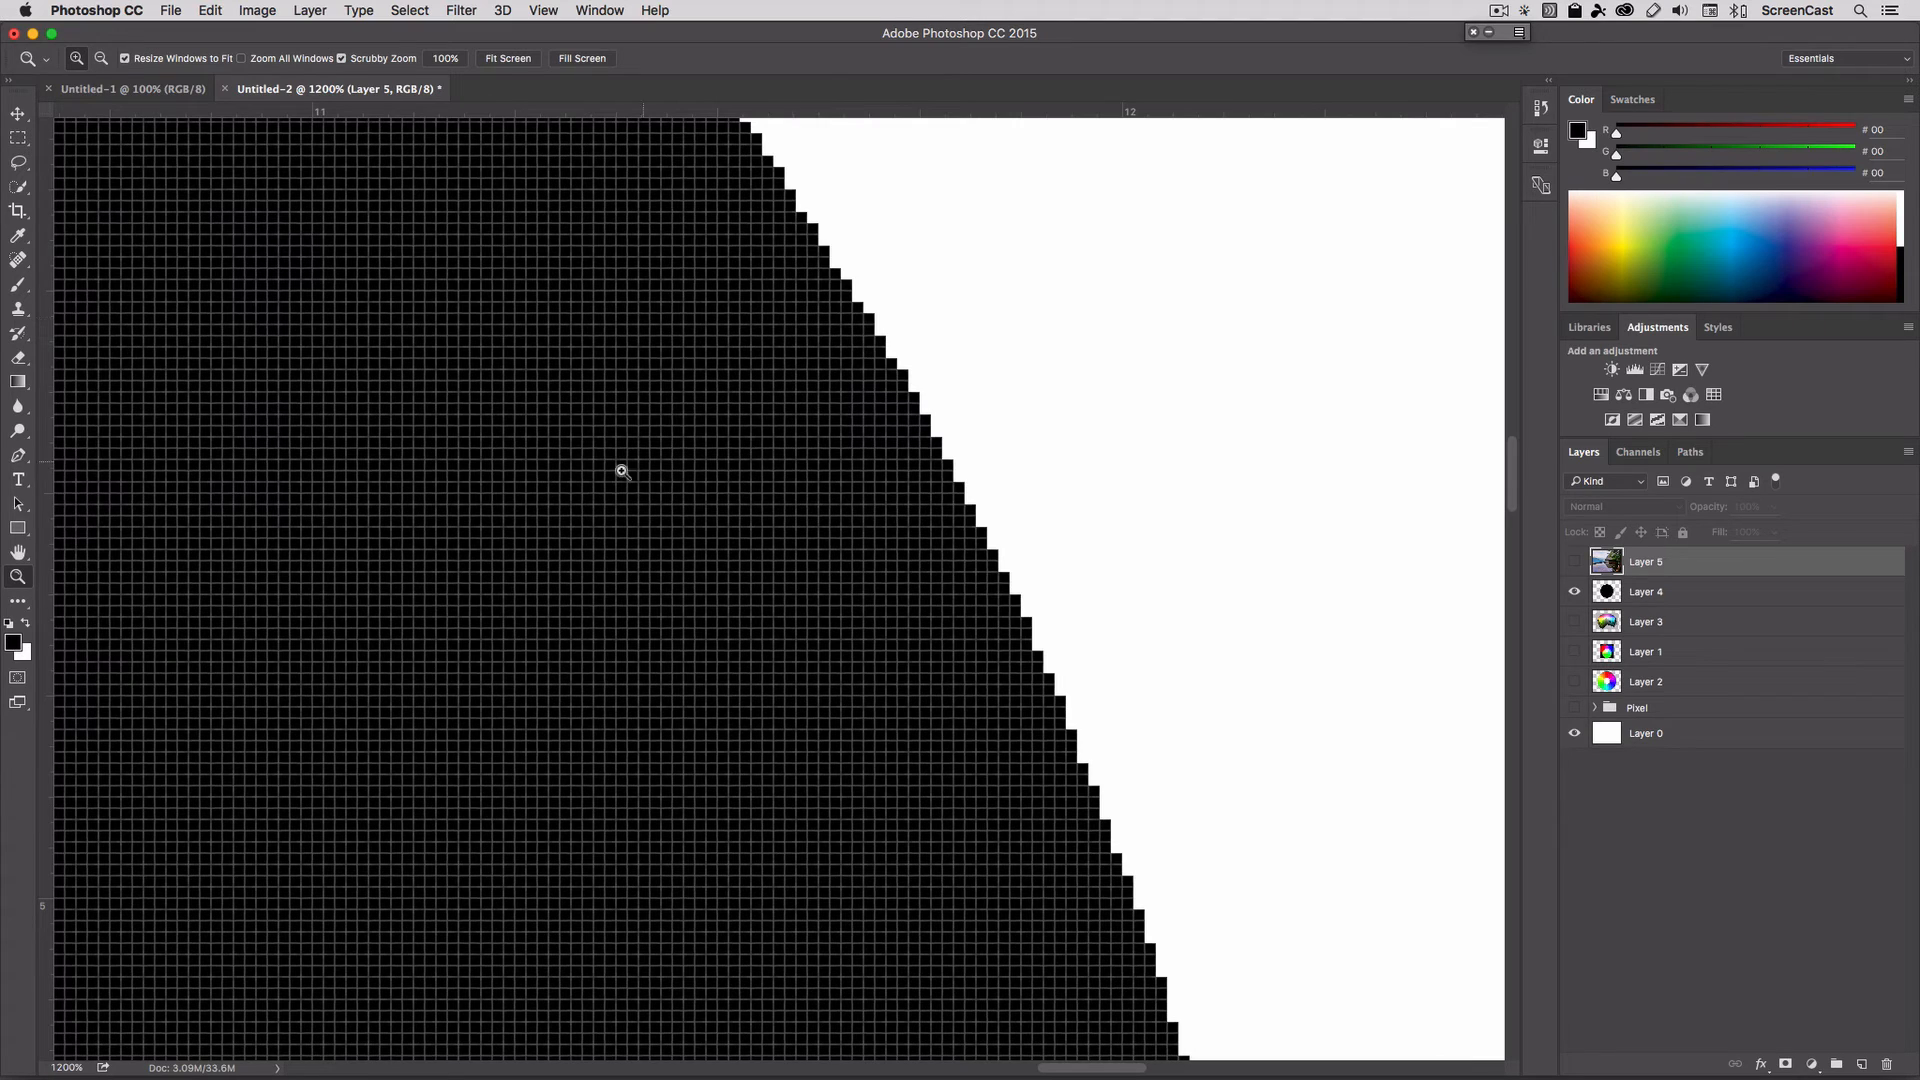
mouse_move(790, 406)
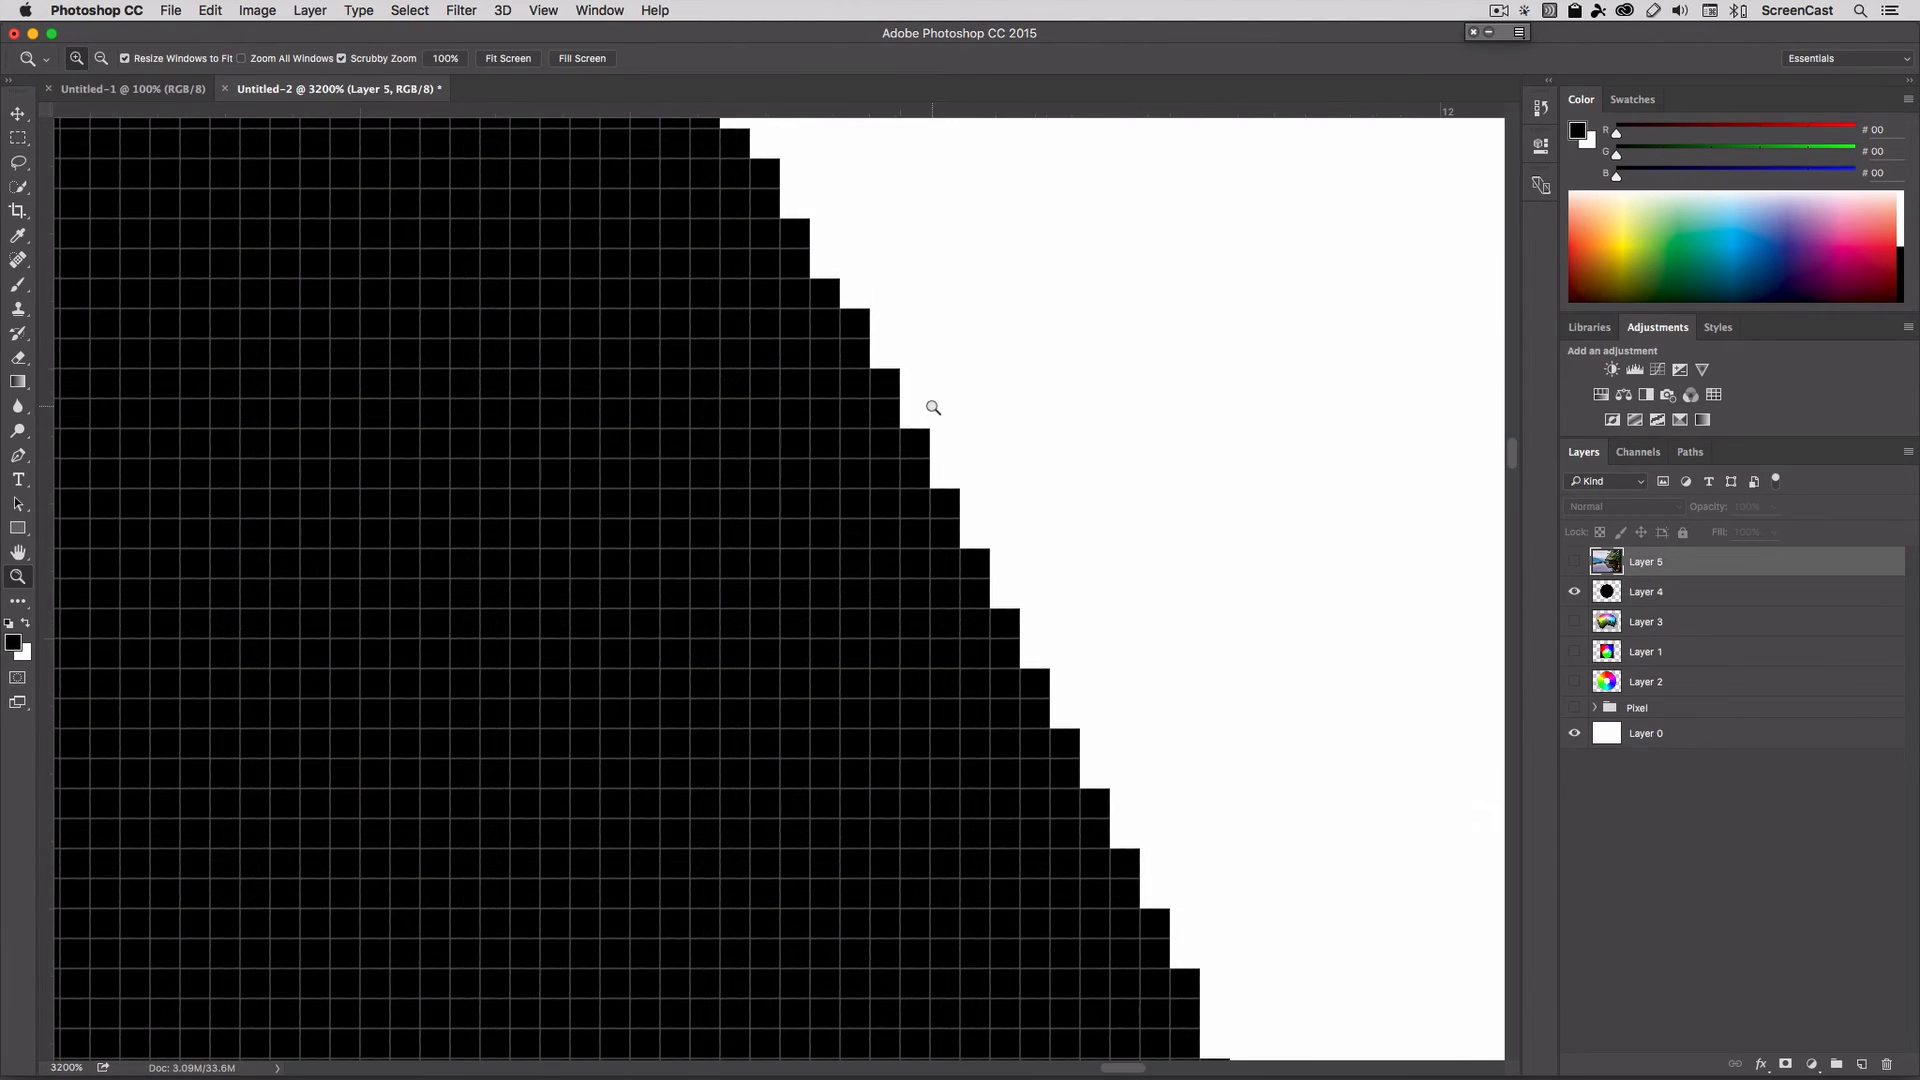
mouse_move(966, 496)
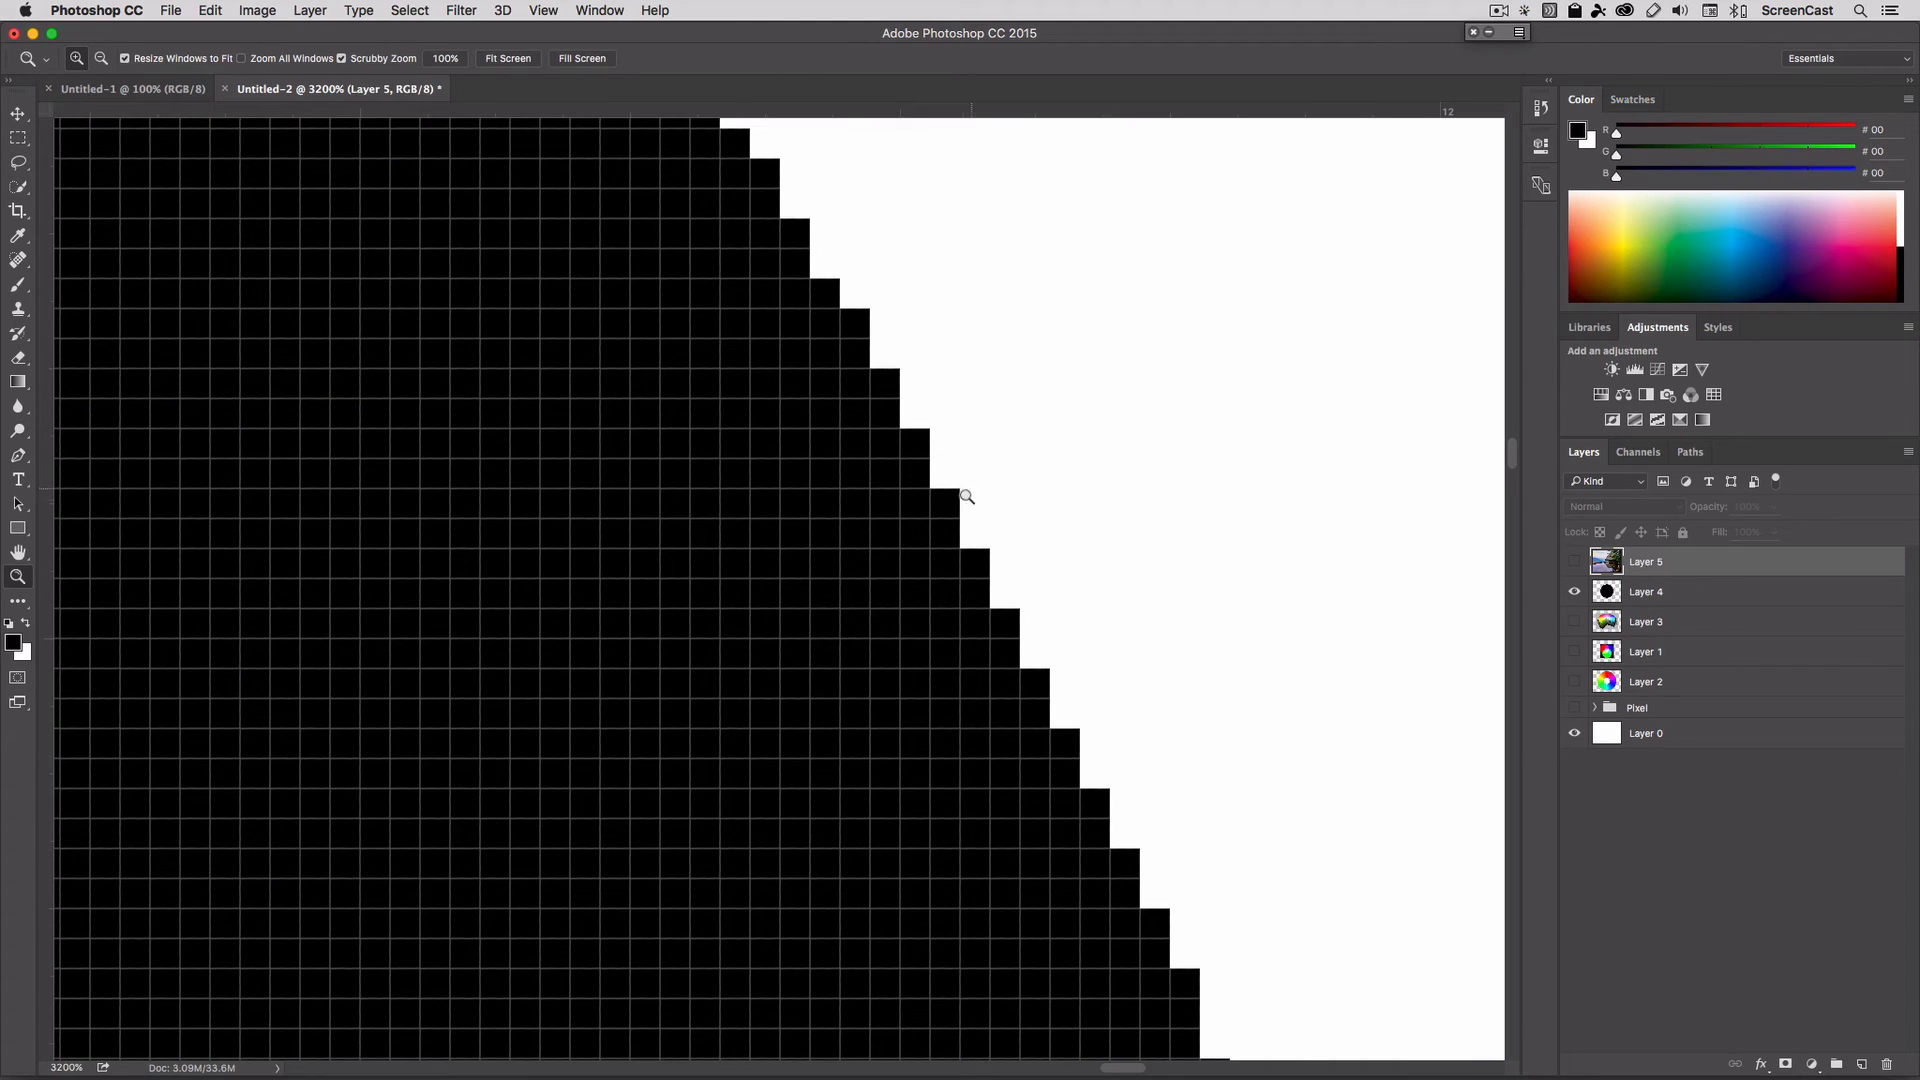
mouse_move(1010, 640)
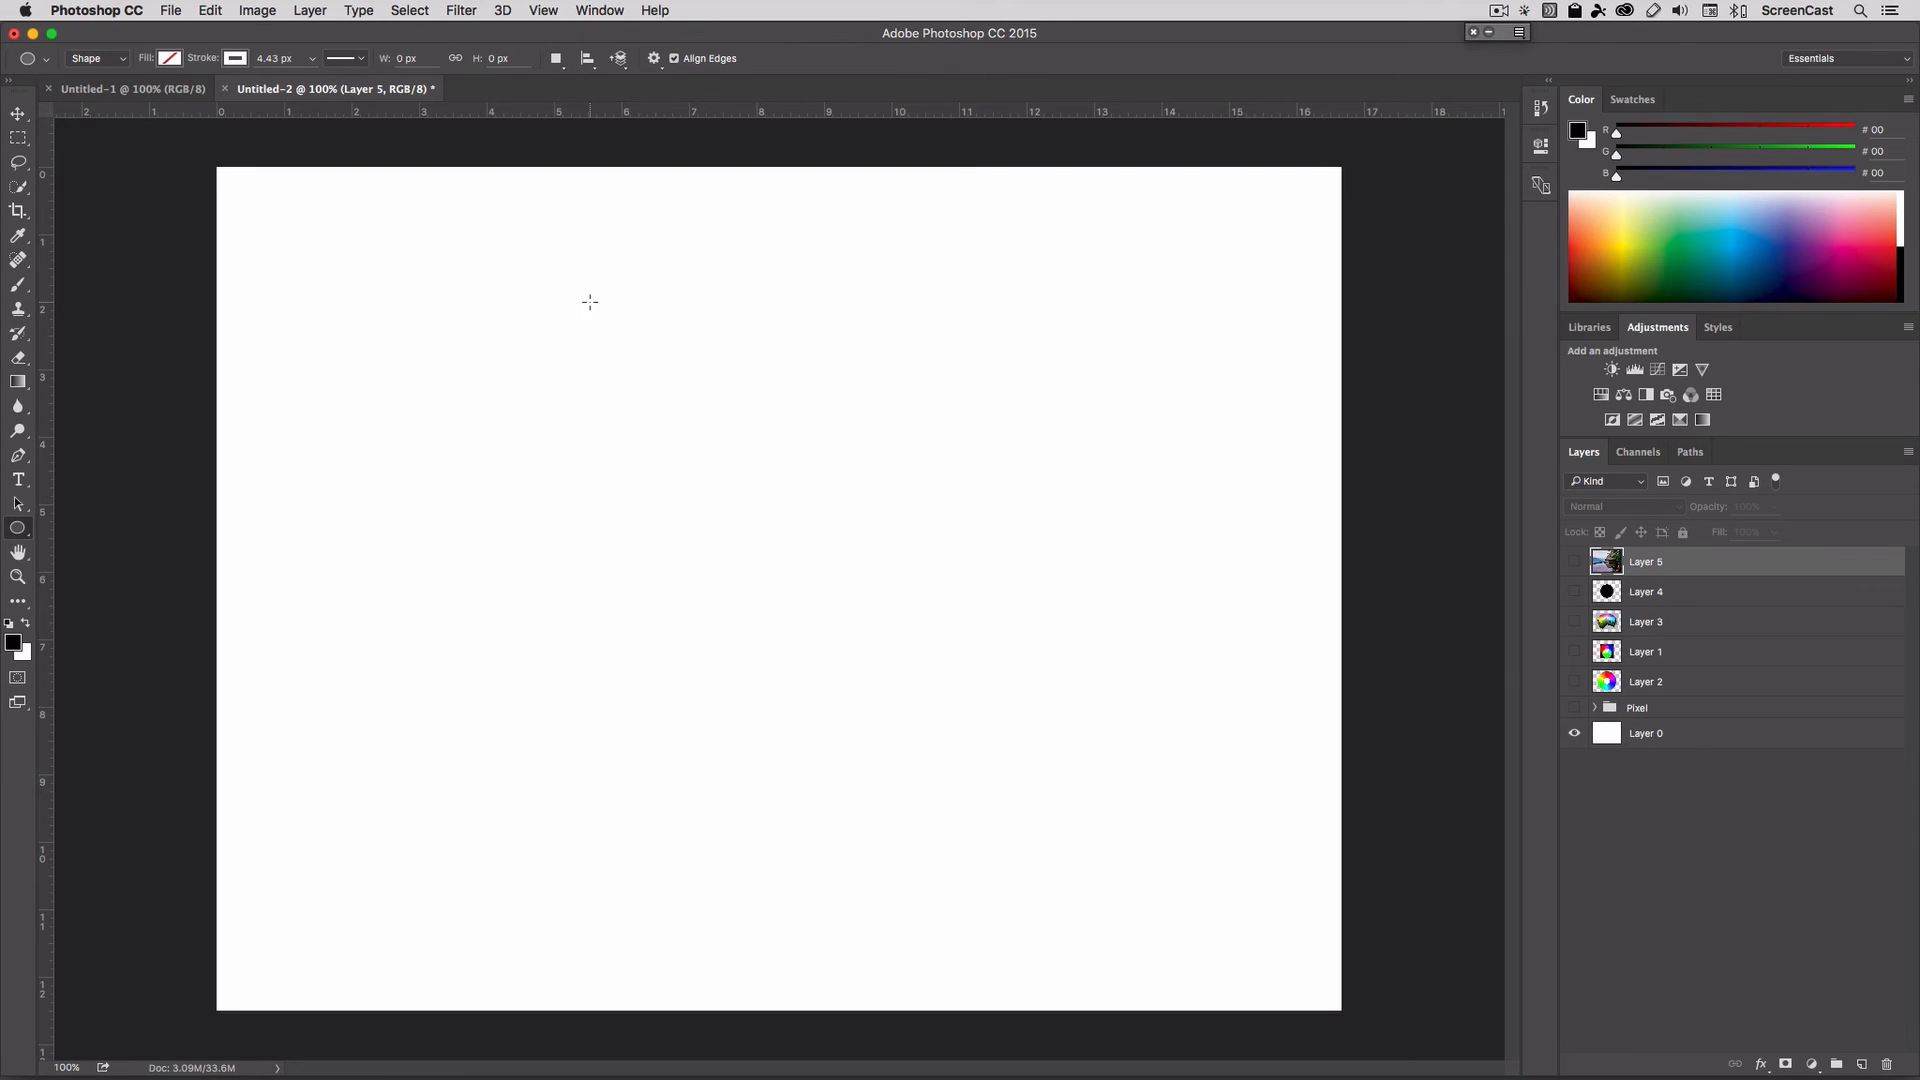
mouse_move(618, 406)
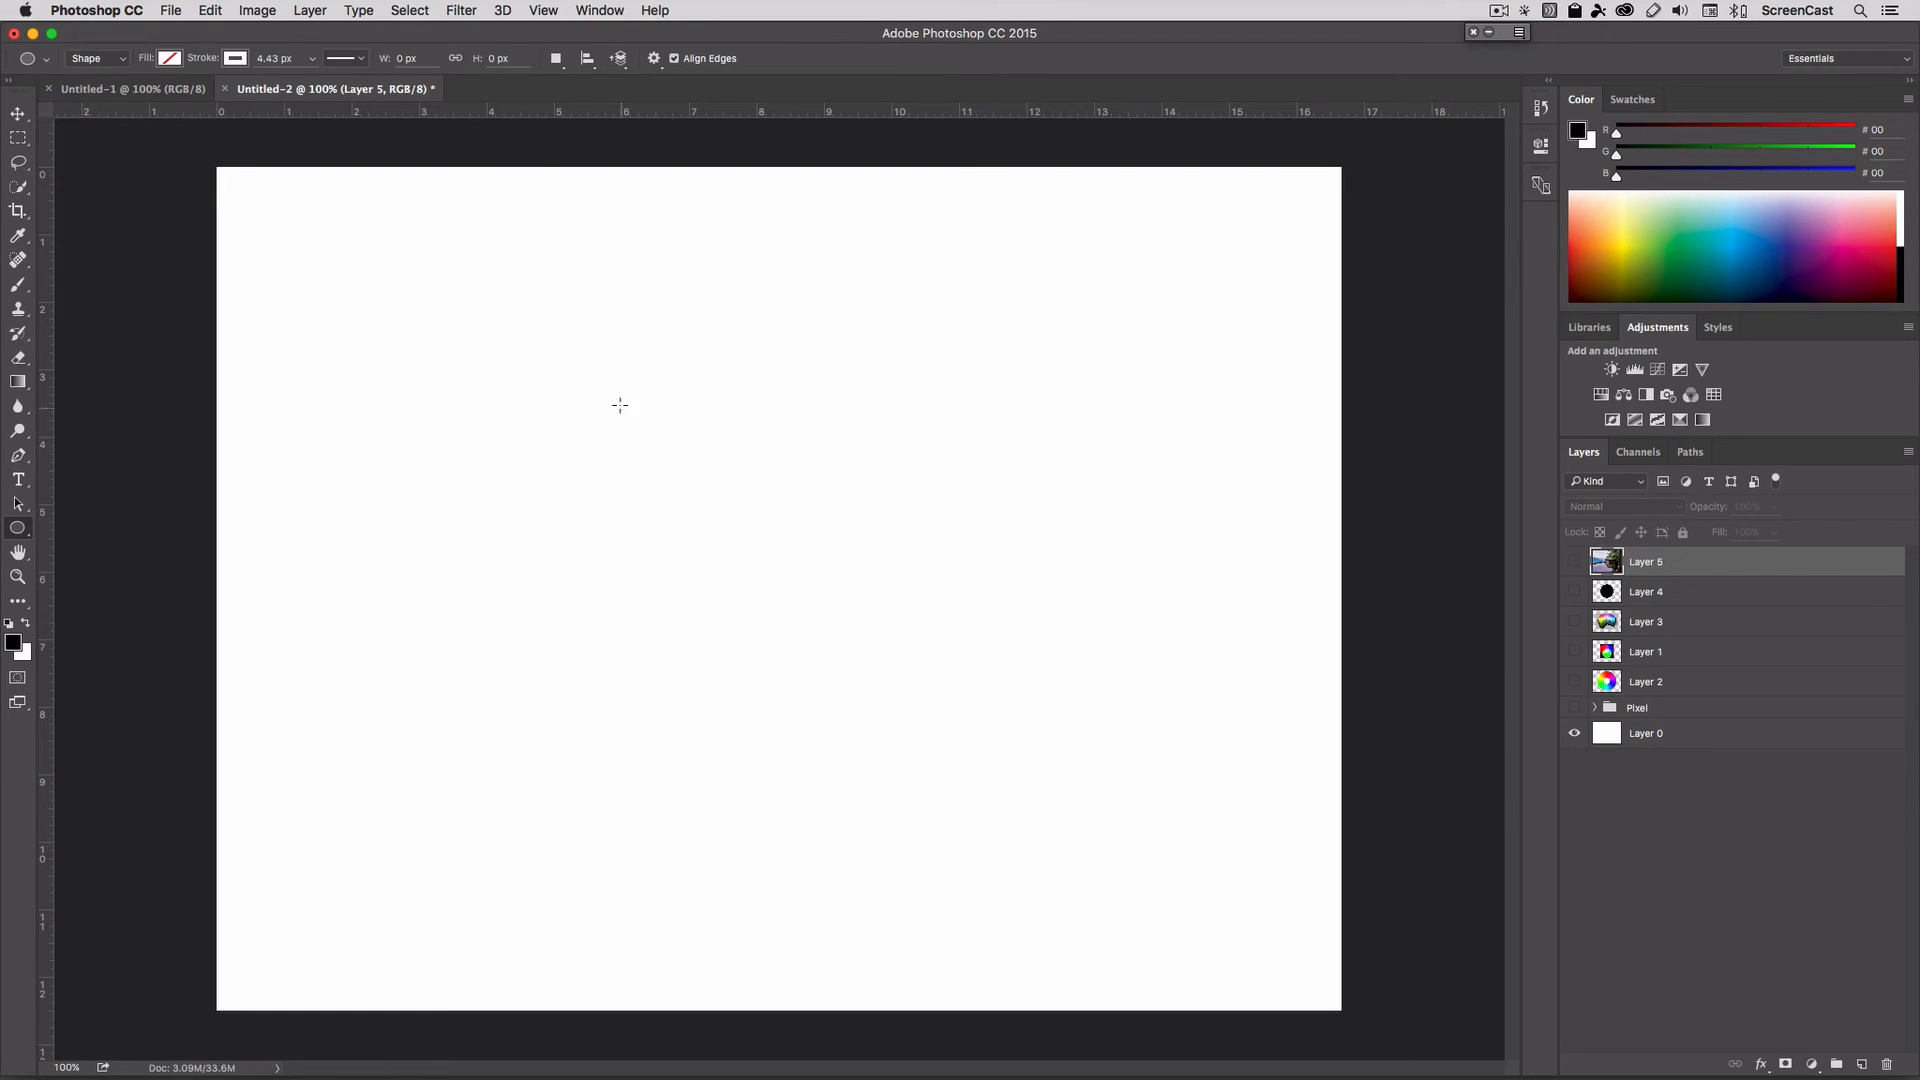
Draw a 480 × 480 px Ellipse 1 circle in the page centre and choose its fill colour.
left_click_drag(617, 406, 998, 808)
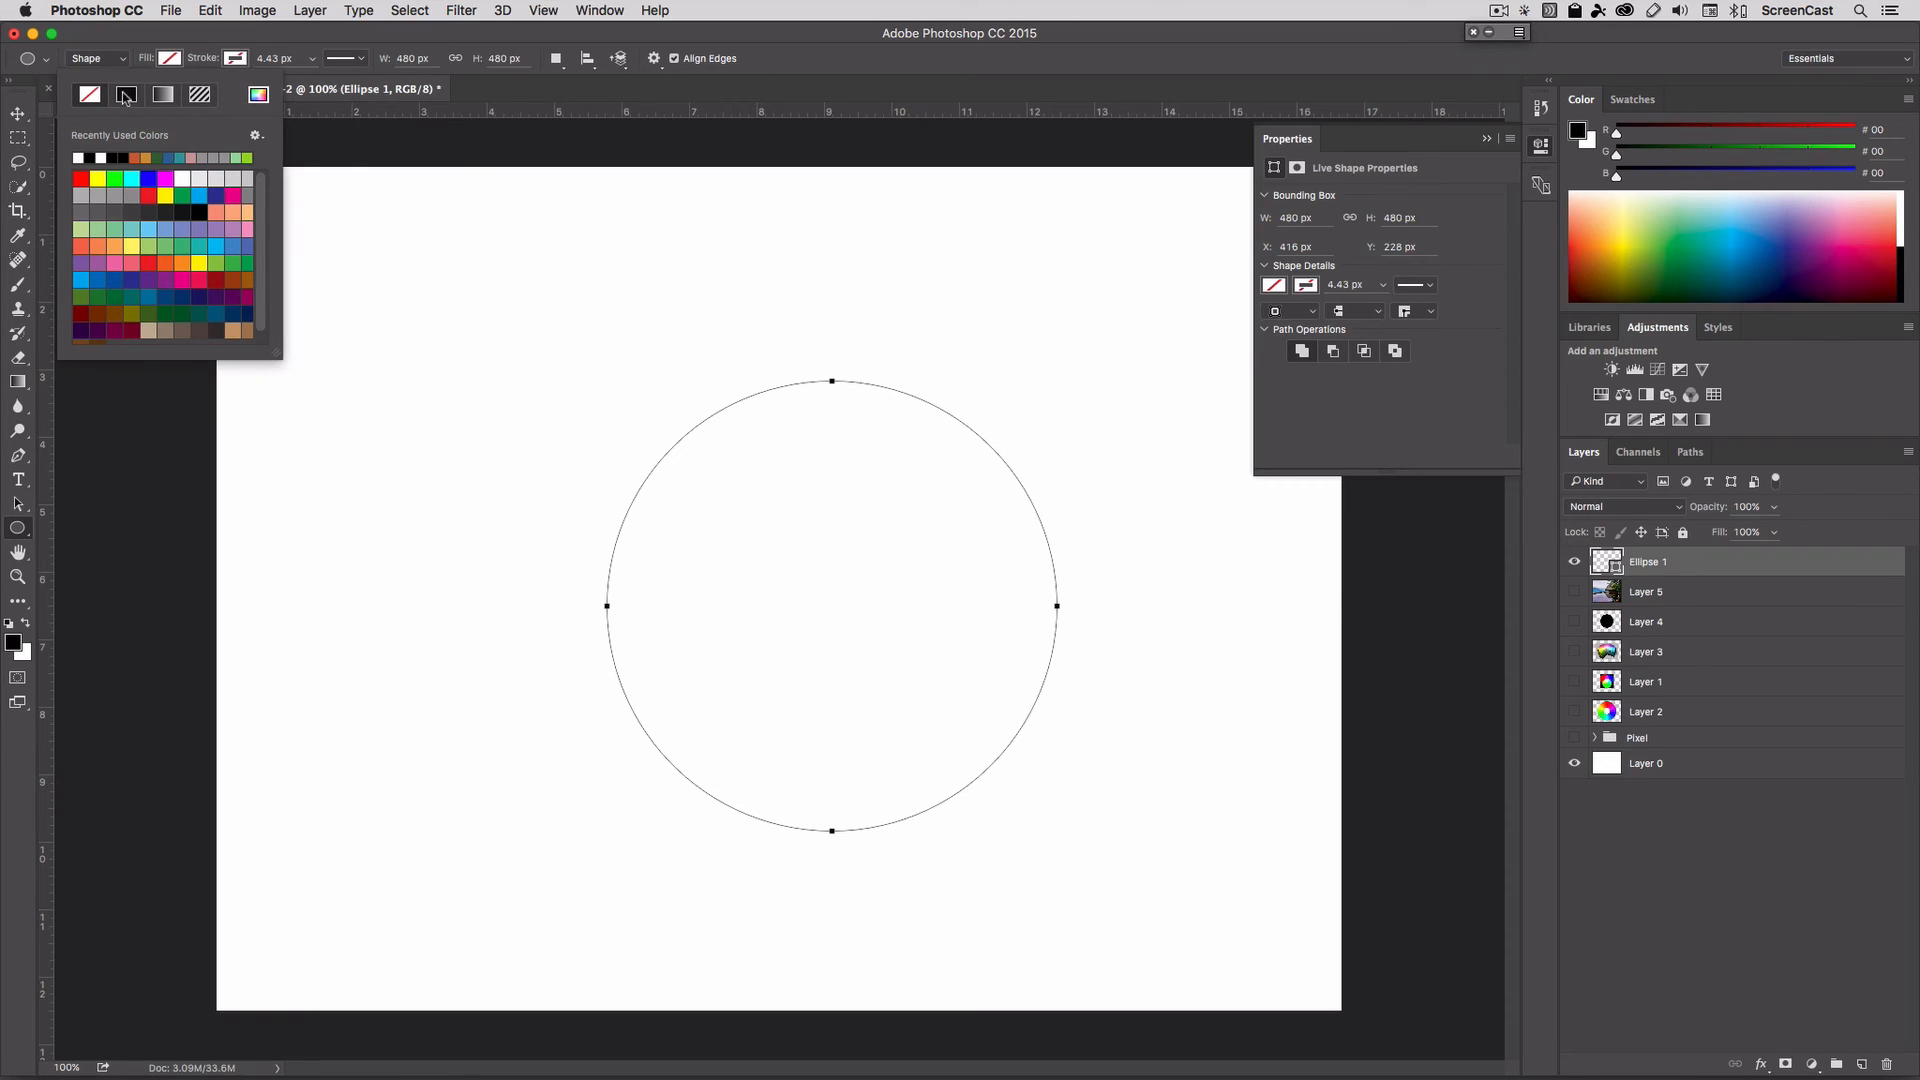
left_click(124, 96)
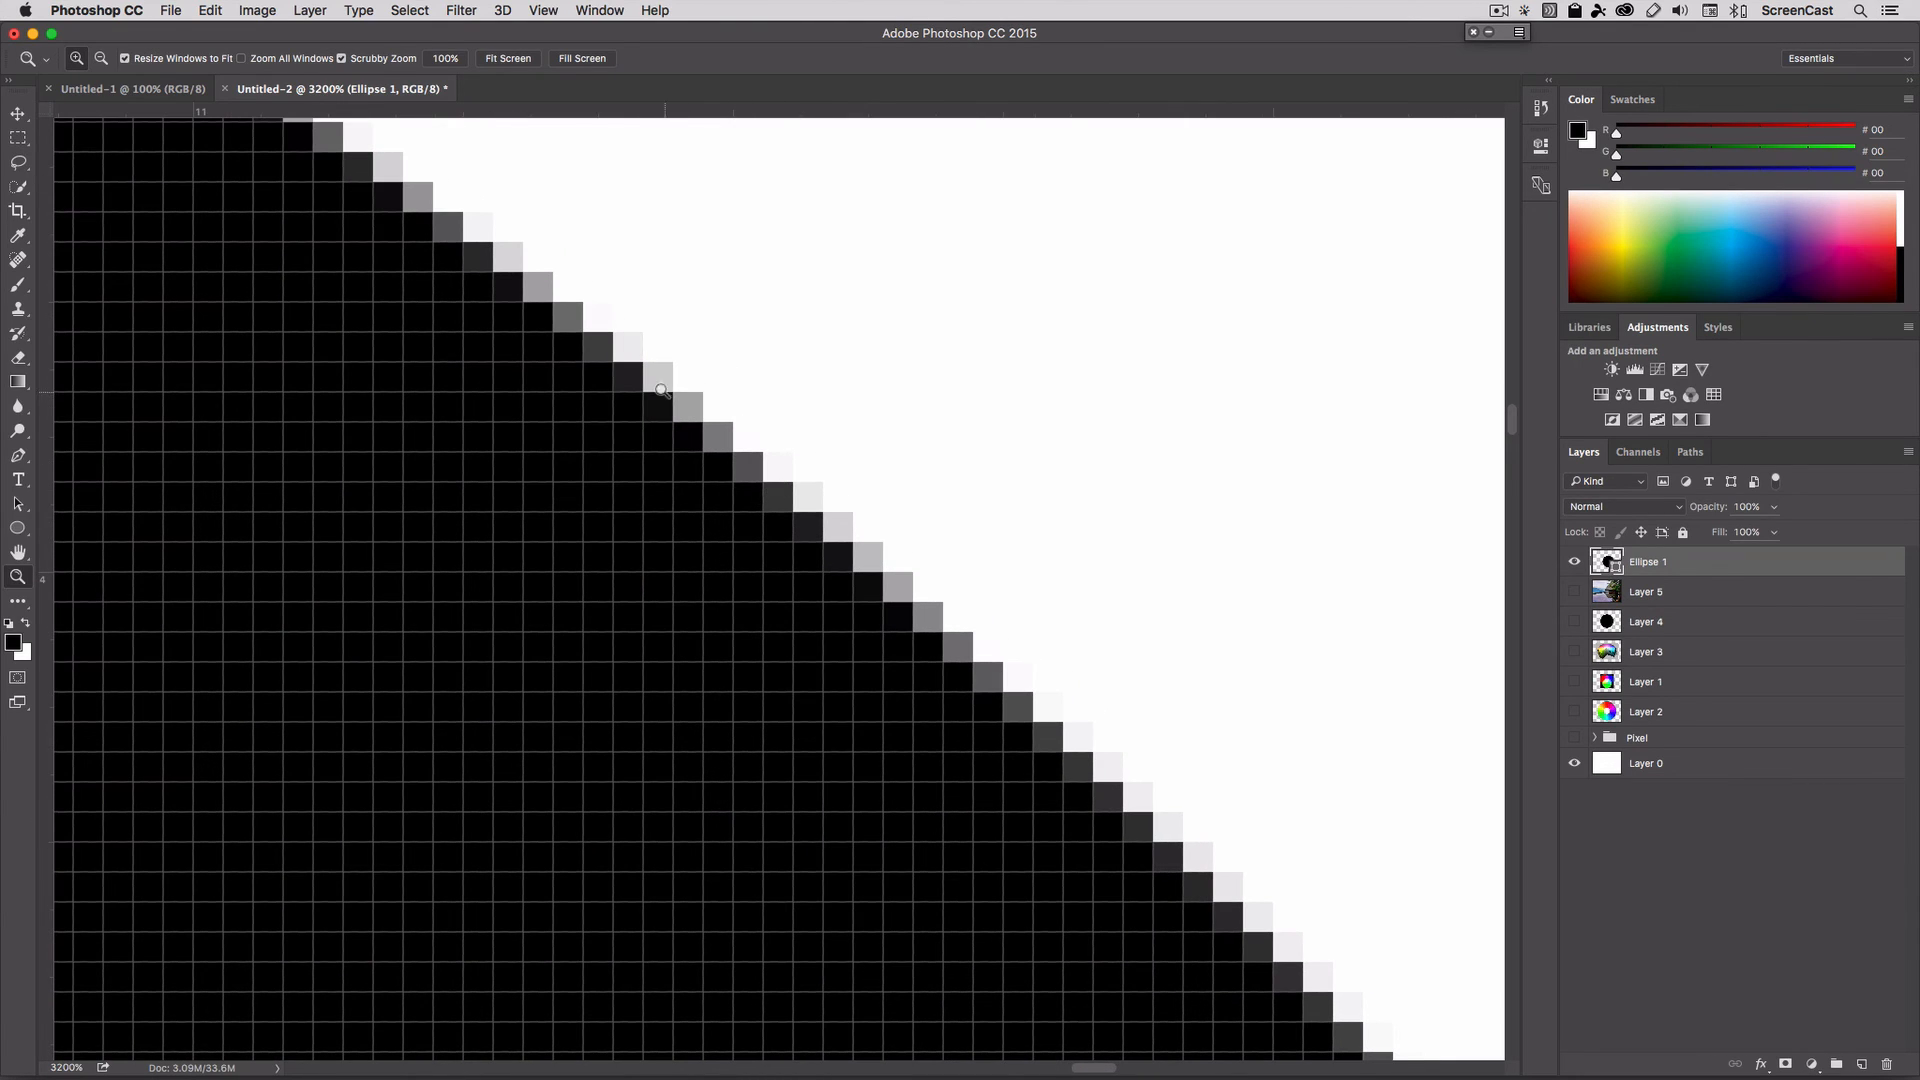
mouse_move(558, 342)
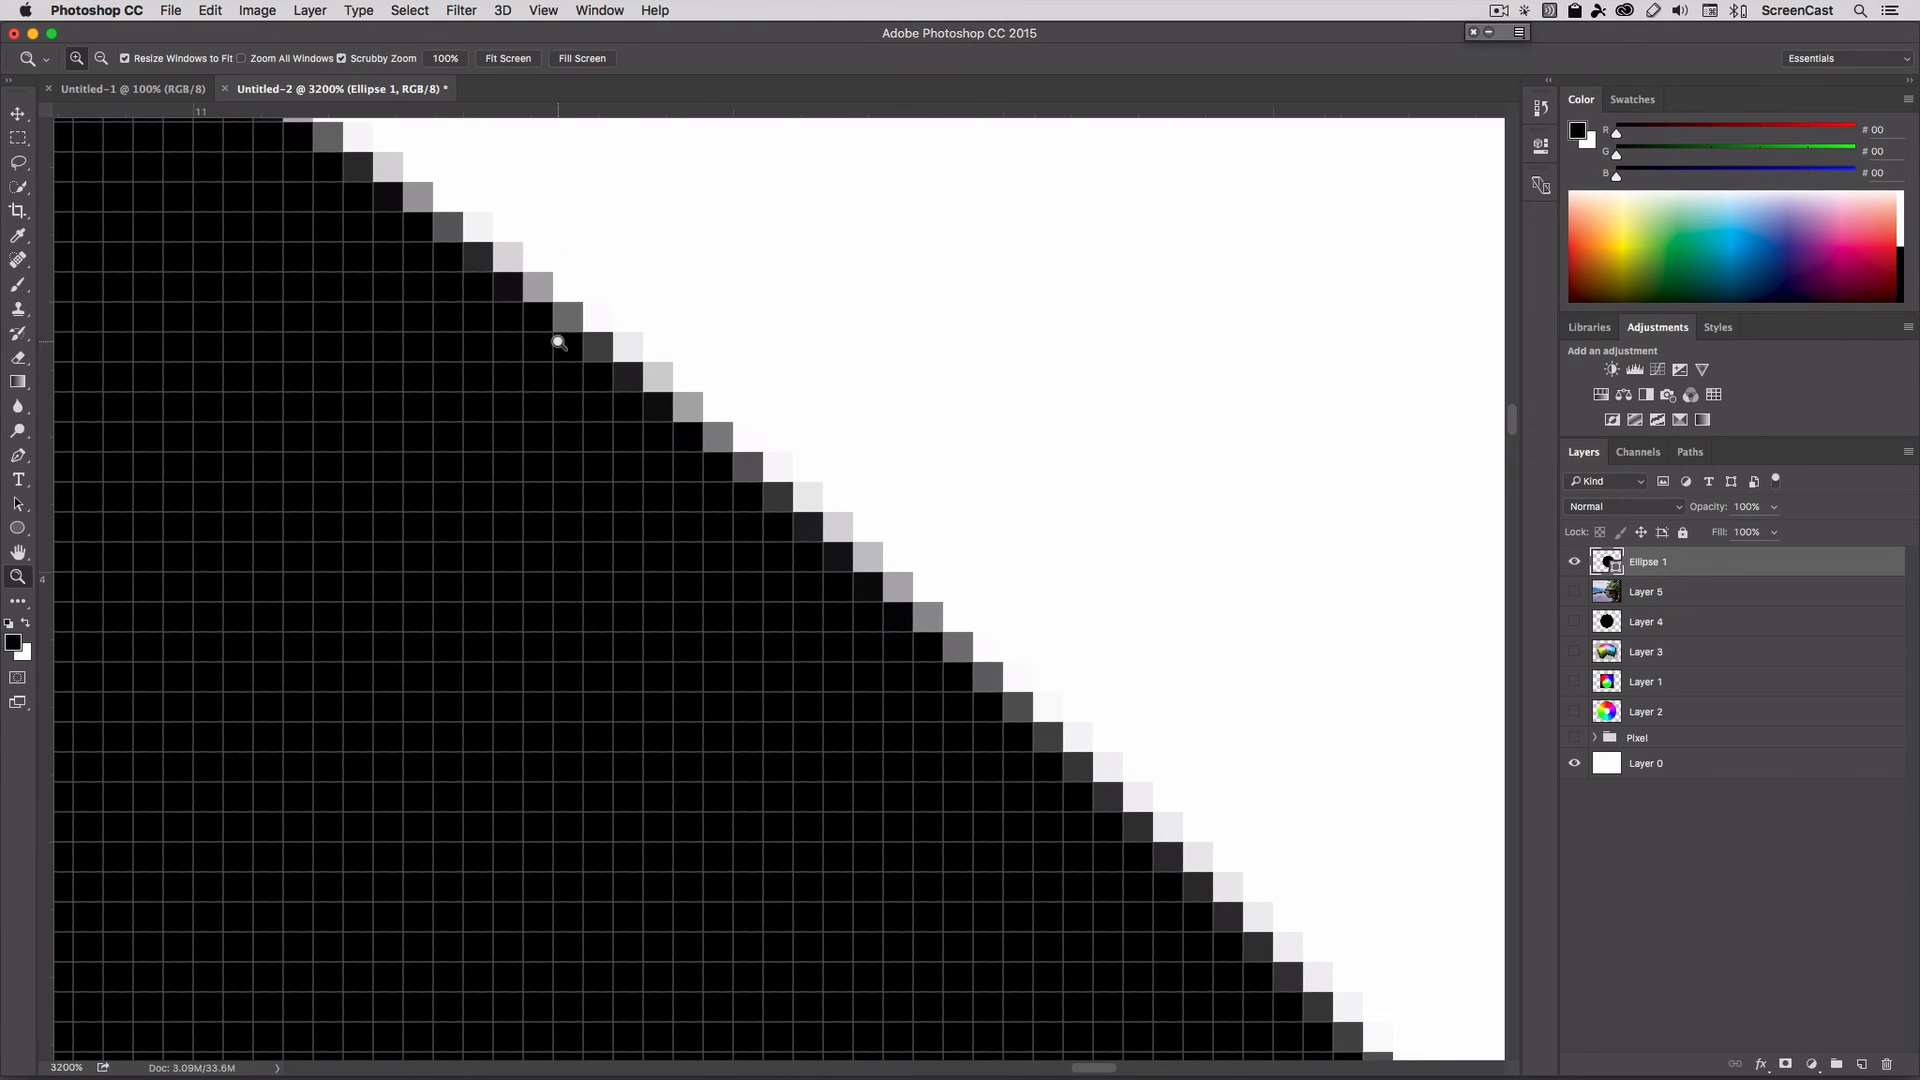
mouse_move(594, 364)
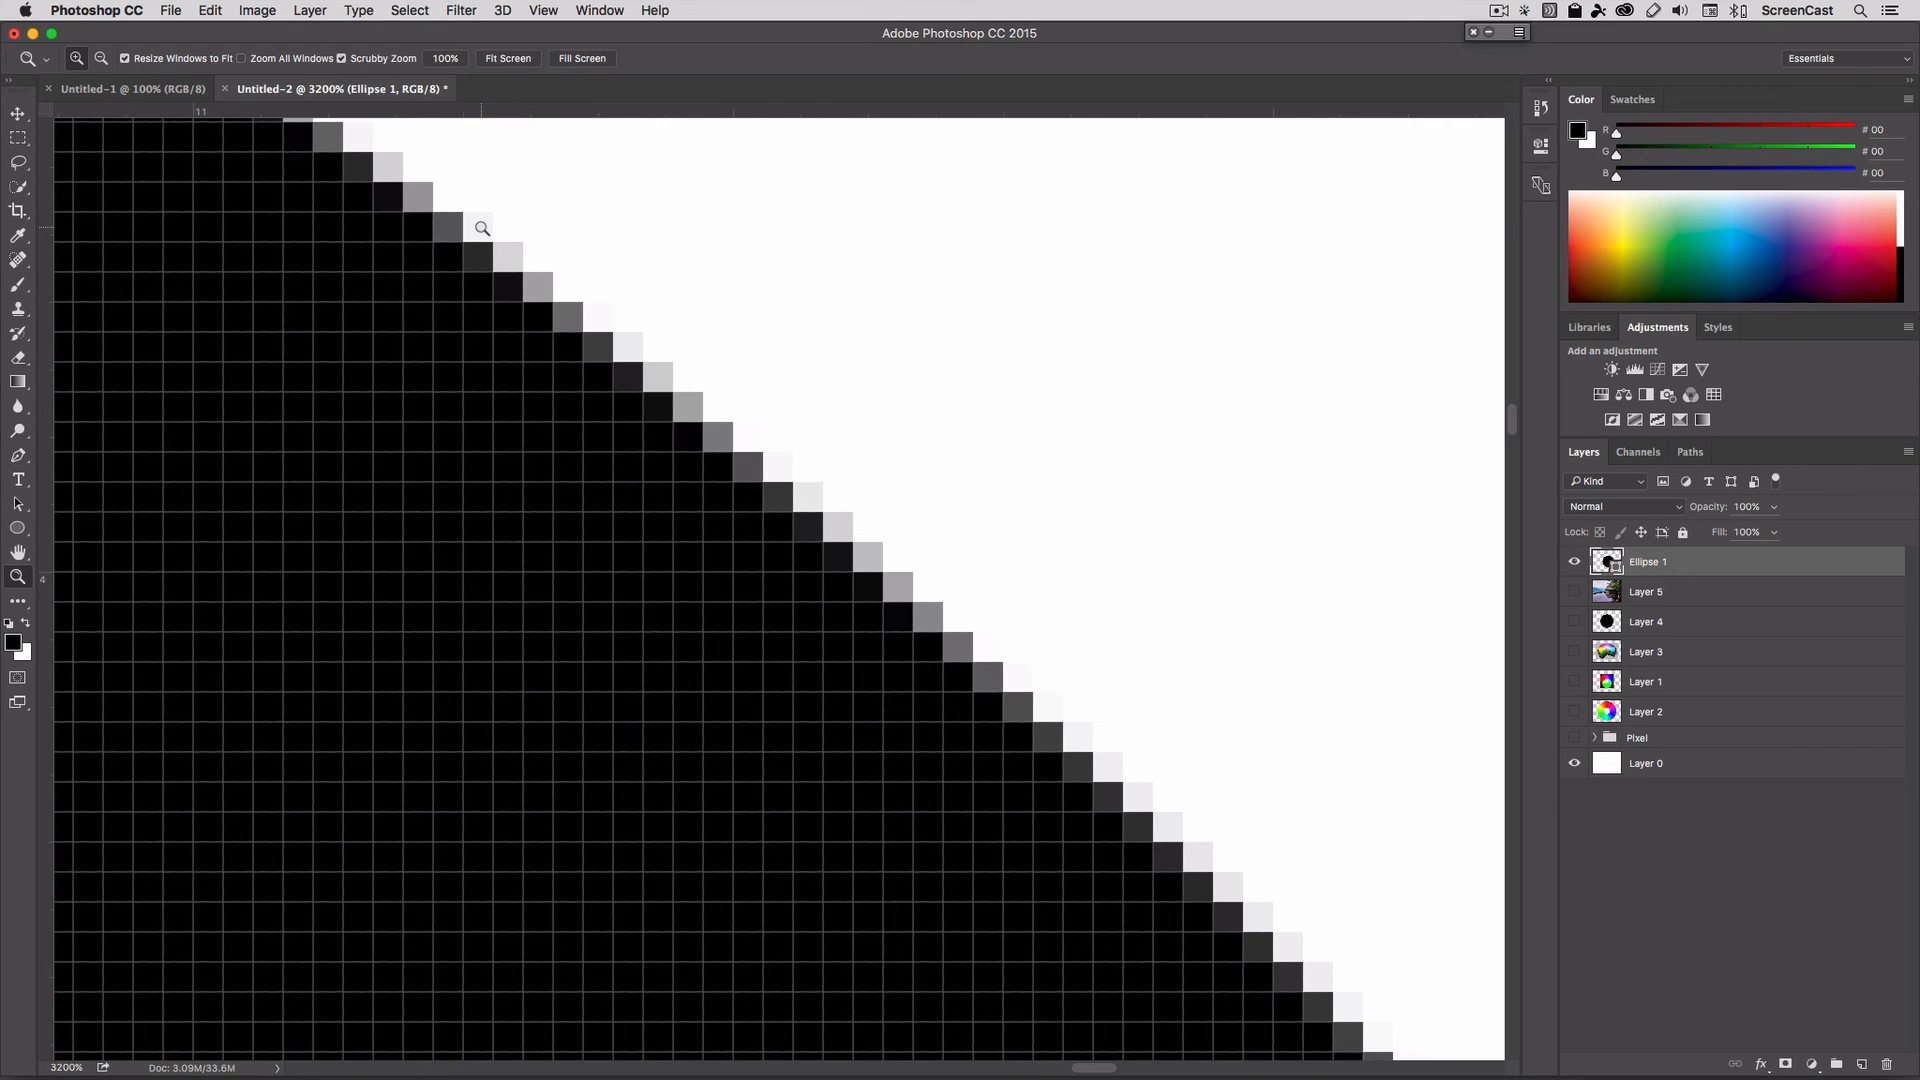
mouse_move(704, 420)
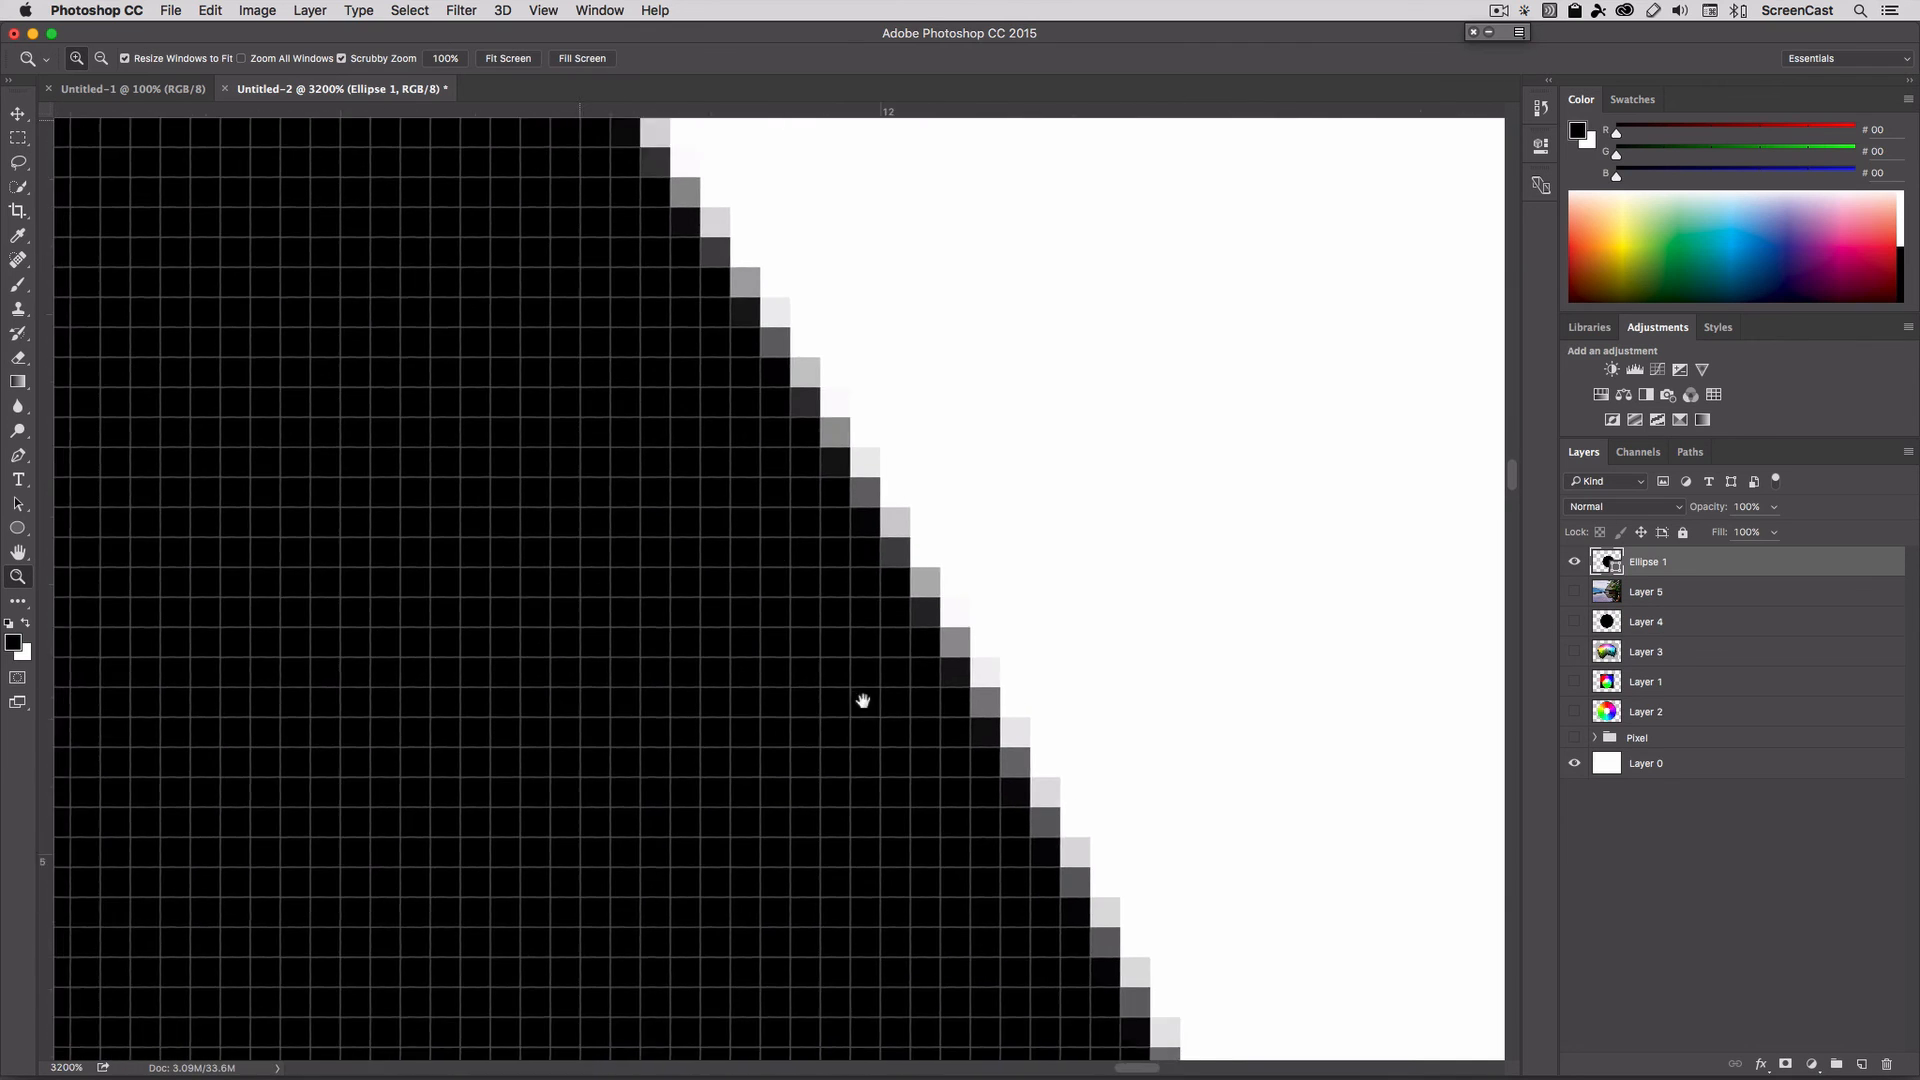
Pan along a steeper stretch of the circle's anti-aliased edge at 3200%.
left_click_drag(864, 700, 666, 708)
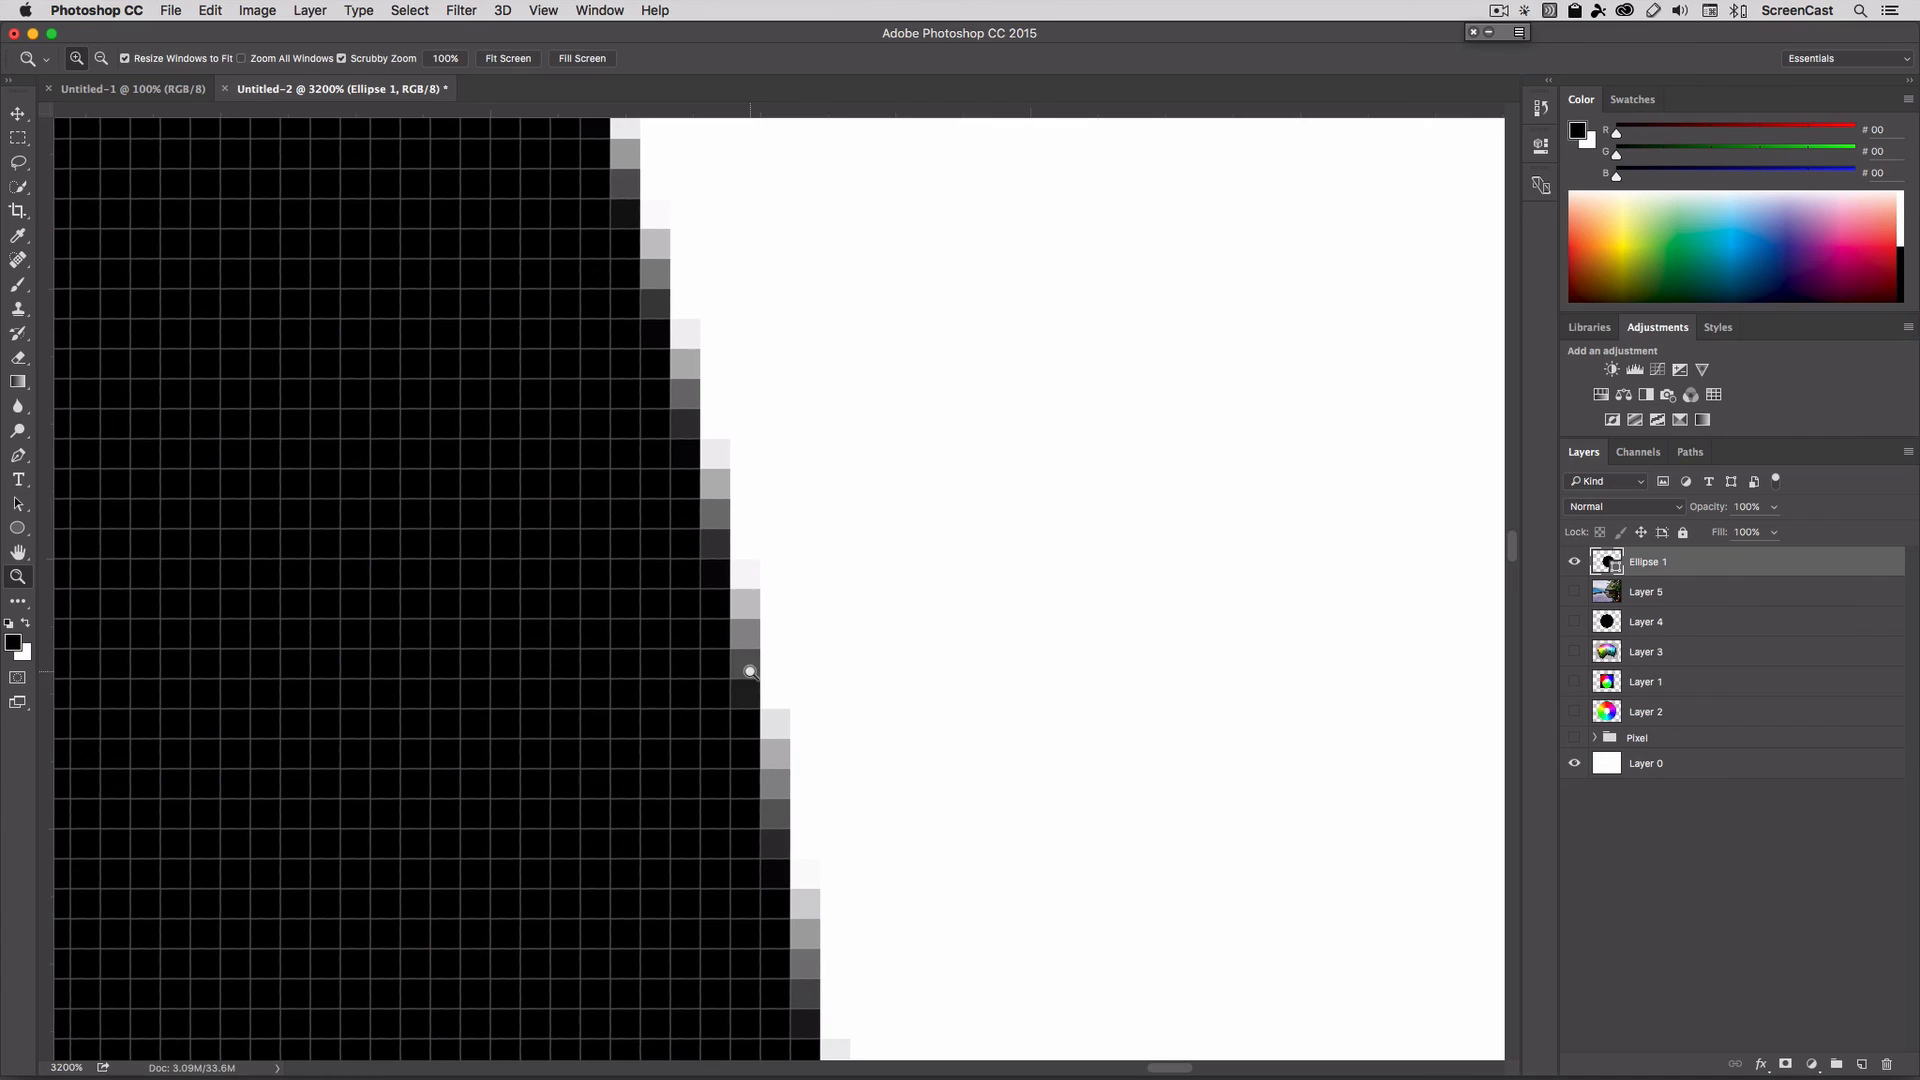
mouse_move(776, 842)
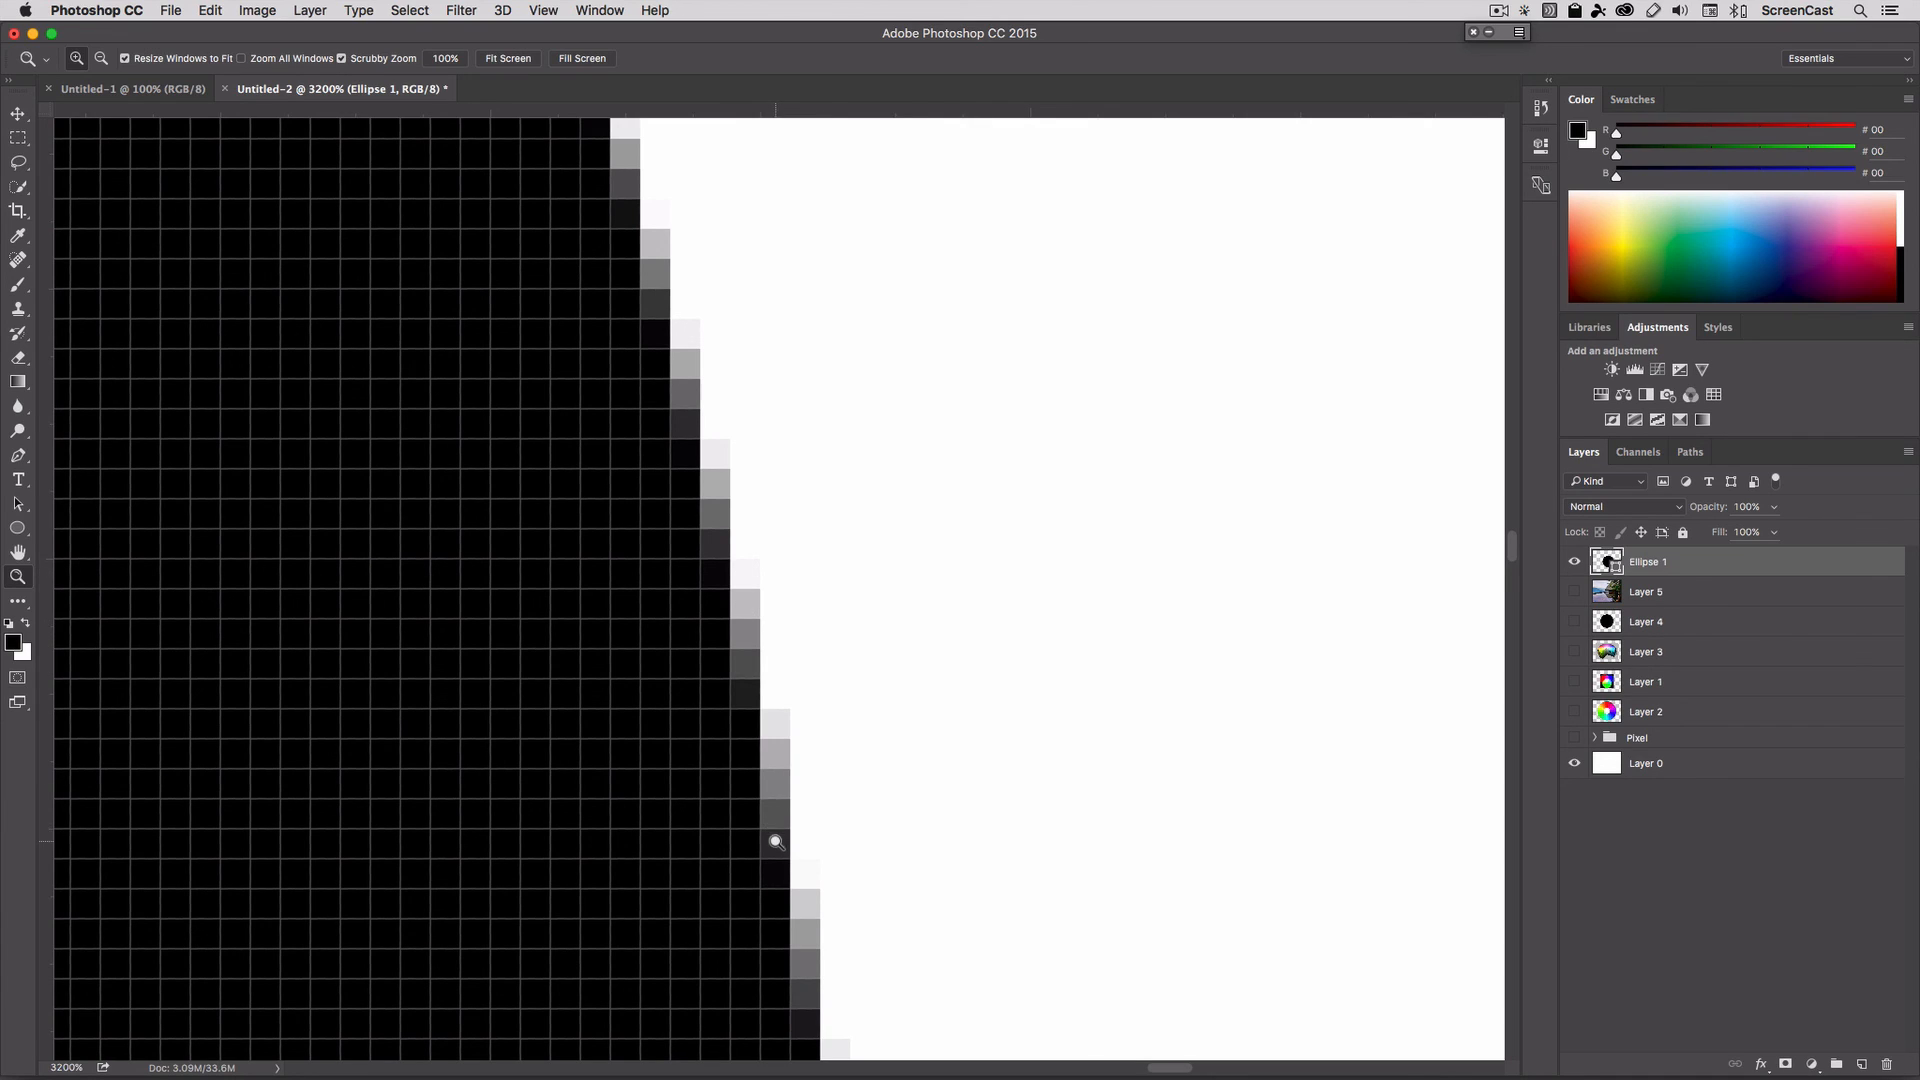
mouse_move(782, 782)
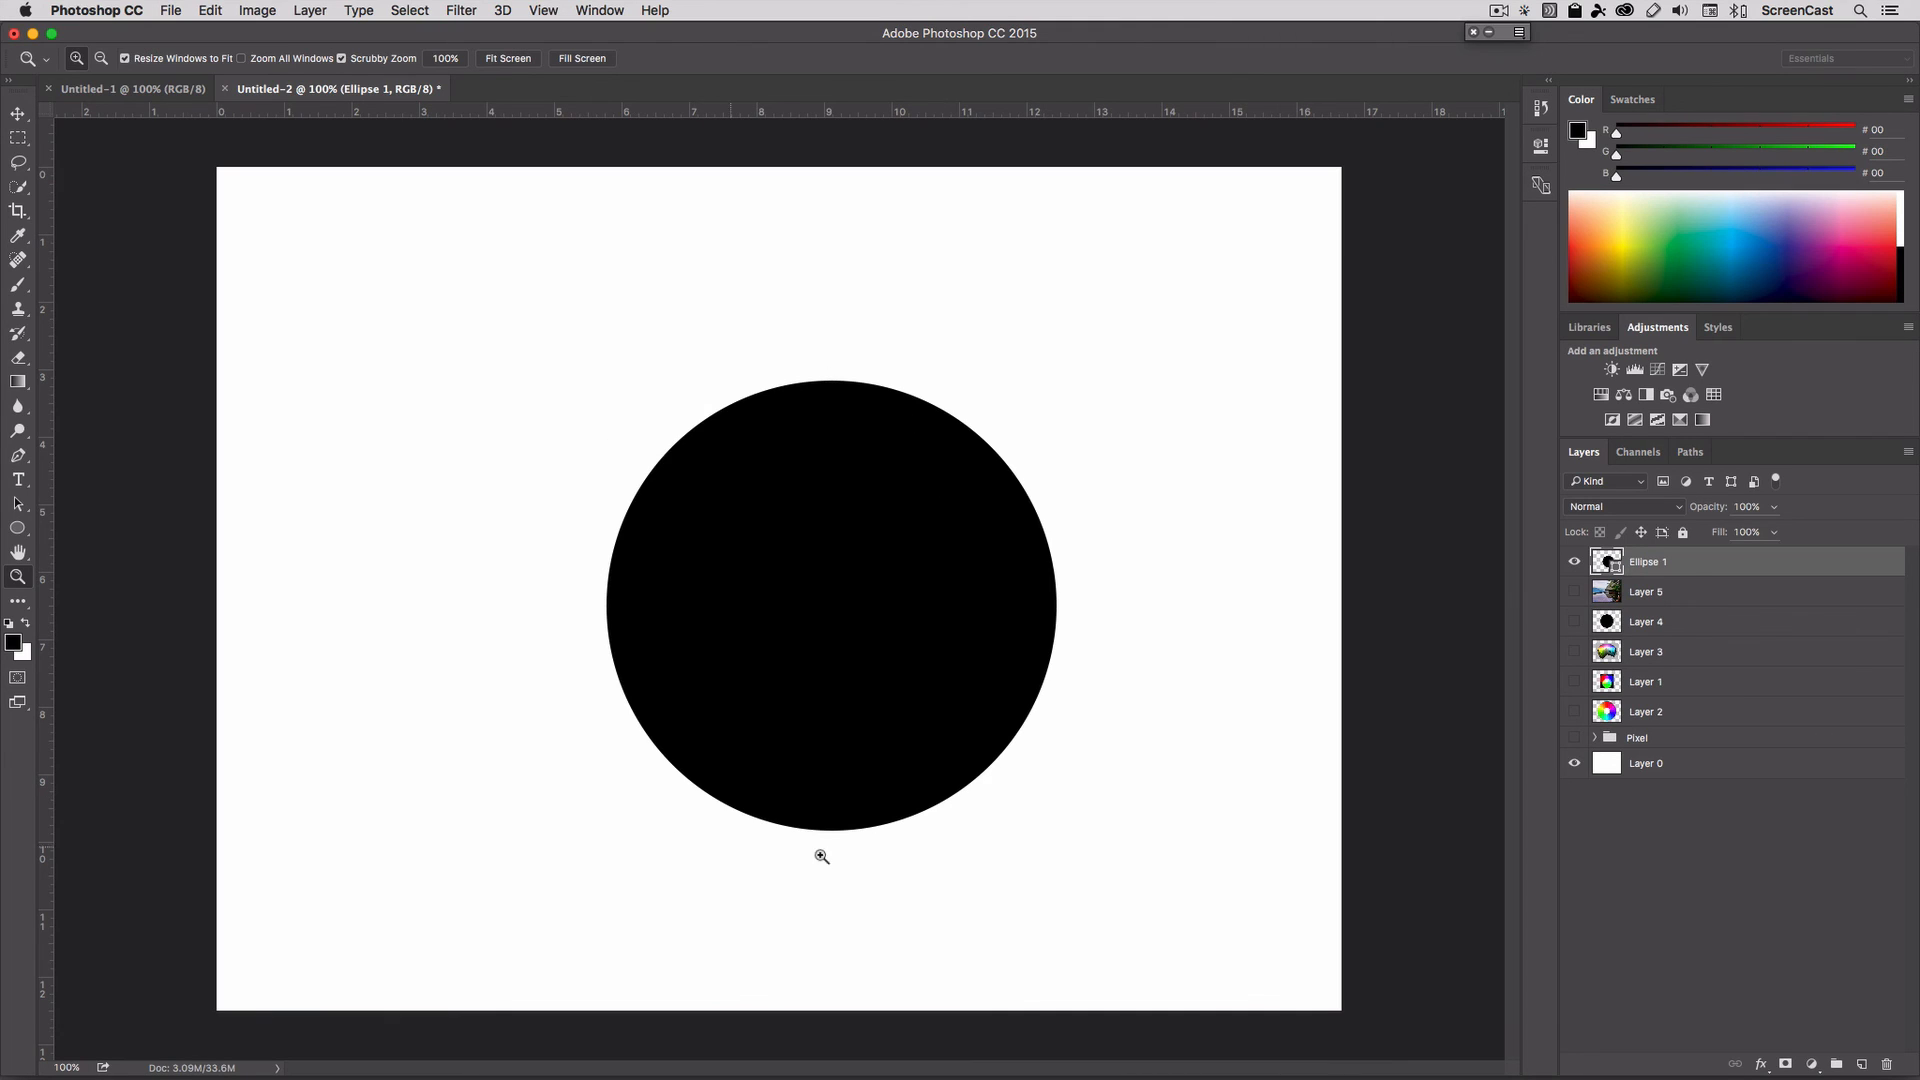
mouse_move(1020, 426)
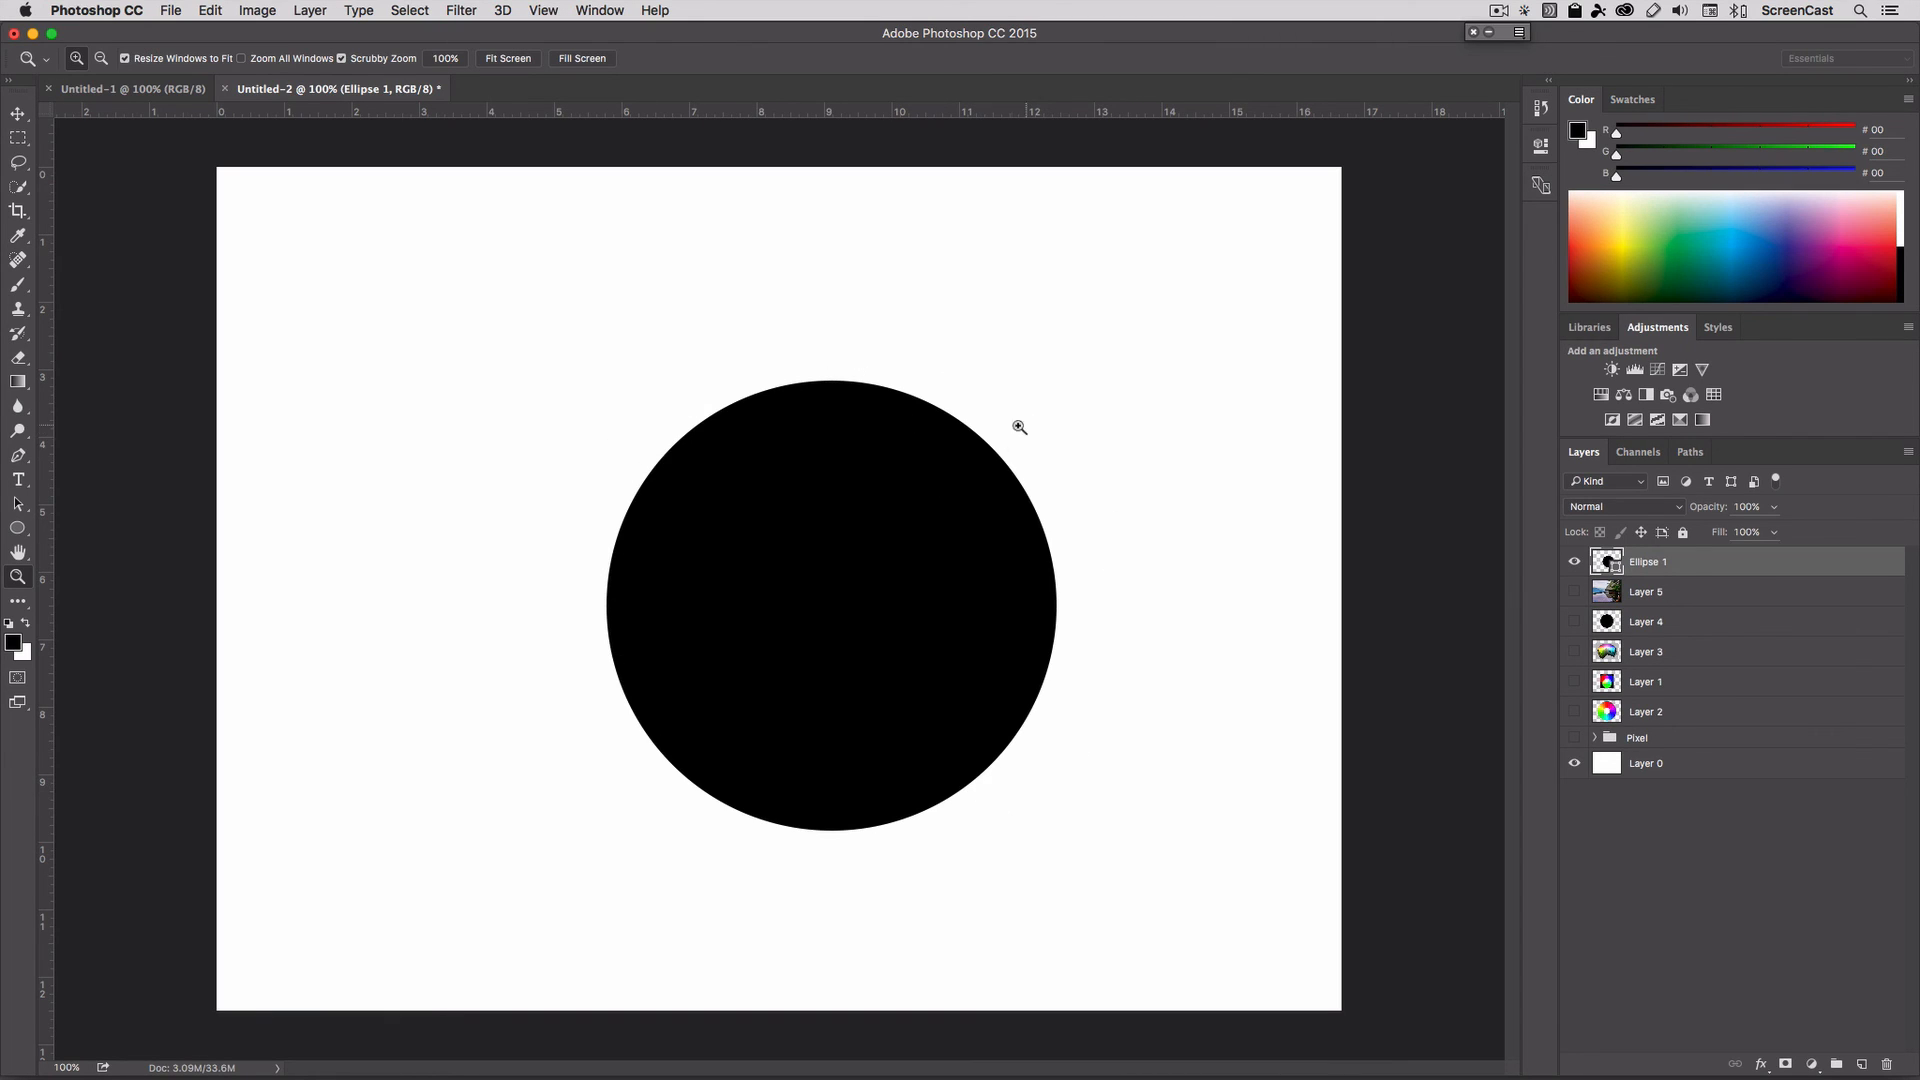
Hide the anti-aliased Ellipse 1 and show the original jagged Layer 4 circle.
left_click(1574, 560)
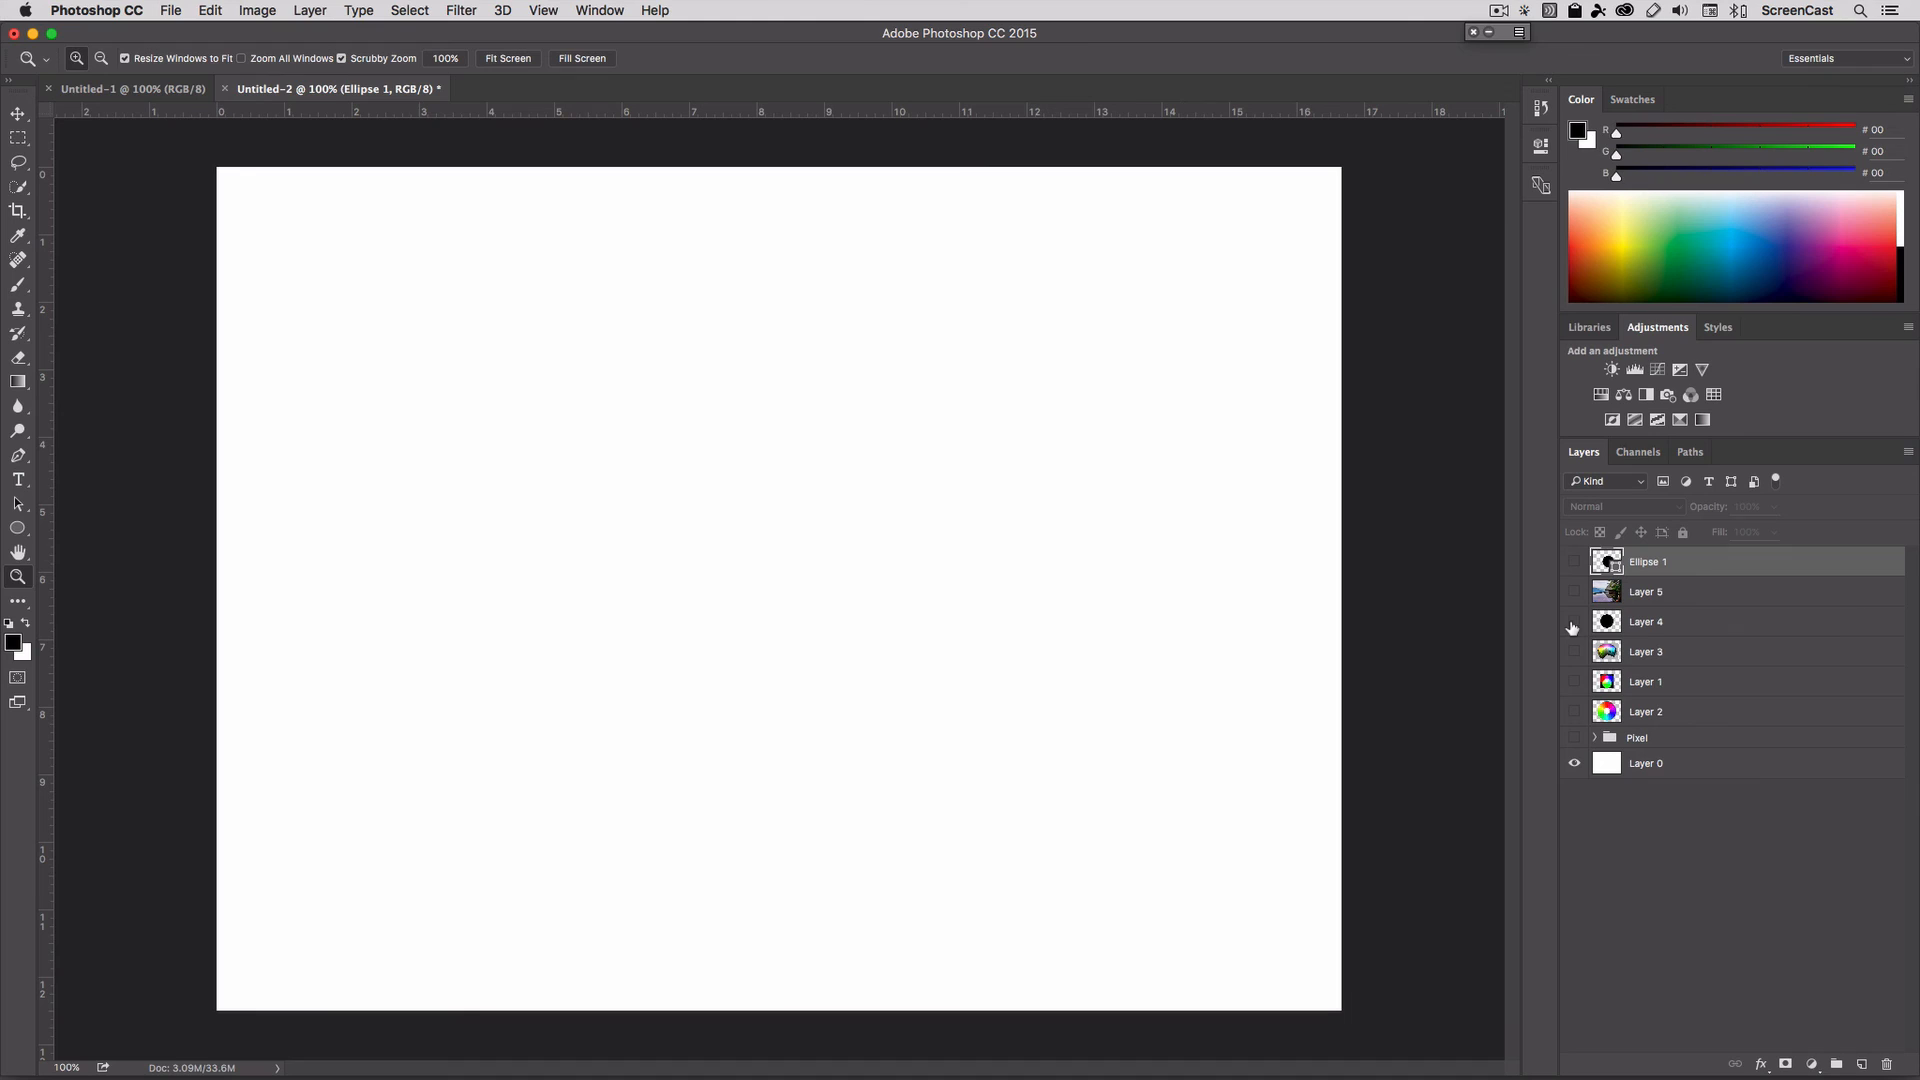
left_click(1574, 620)
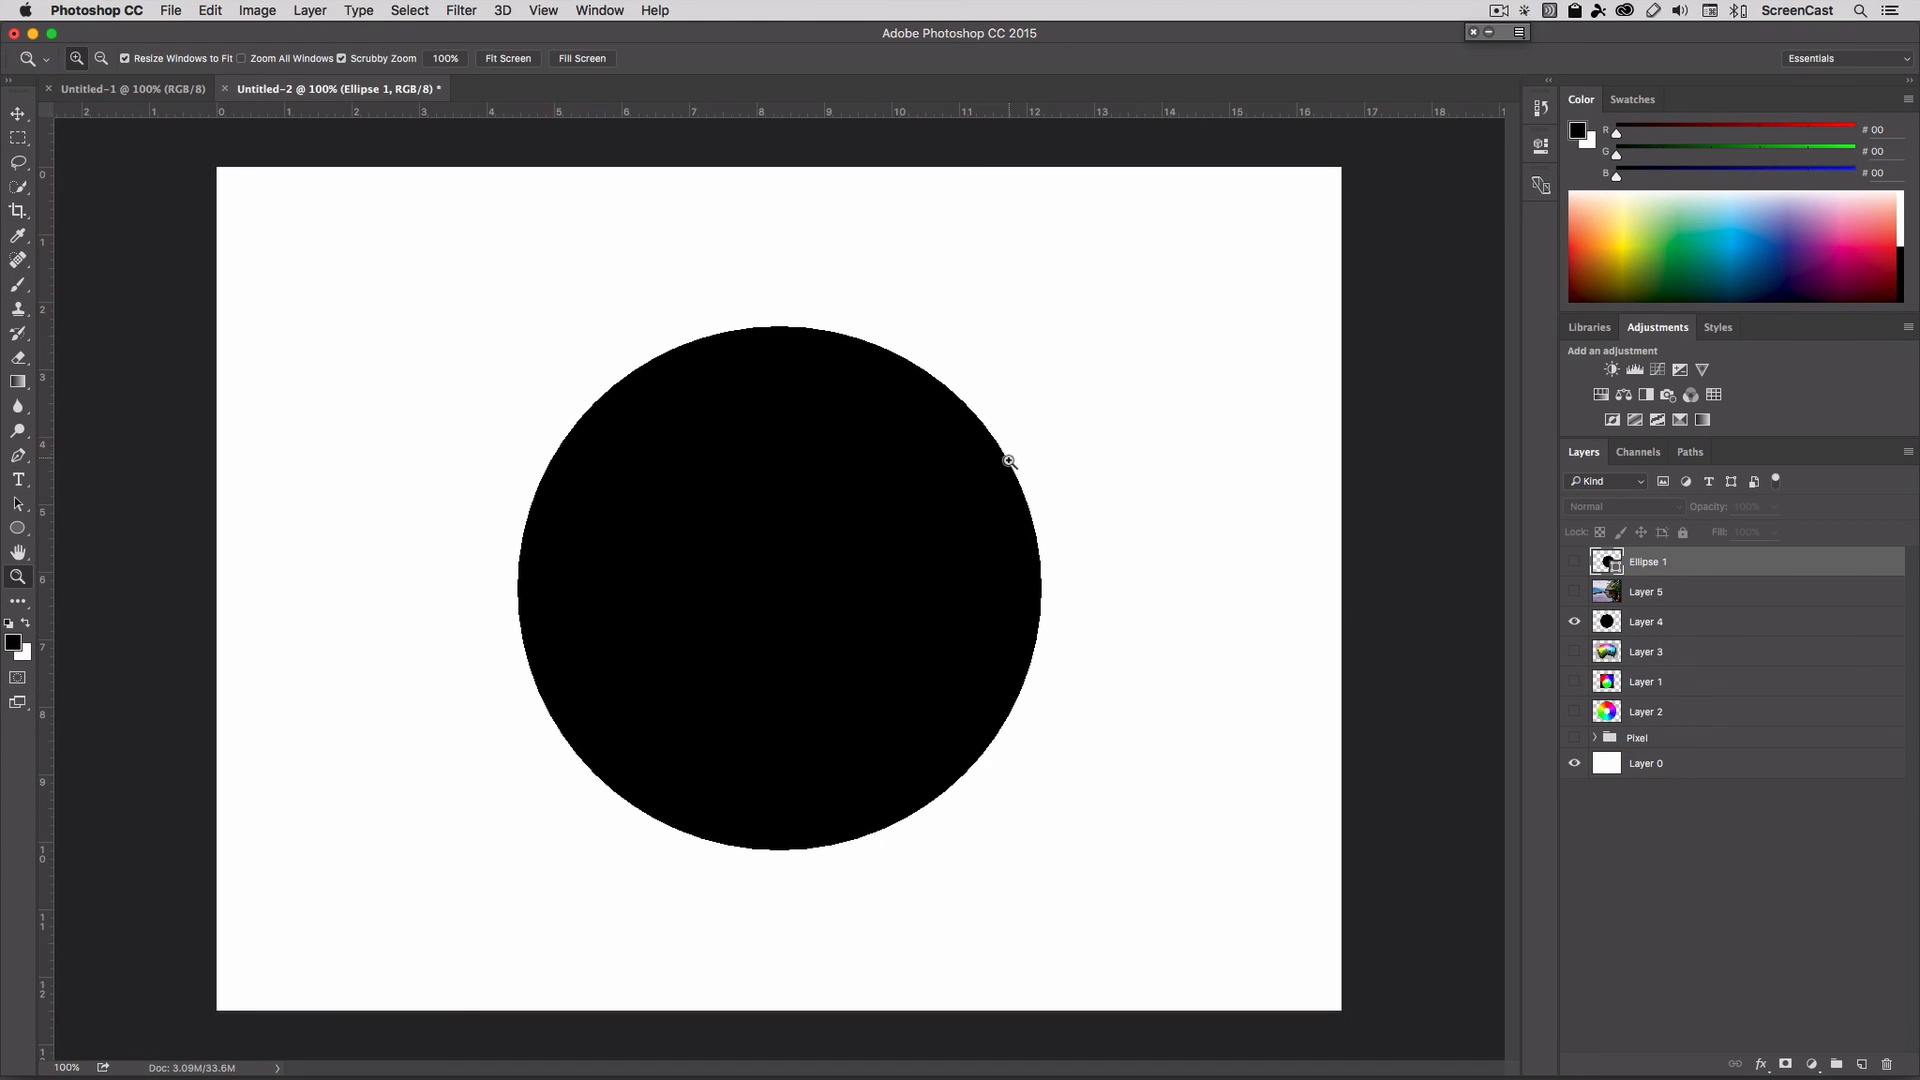
mouse_move(1170, 570)
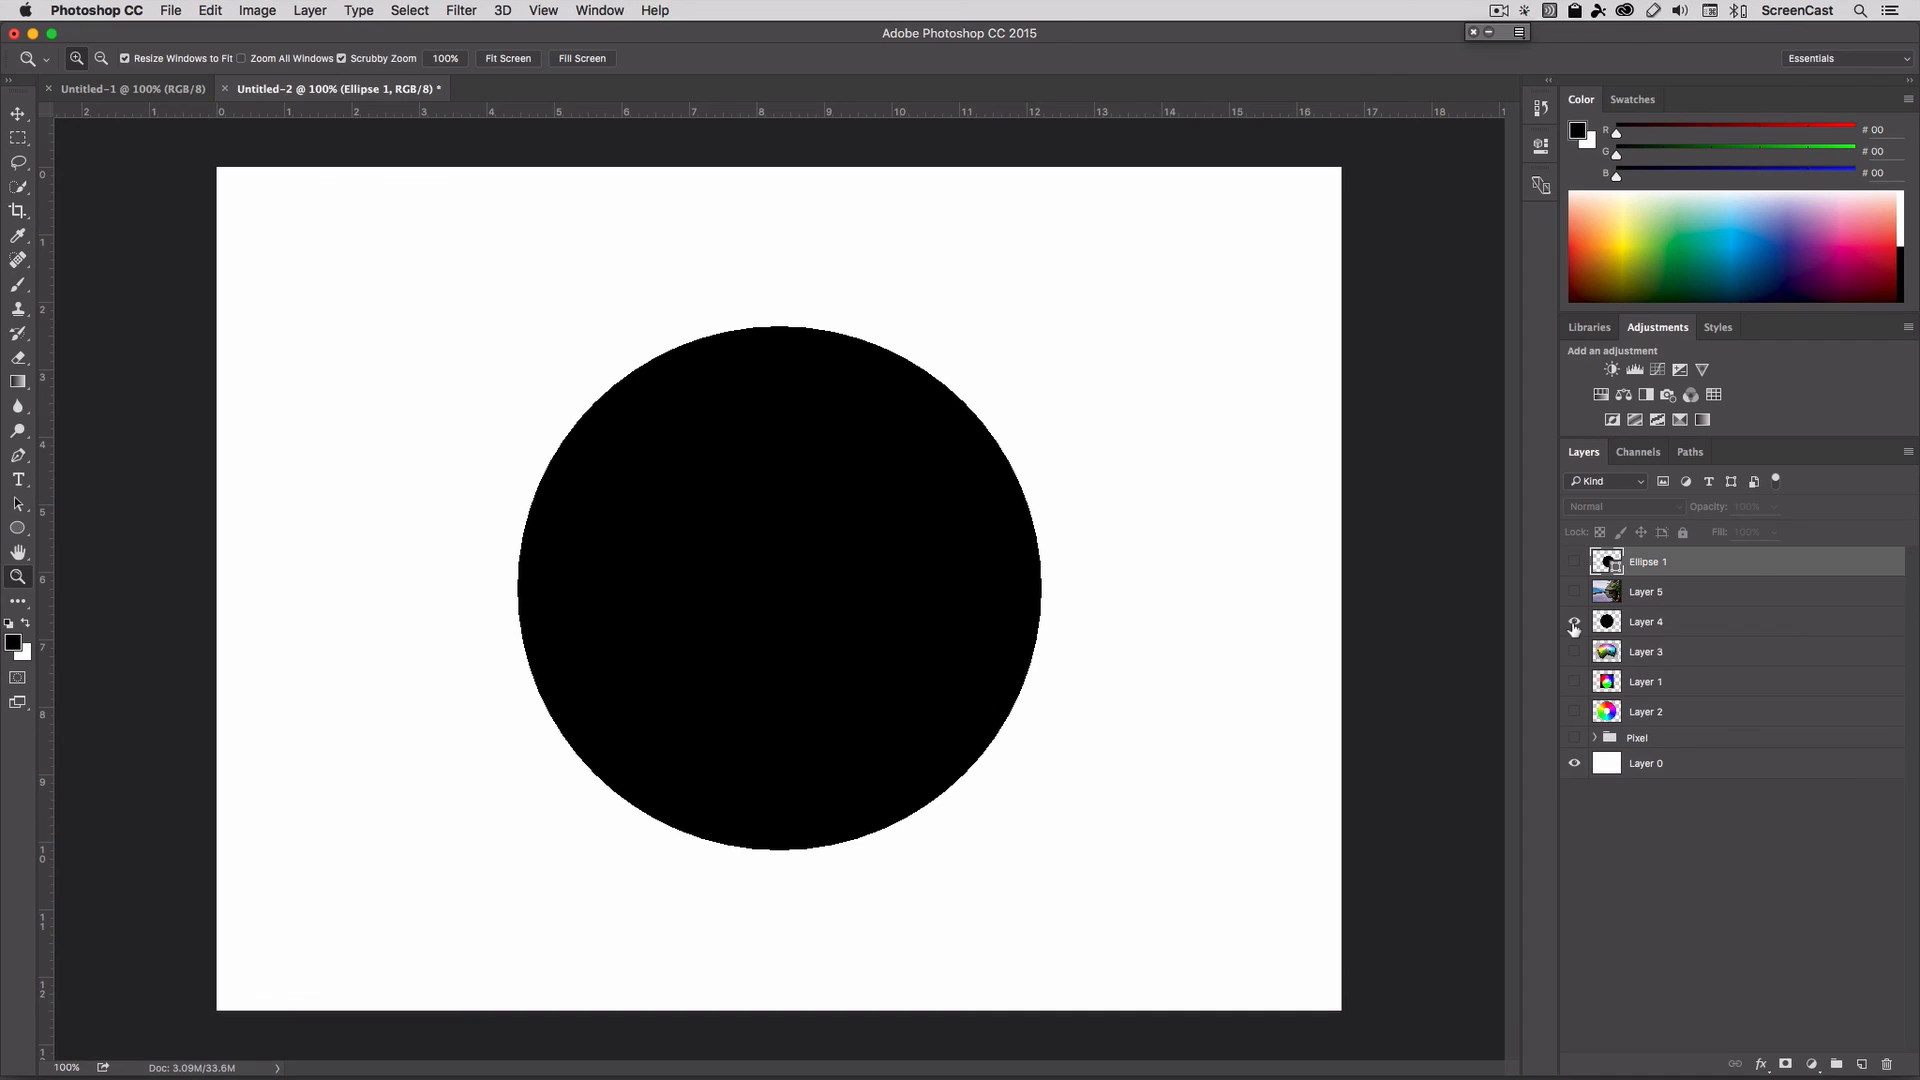
mouse_move(1574, 624)
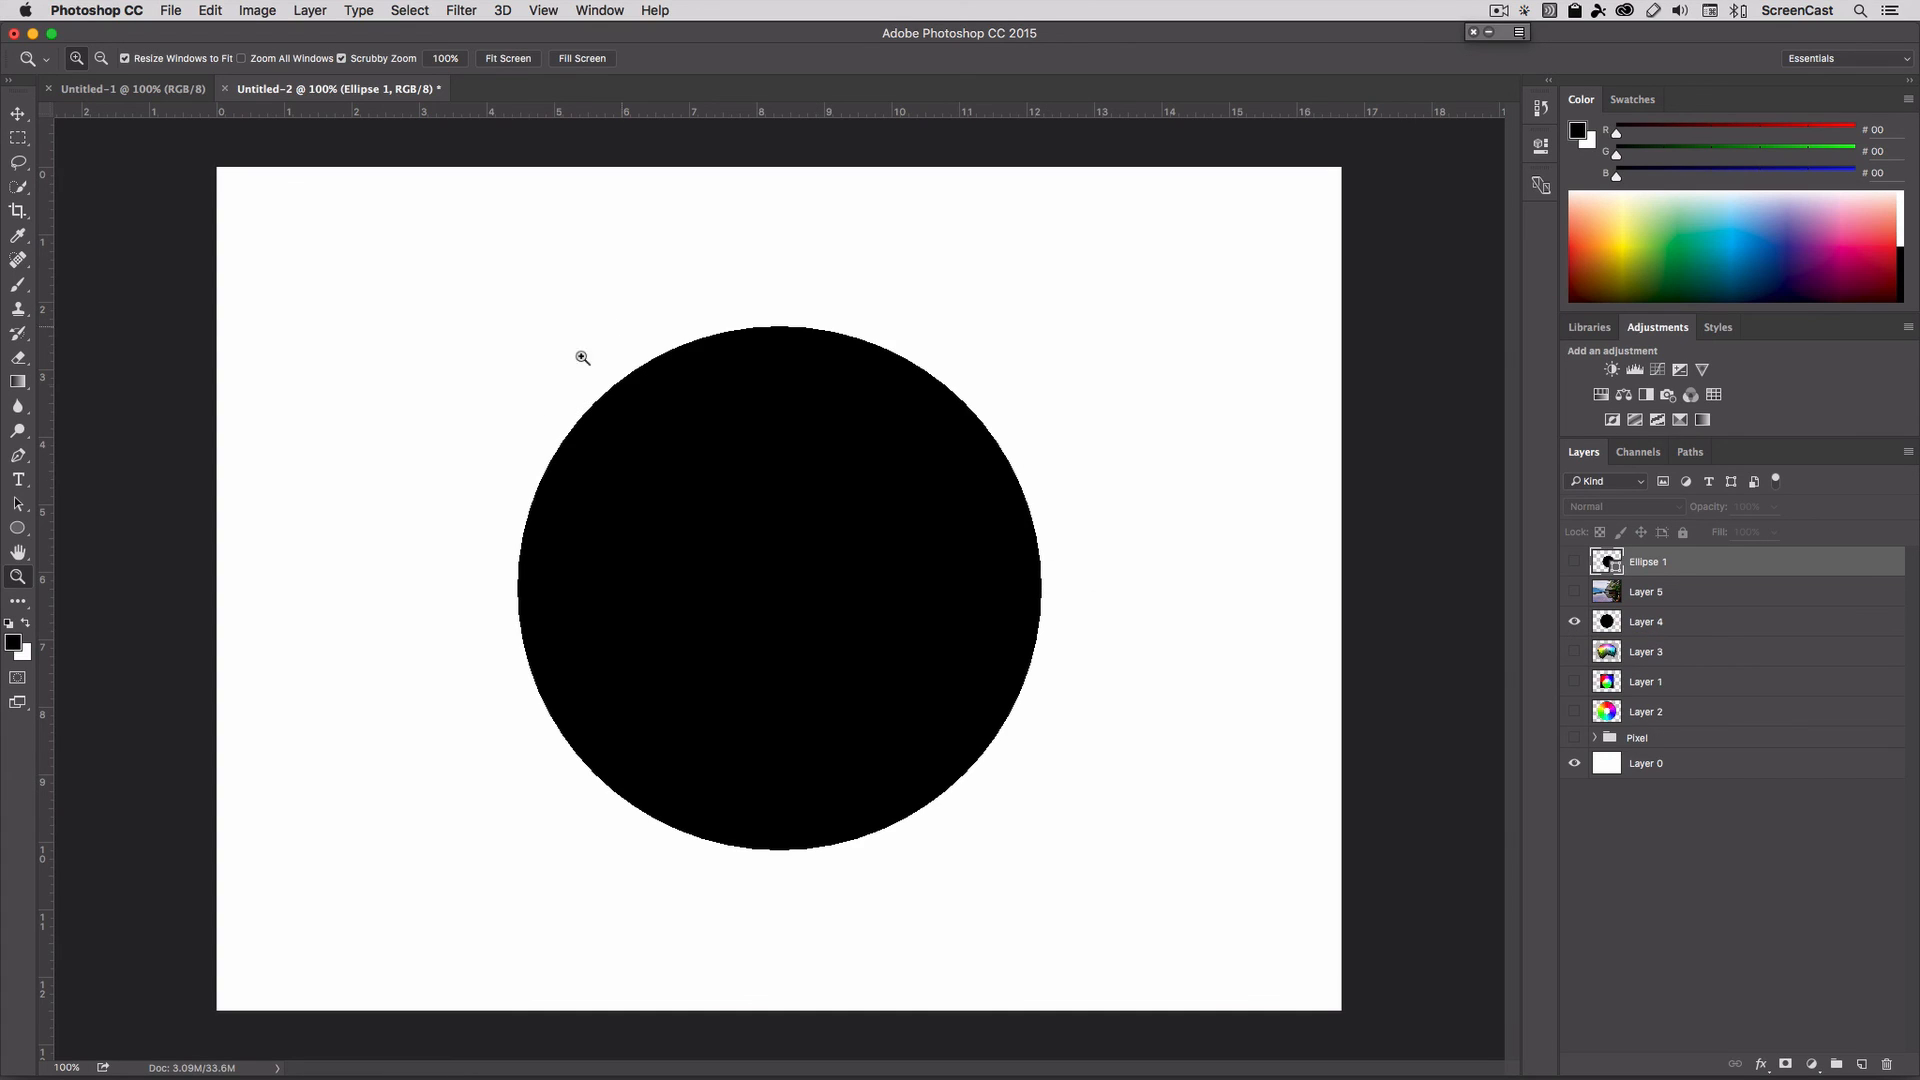
mouse_move(1224, 818)
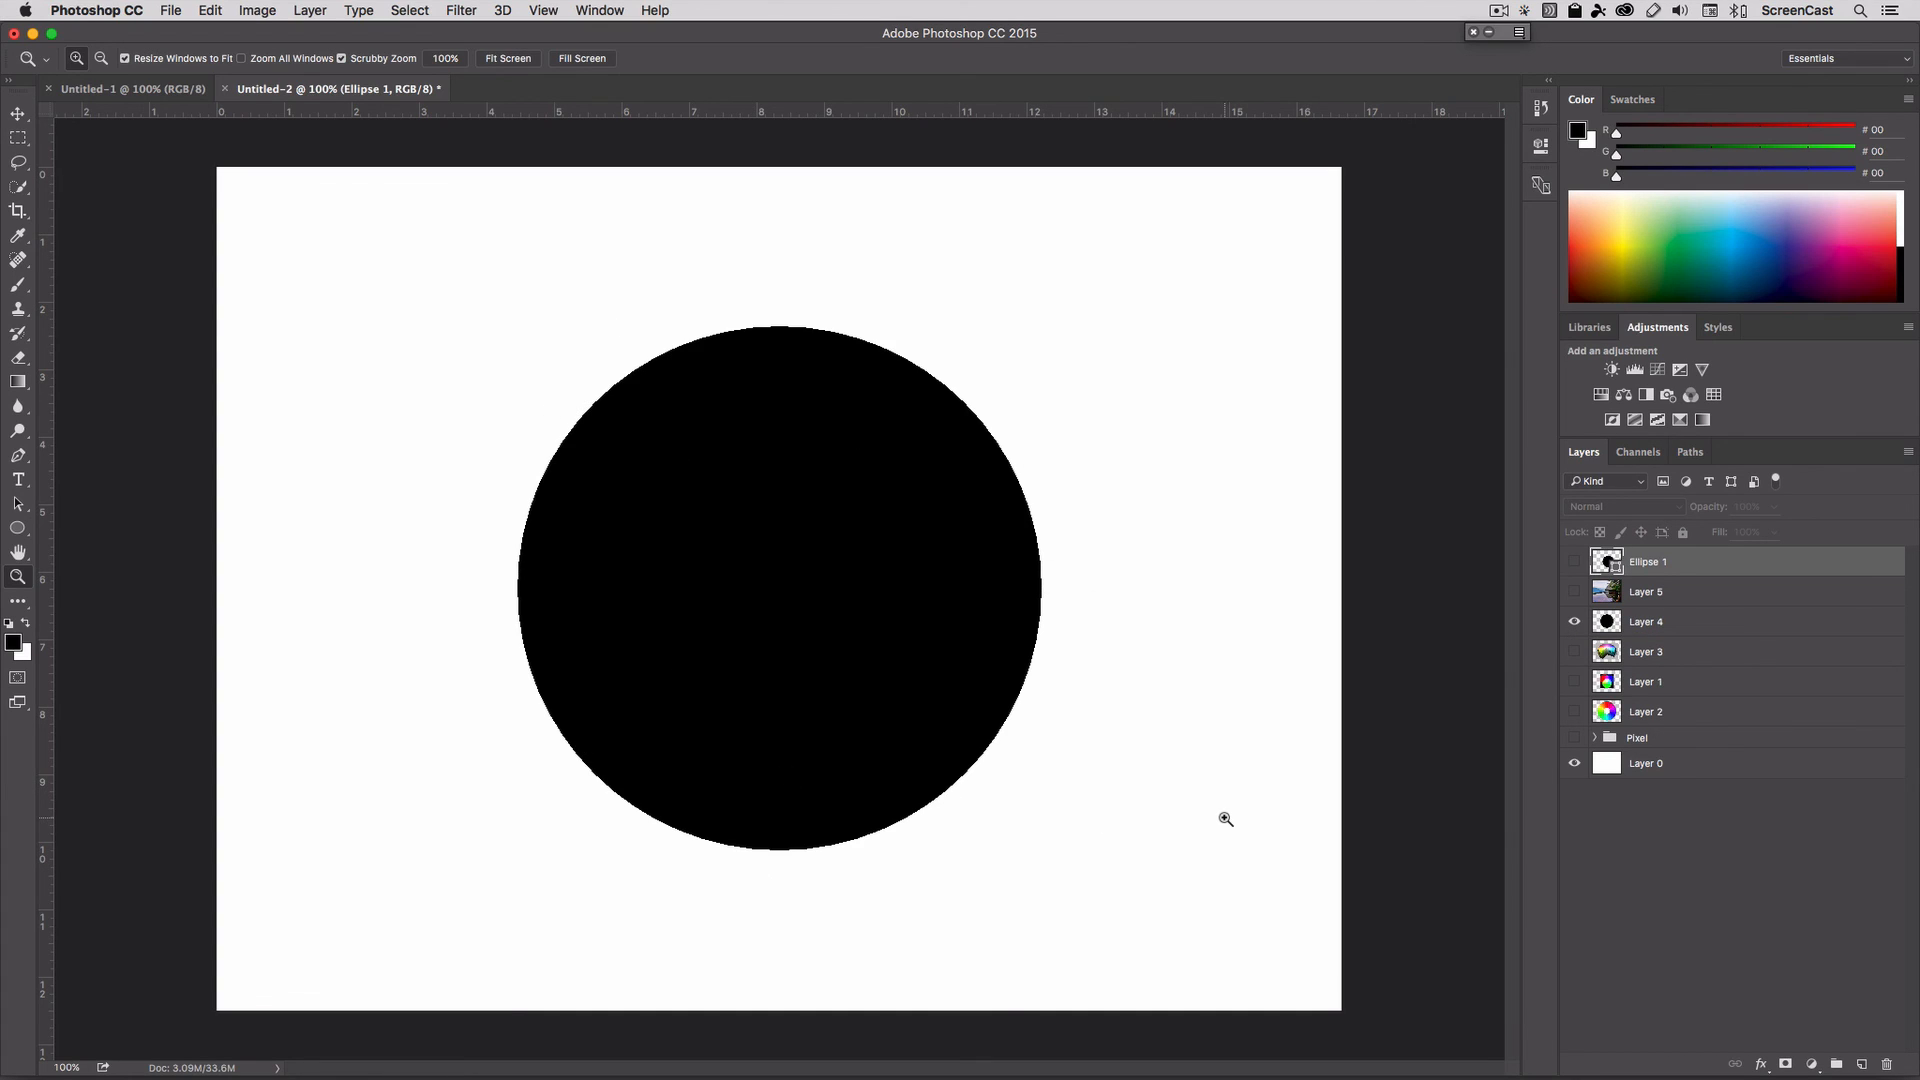